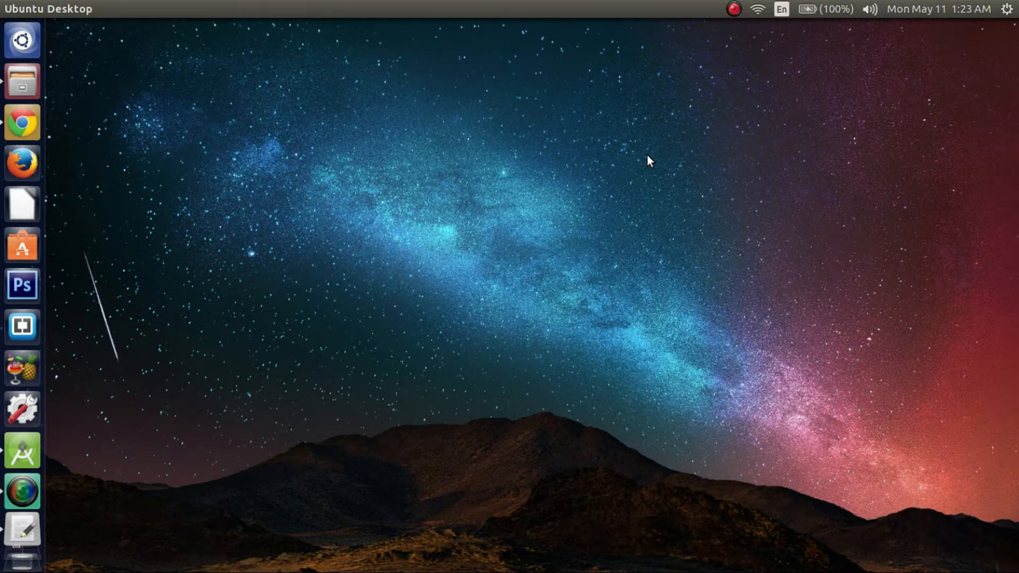
{"action": "mouse_move", "coordinate": [77, 138]}
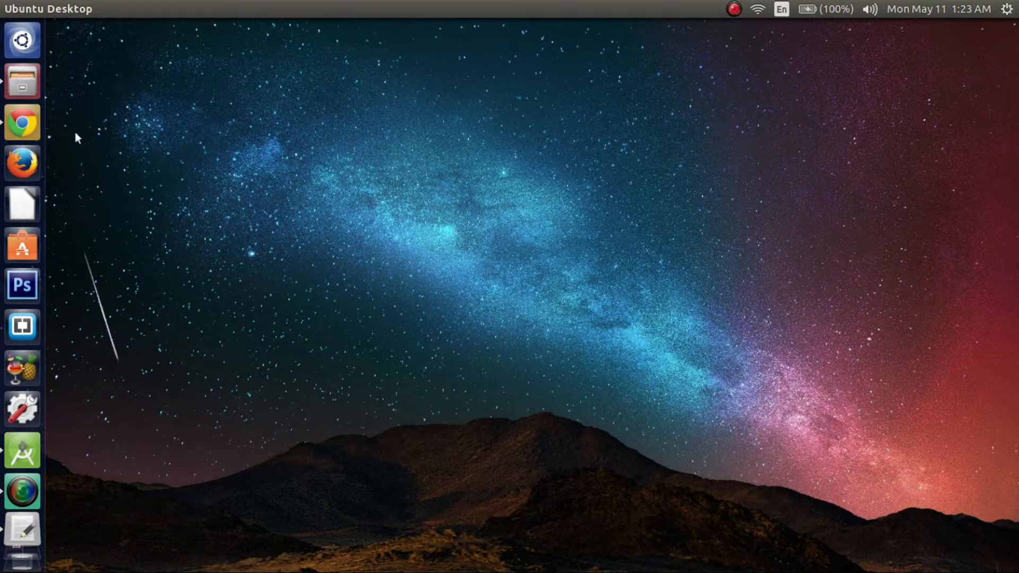
{"action": "mouse_move", "coordinate": [23, 450]}
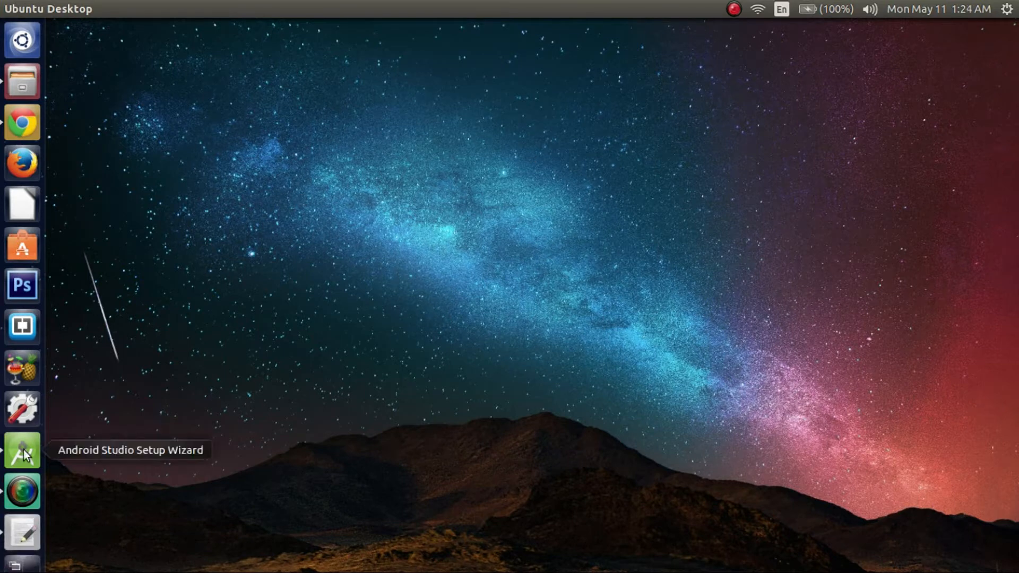
{"action": "mouse_move", "coordinate": [140, 165]}
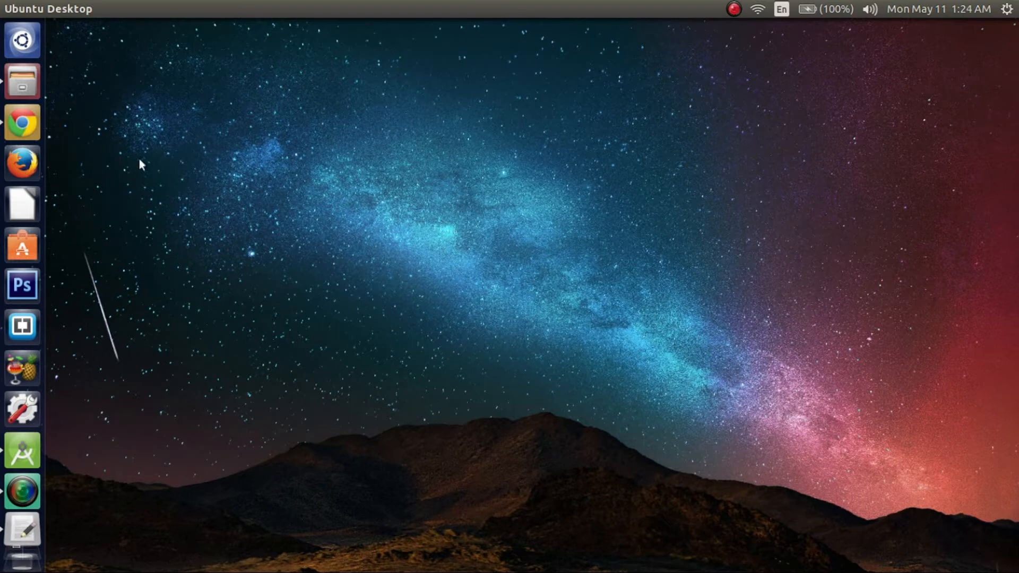
{"action": "mouse_move", "coordinate": [23, 122]}
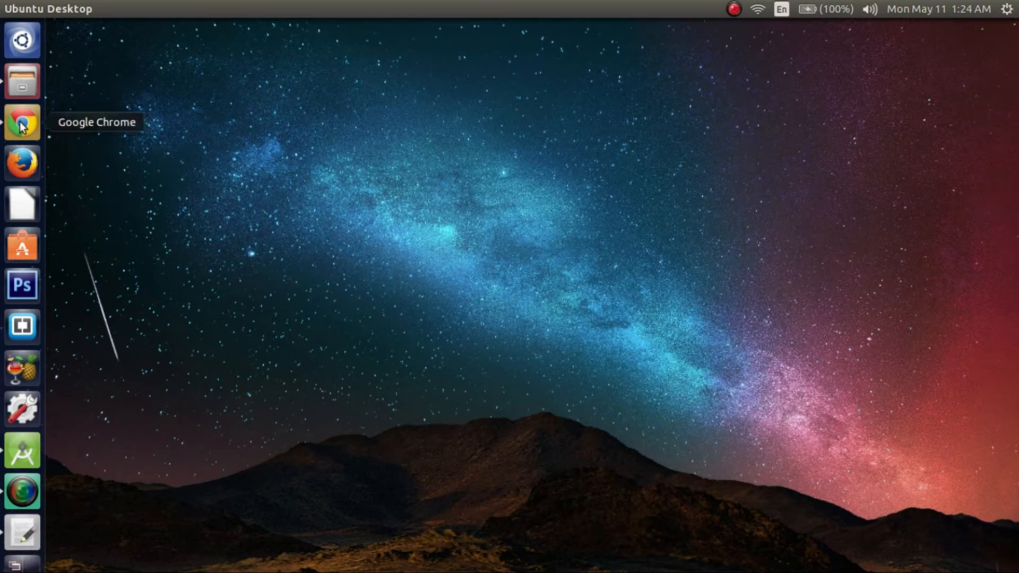
Launch Chrome on genymotion.com and bring up the account sign-in form
{"action": "left_click", "coordinate": [23, 122]}
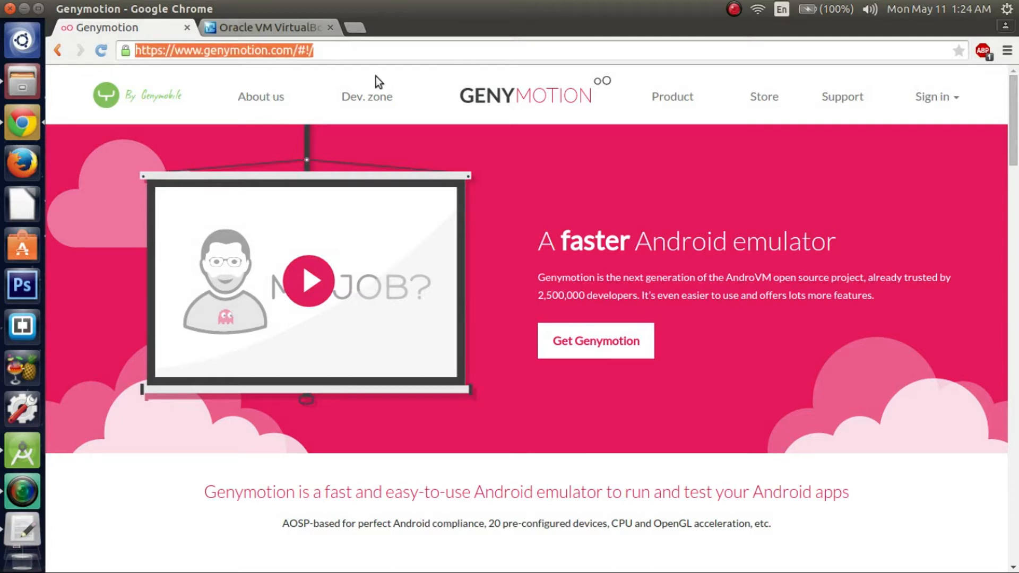
{"action": "mouse_move", "coordinate": [934, 96]}
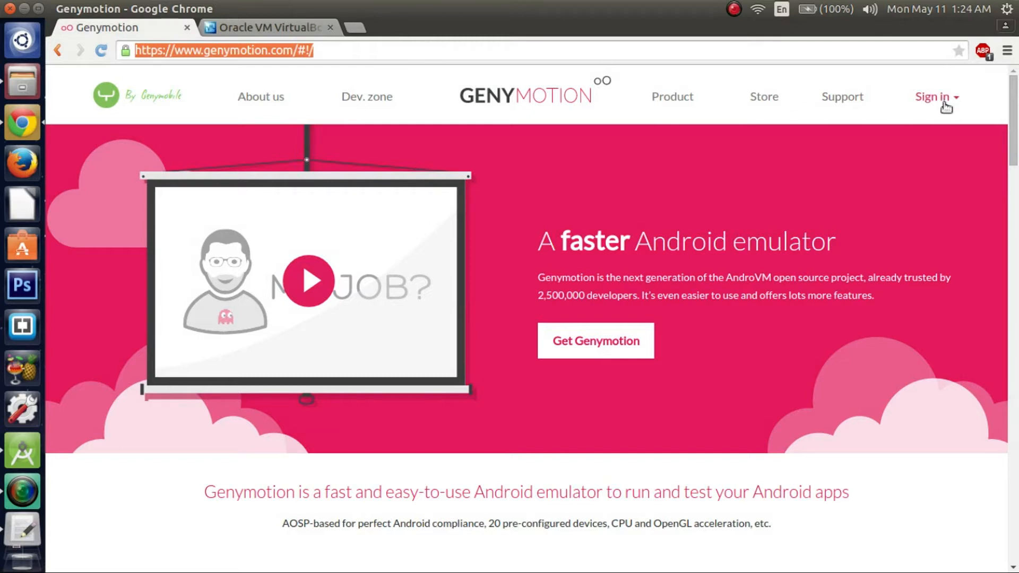
{"action": "mouse_move", "coordinate": [954, 110]}
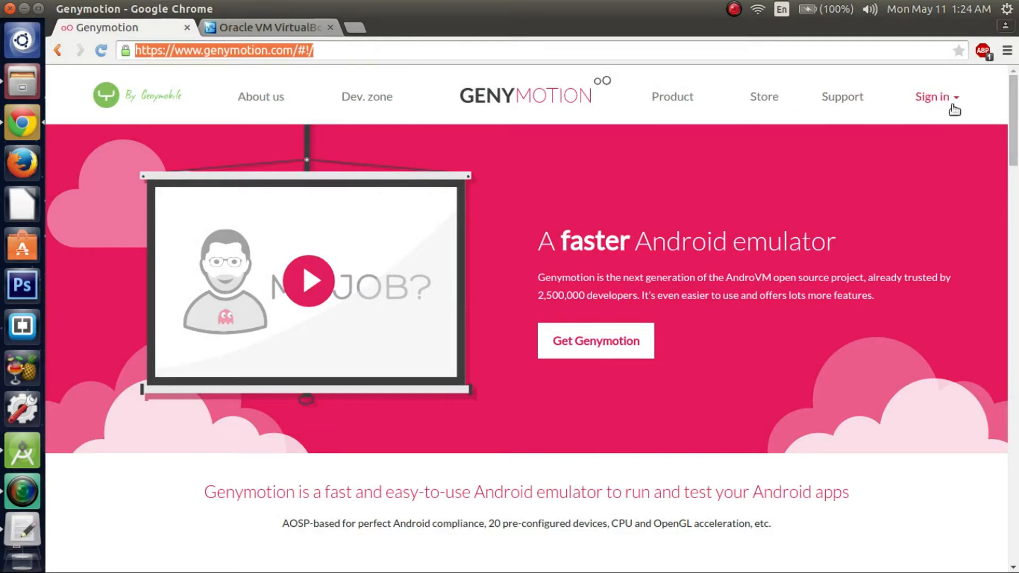
{"action": "left_click", "coordinate": [934, 97]}
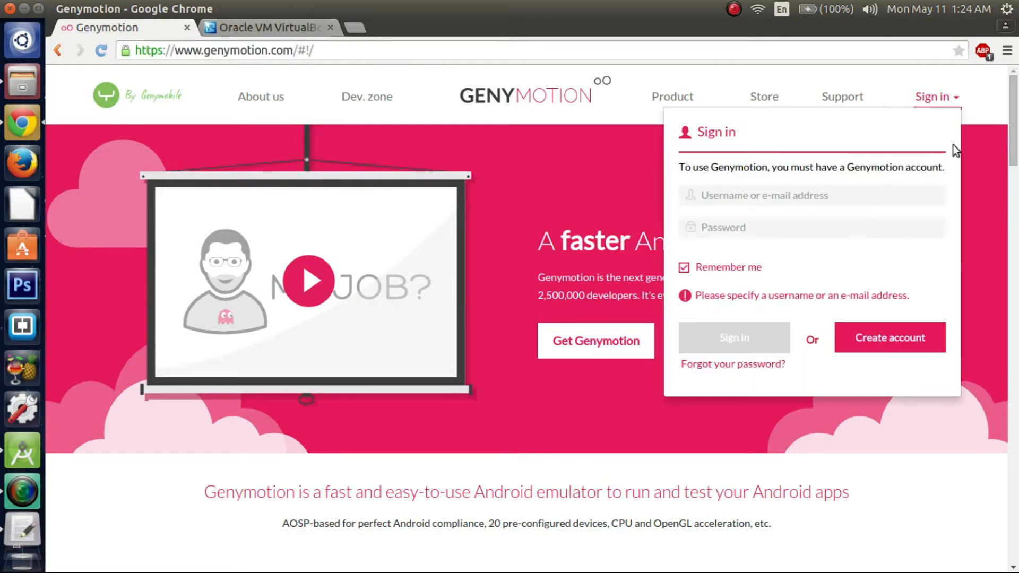
{"action": "mouse_move", "coordinate": [890, 338]}
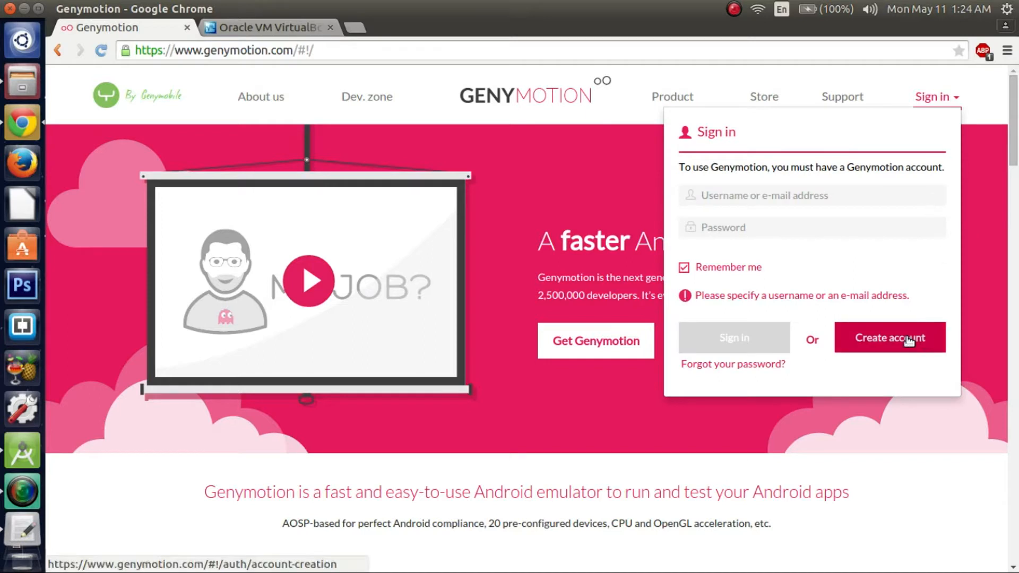
{"action": "mouse_move", "coordinate": [894, 277]}
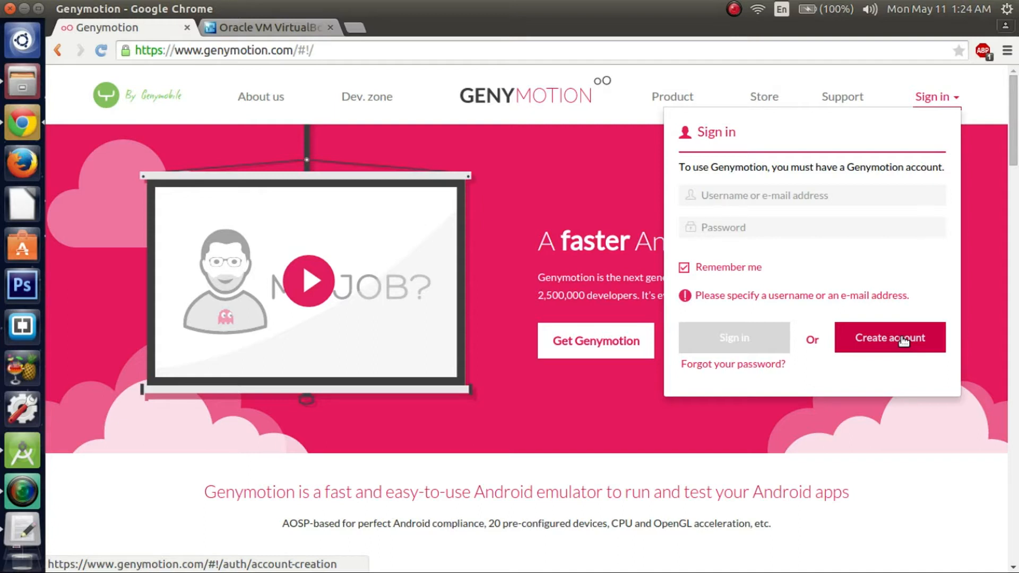
Sign in to Genymotion with username 'android' and the account password
{"action": "left_click", "coordinate": [810, 195]}
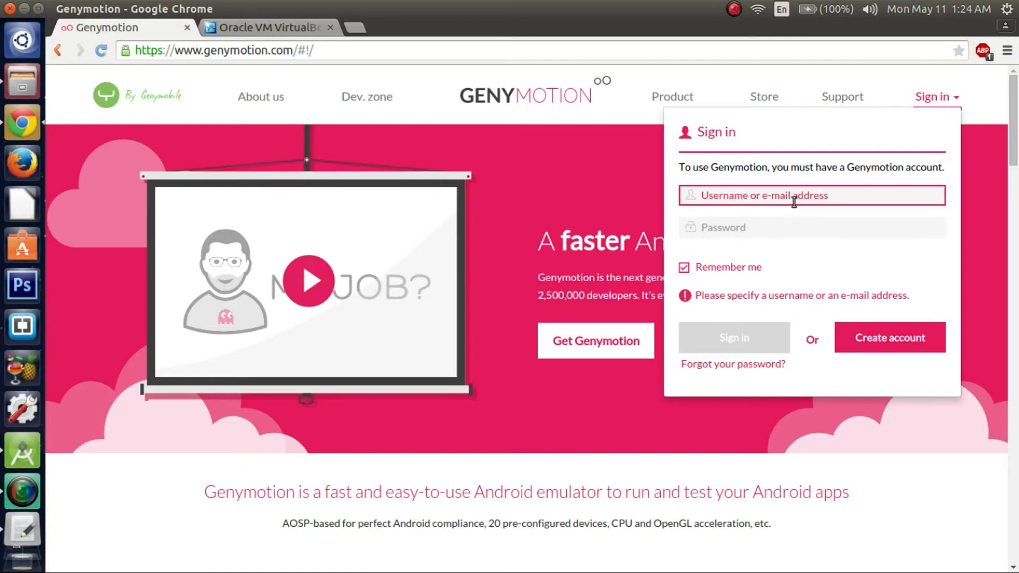
{"action": "type", "text": "android_user"}
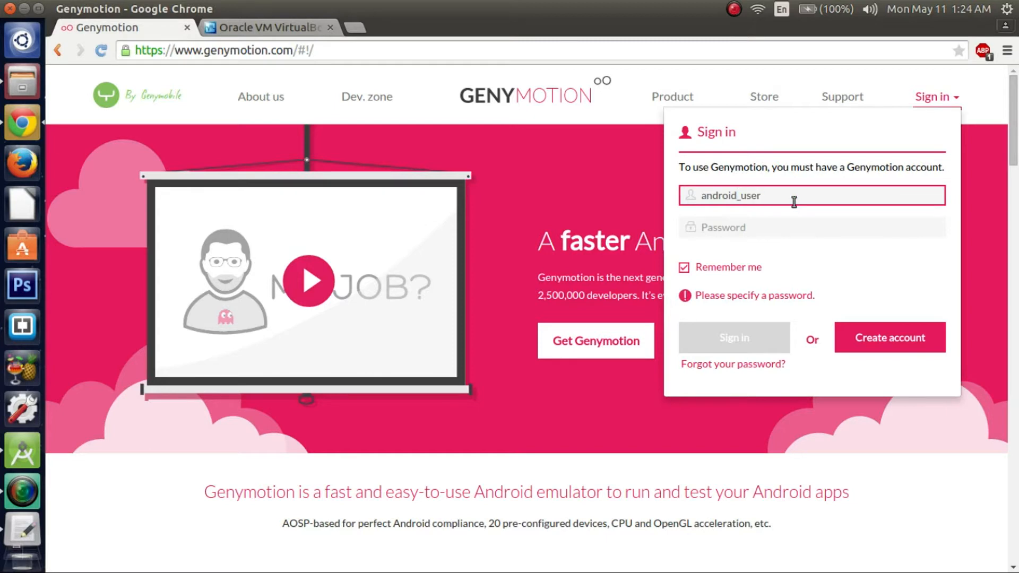
{"action": "type", "text": "15"}
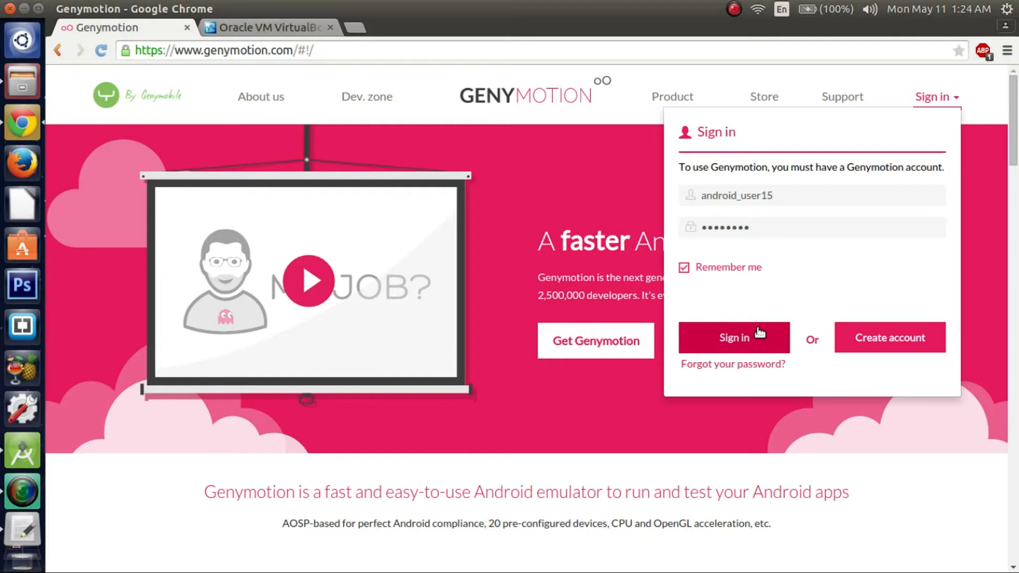
{"action": "left_click", "coordinate": [734, 338]}
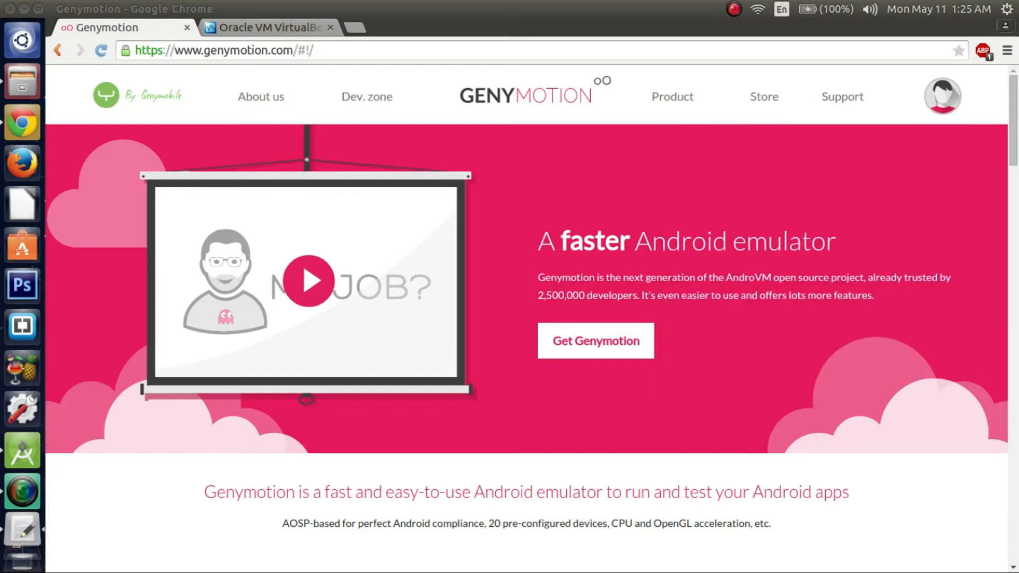
{"action": "mouse_move", "coordinate": [635, 382]}
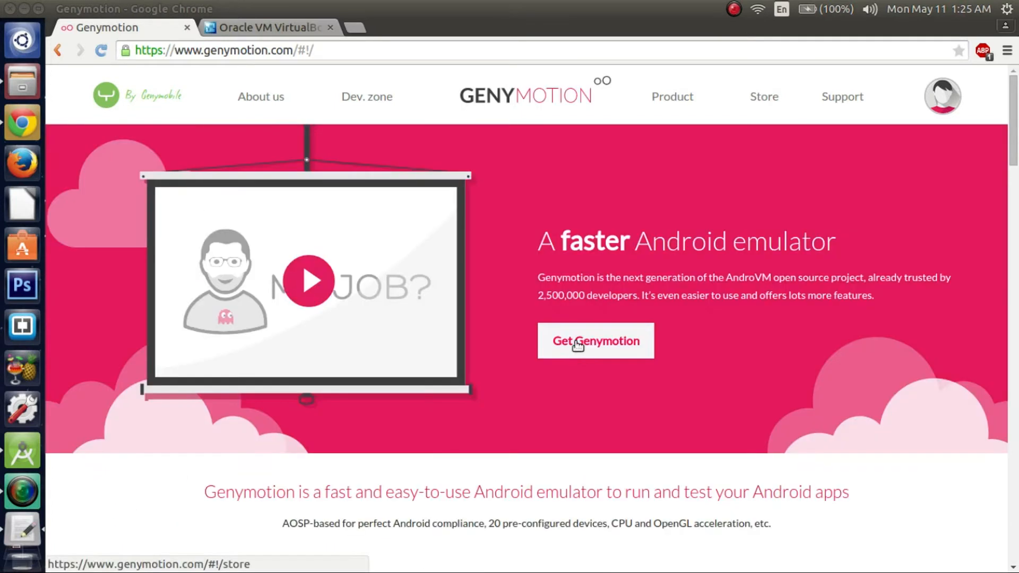
Go to Get Genymotion and review the Free vs Business pricing table
{"action": "left_click", "coordinate": [595, 341]}
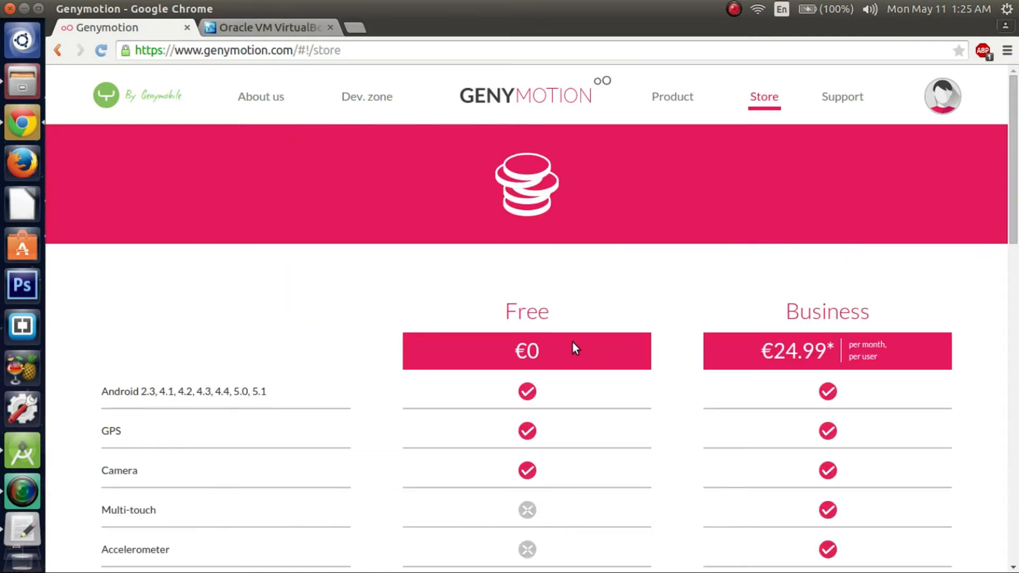
{"action": "scroll", "scroll_direction": "down", "scroll_amount": 3}
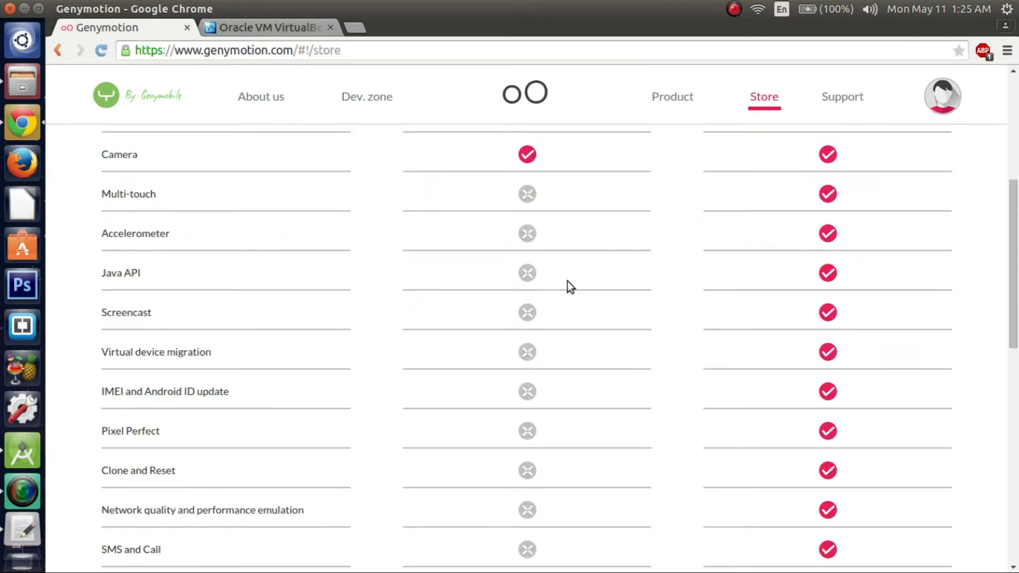
{"action": "scroll", "scroll_direction": "down", "scroll_amount": 3}
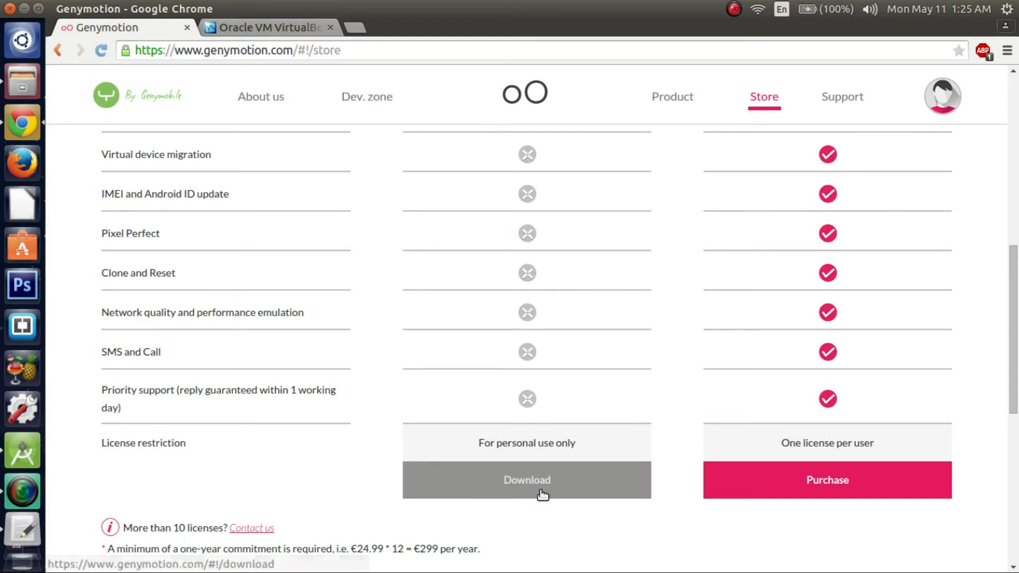
{"action": "mouse_move", "coordinate": [551, 424]}
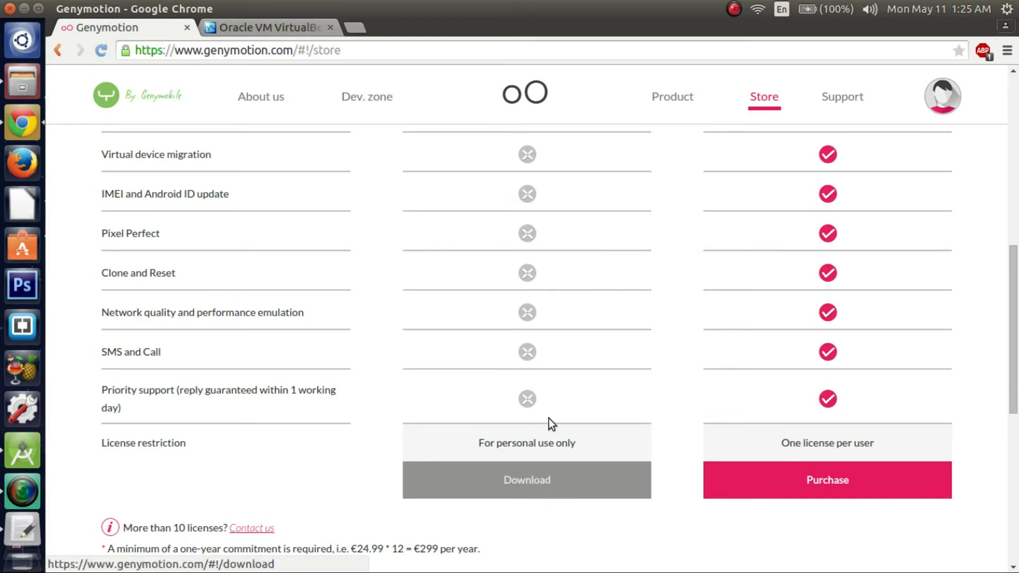
{"action": "scroll", "scroll_direction": "up", "scroll_amount": 3}
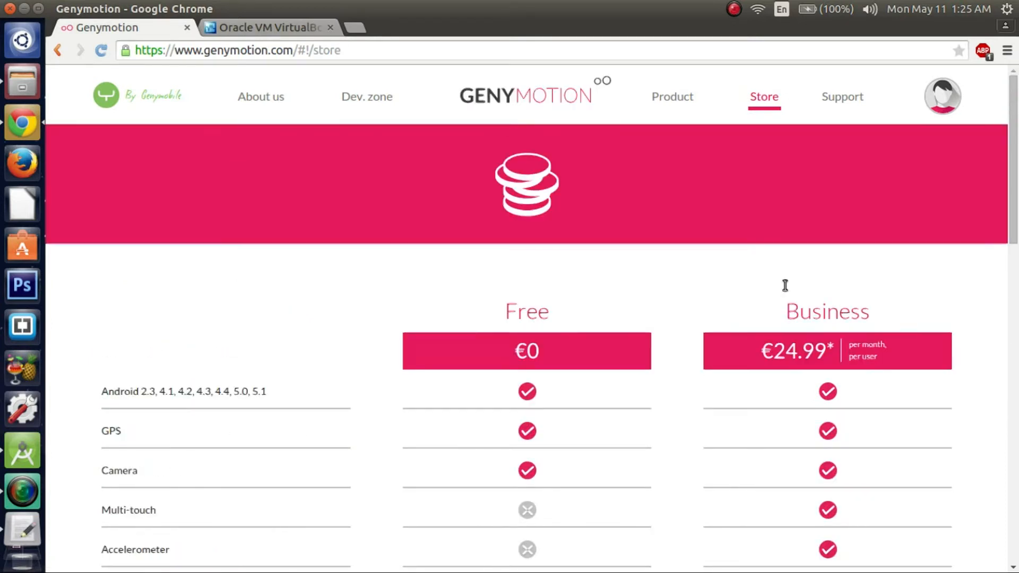
{"action": "scroll", "scroll_direction": "down", "scroll_amount": 3}
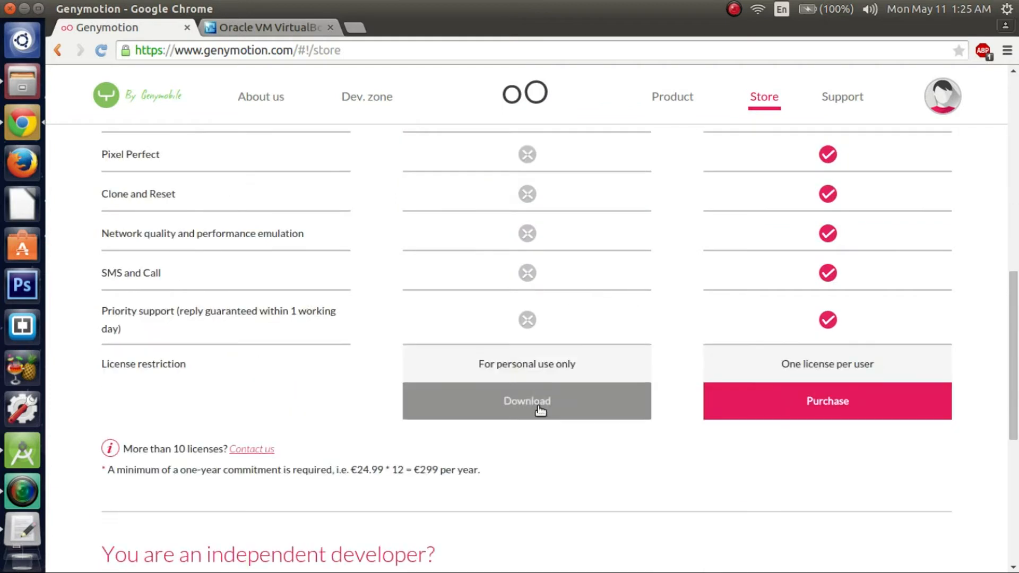
{"action": "left_click", "coordinate": [527, 401]}
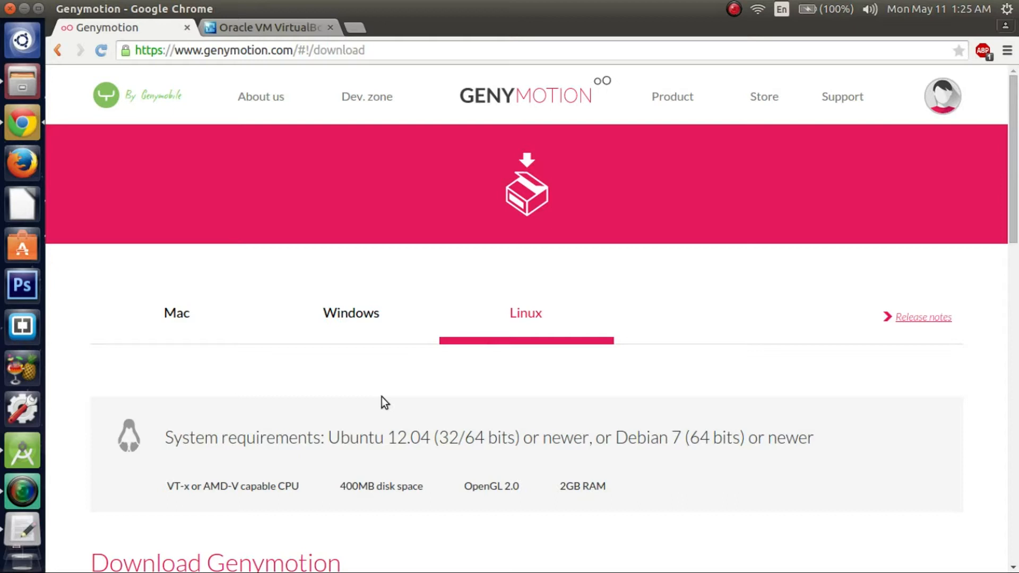
{"action": "mouse_move", "coordinate": [176, 312]}
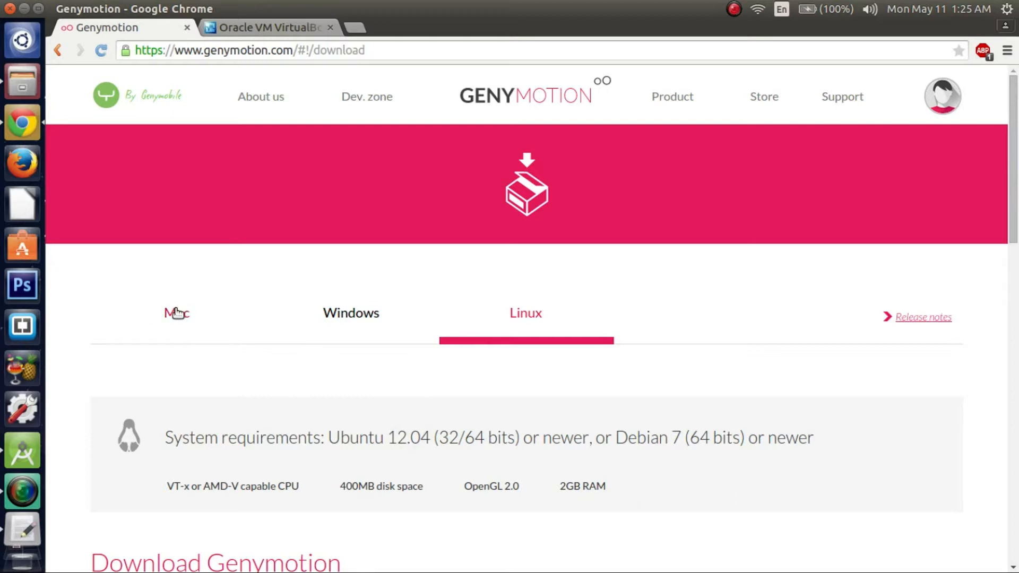
{"action": "mouse_move", "coordinate": [187, 351]}
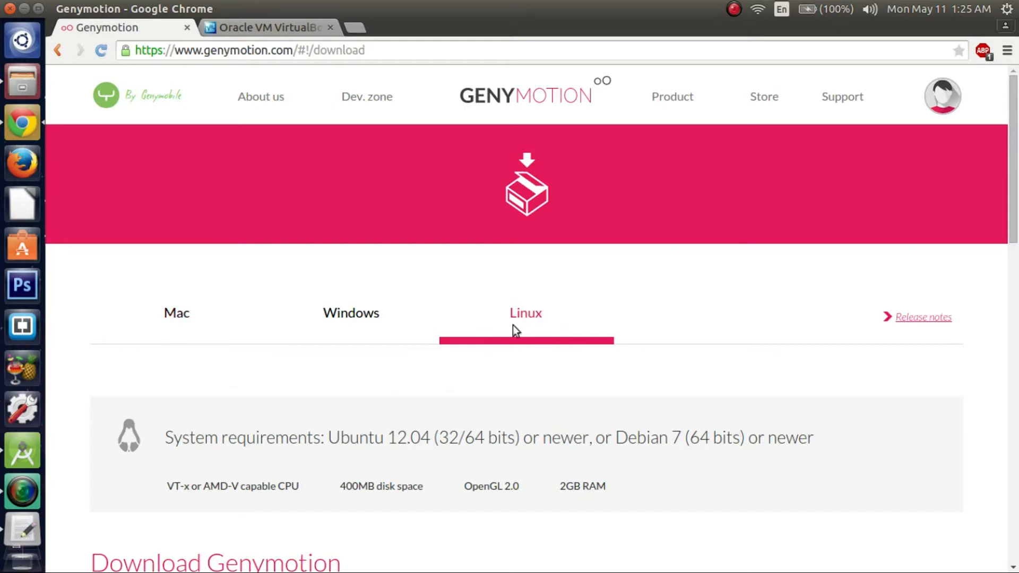
{"action": "mouse_move", "coordinate": [168, 312]}
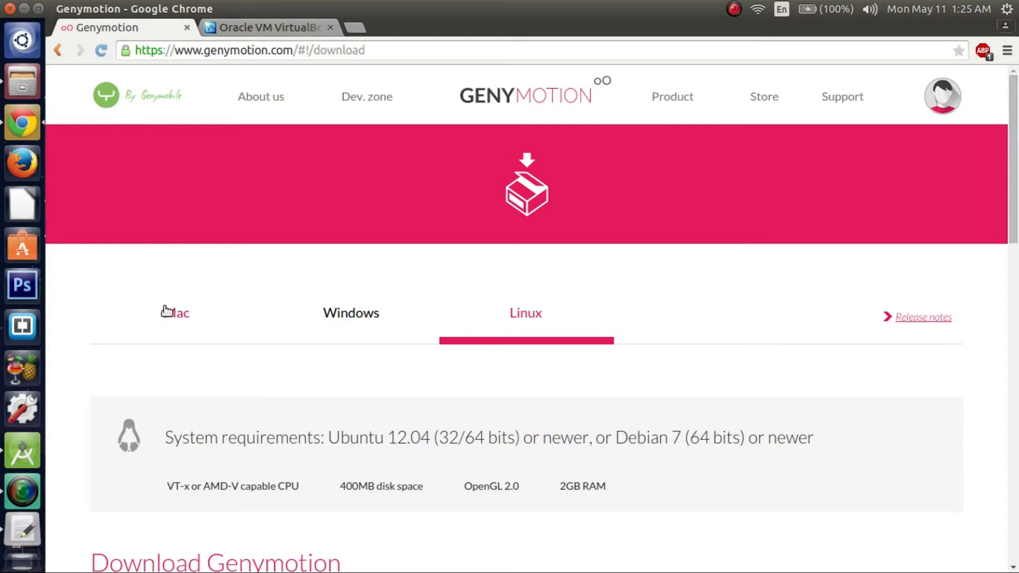
{"action": "scroll", "scroll_direction": "down", "scroll_amount": 3}
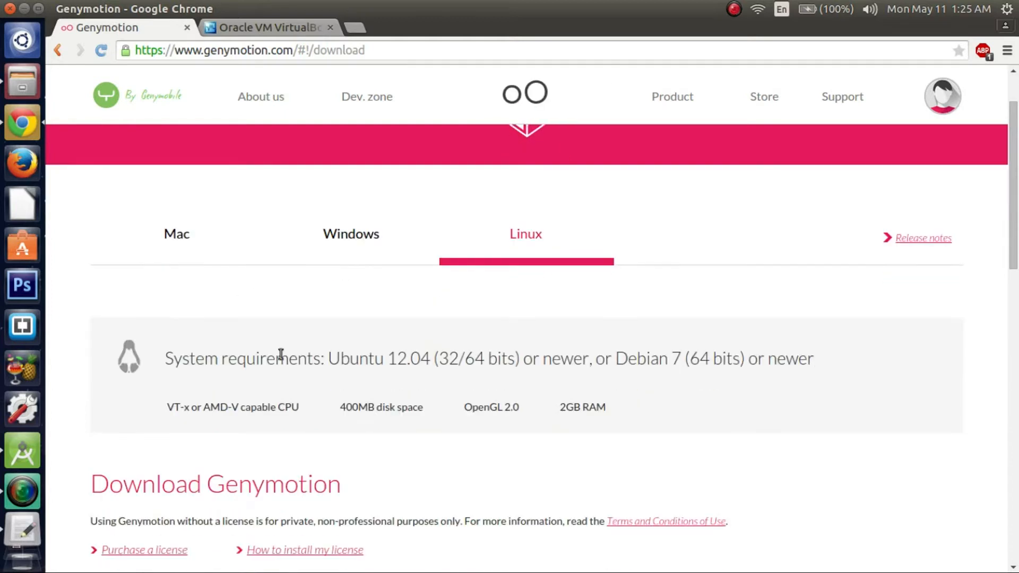
{"action": "scroll", "scroll_direction": "down", "scroll_amount": 3}
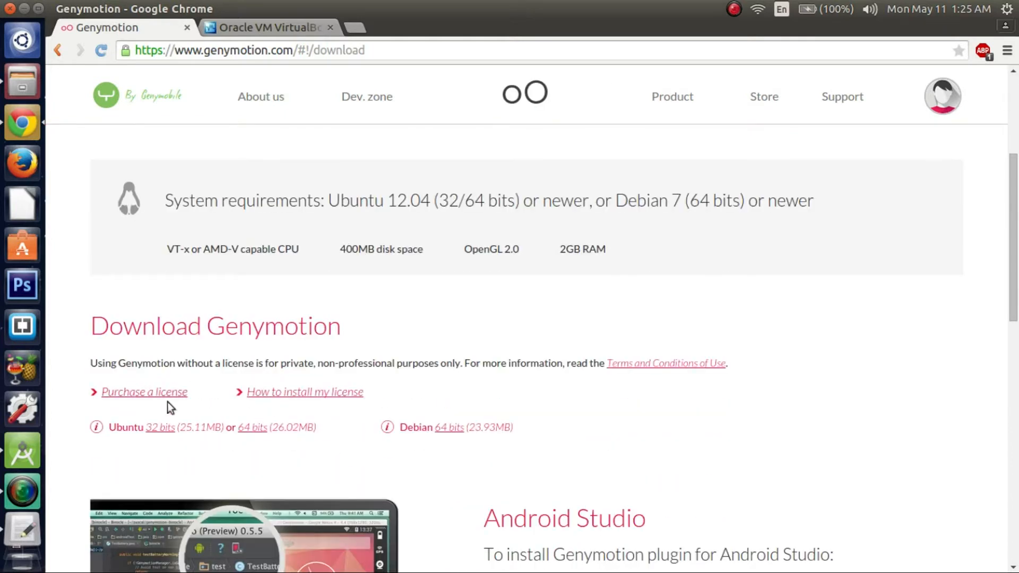
{"action": "scroll", "scroll_direction": "down", "scroll_amount": 3}
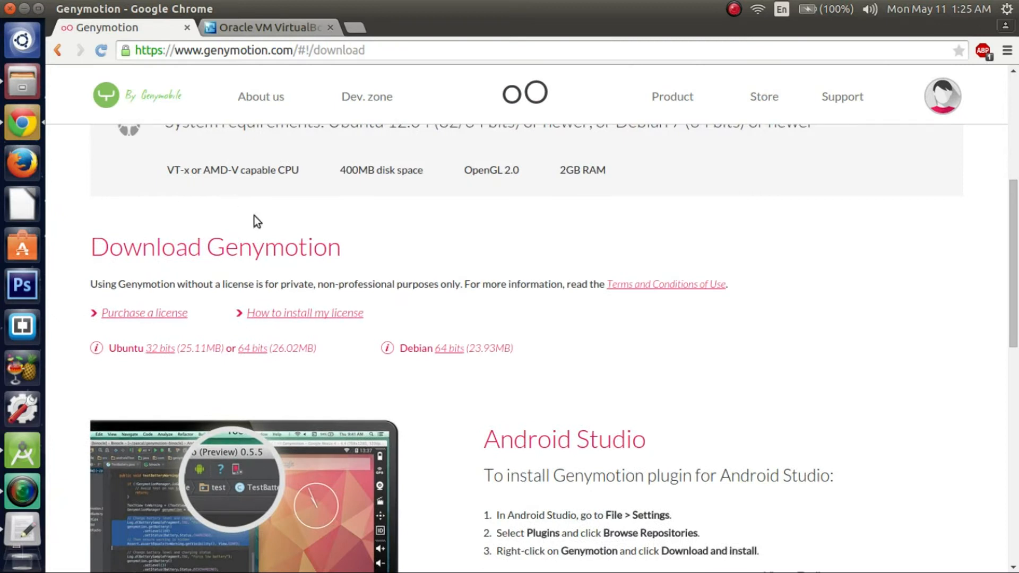
{"action": "mouse_move", "coordinate": [219, 332]}
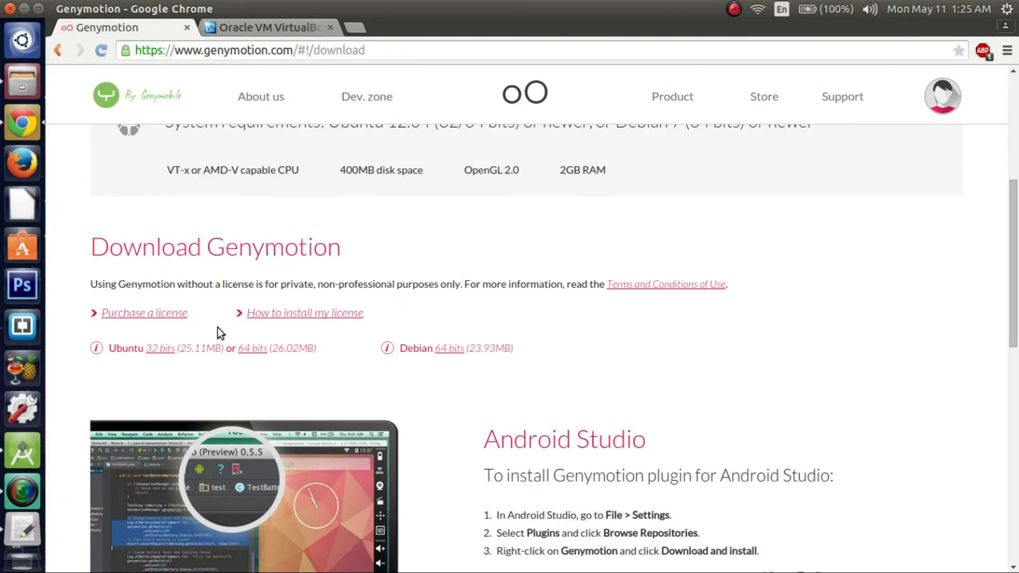
{"action": "scroll", "scroll_direction": "down", "scroll_amount": 3}
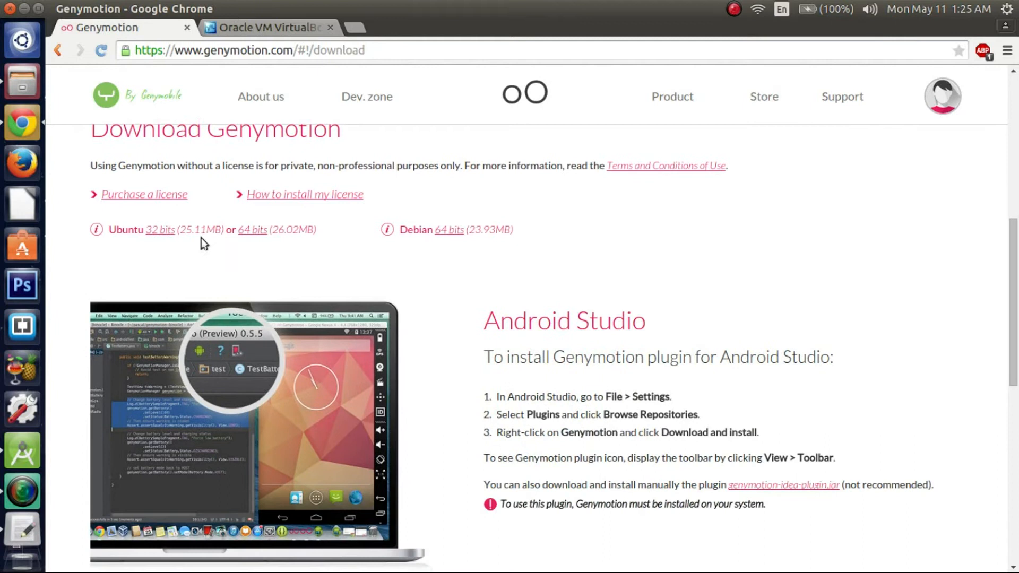
{"action": "mouse_move", "coordinate": [214, 229]}
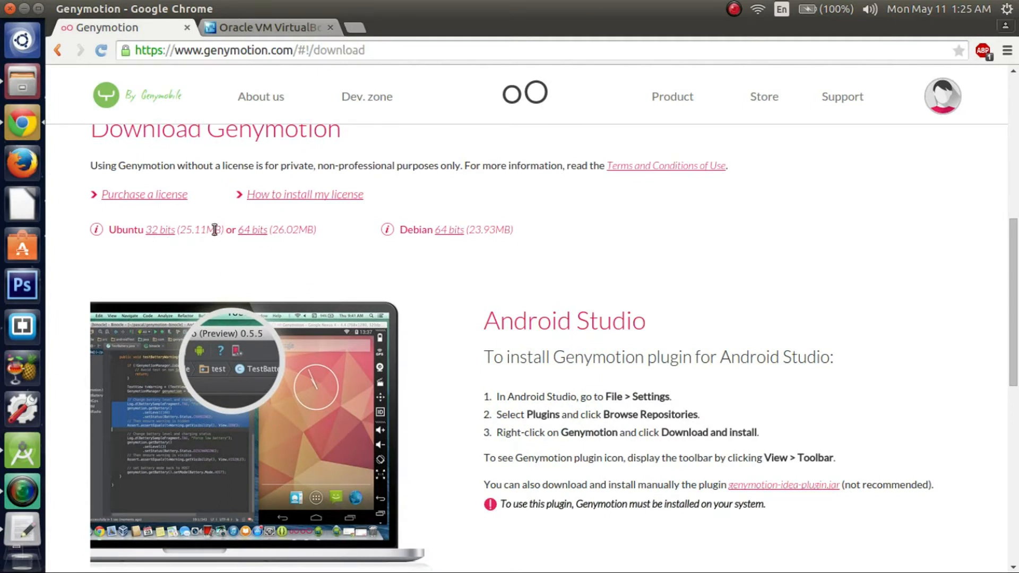
{"action": "mouse_move", "coordinate": [253, 231]}
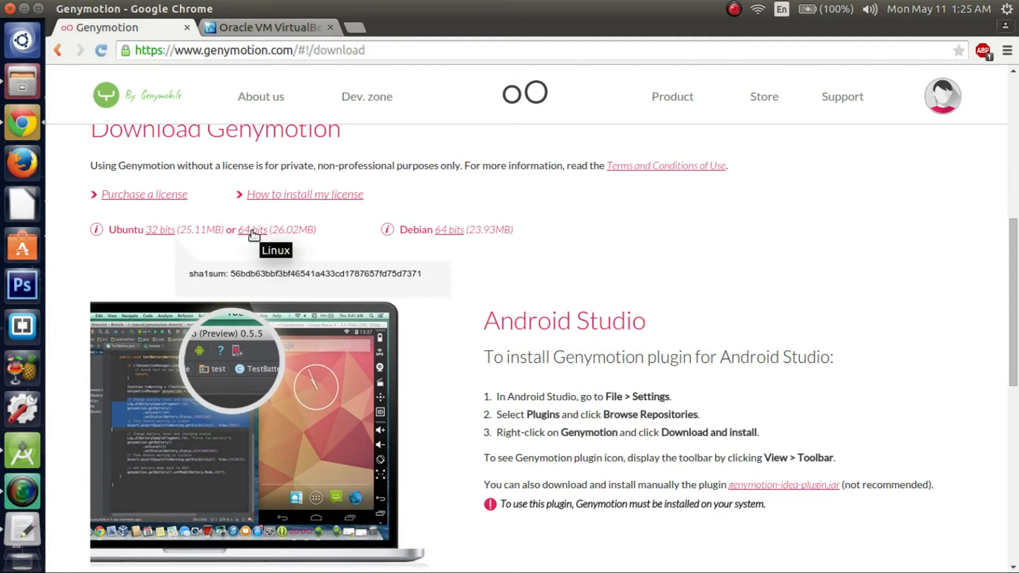
{"action": "mouse_move", "coordinate": [224, 271]}
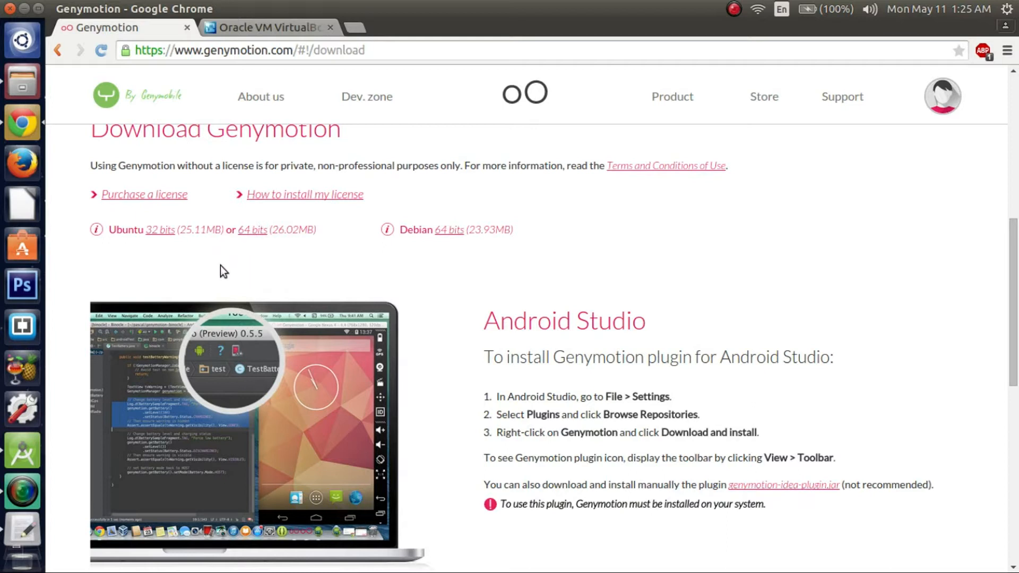
{"action": "mouse_move", "coordinate": [246, 242]}
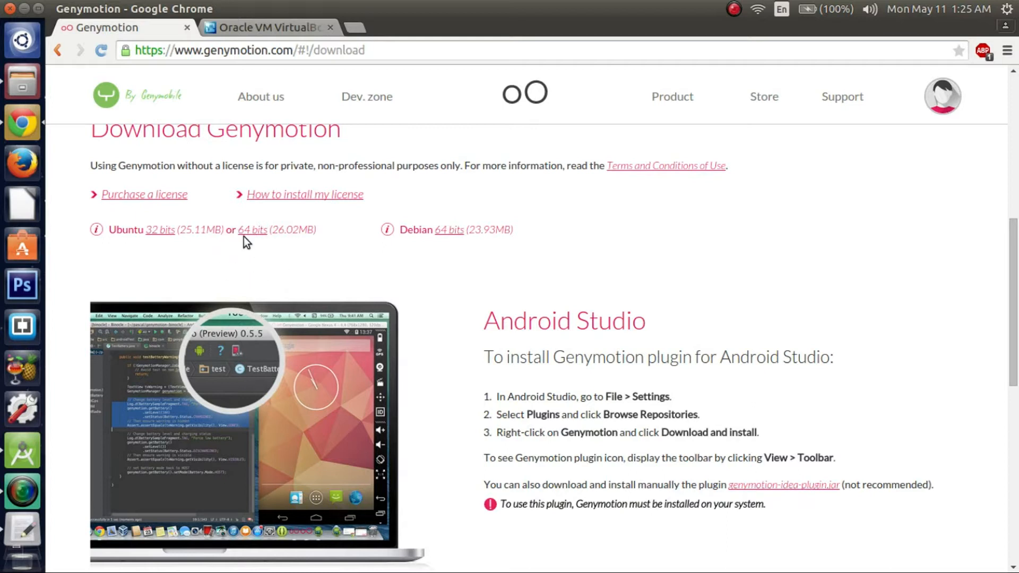
{"action": "mouse_move", "coordinate": [253, 232]}
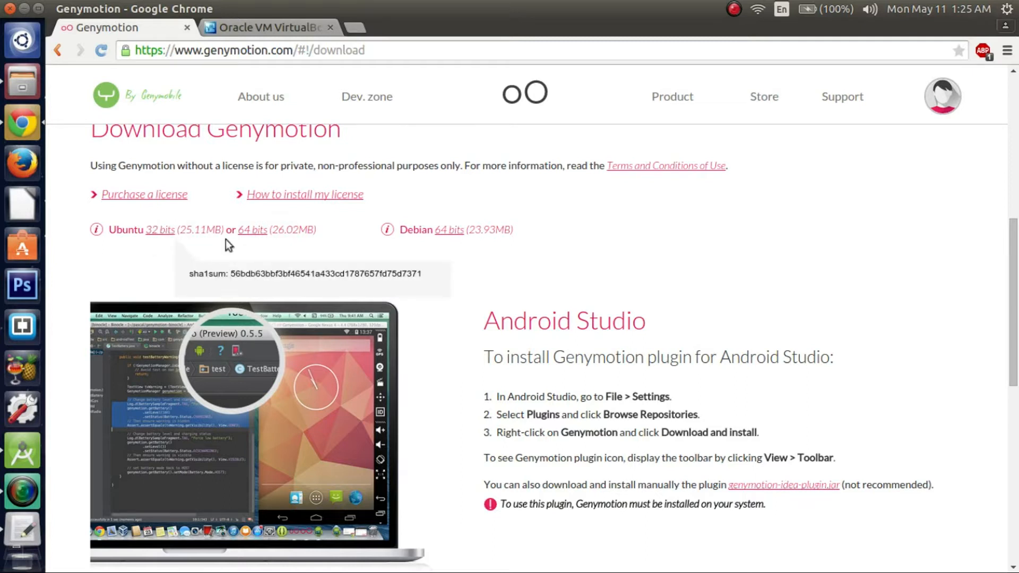
{"action": "mouse_move", "coordinate": [264, 268]}
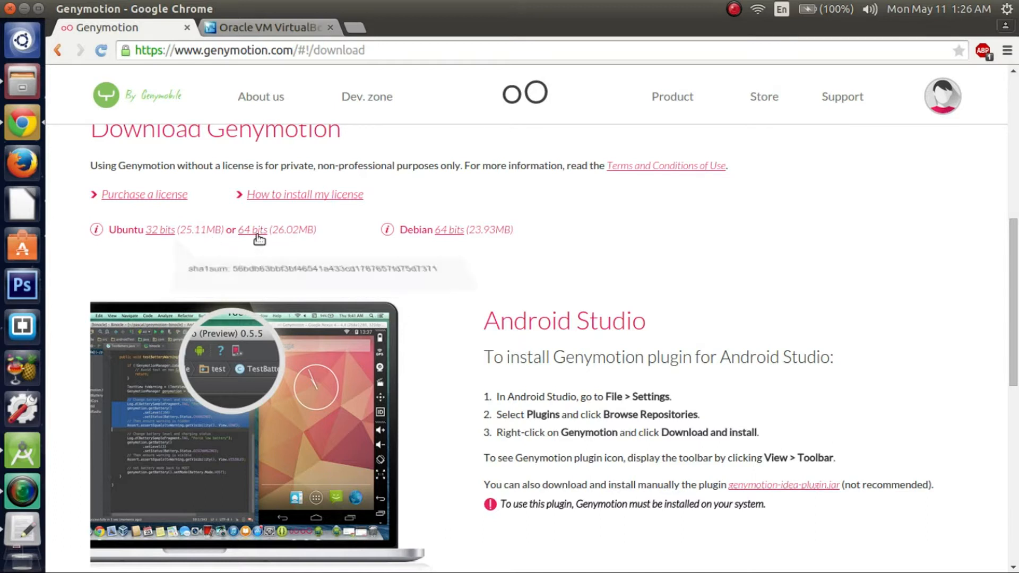
Start the Ubuntu 64-bit installer download, then cancel it from the download bar
{"action": "left_click", "coordinate": [253, 230]}
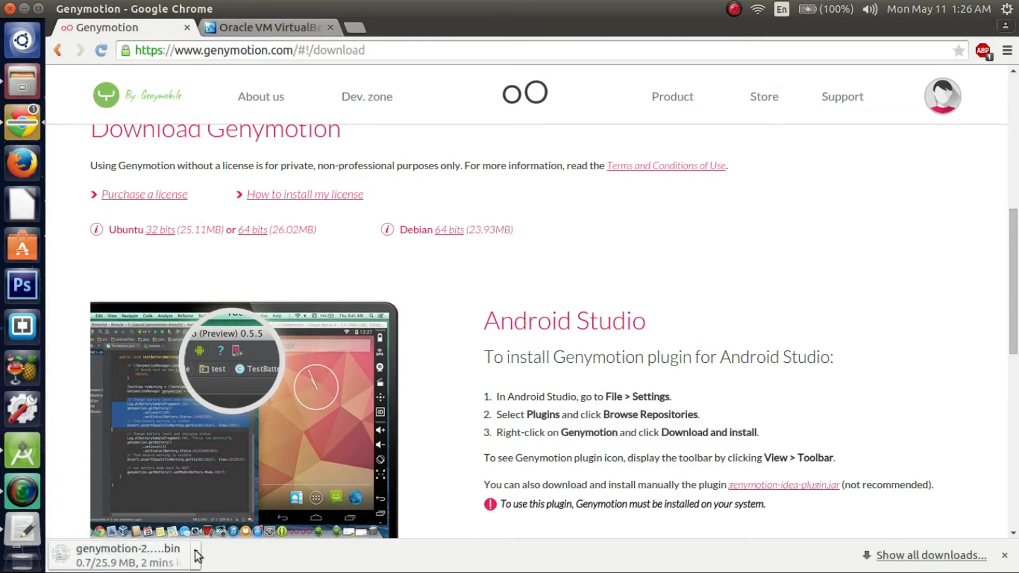
{"action": "left_click", "coordinate": [195, 554]}
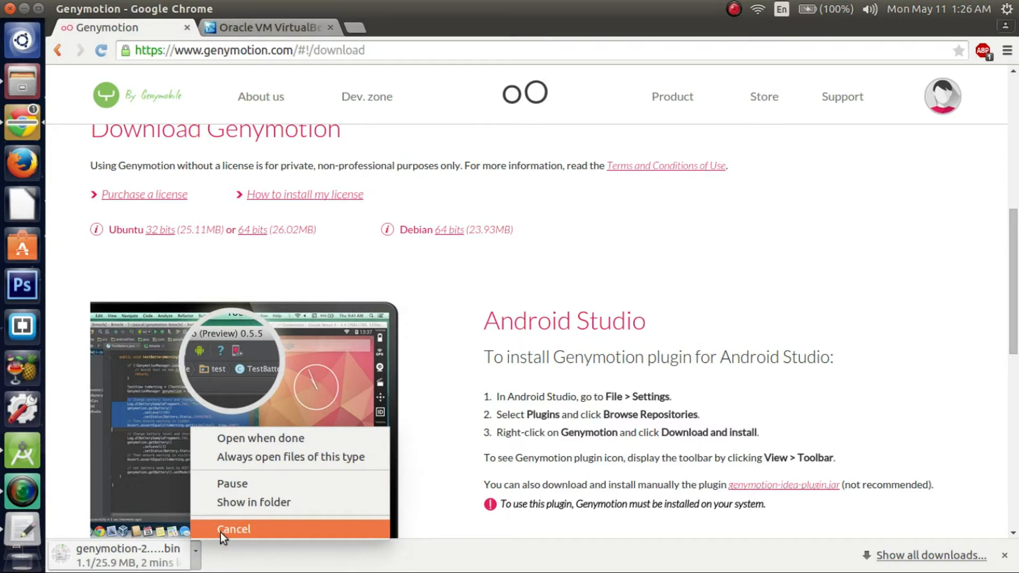
{"action": "left_click", "coordinate": [234, 528]}
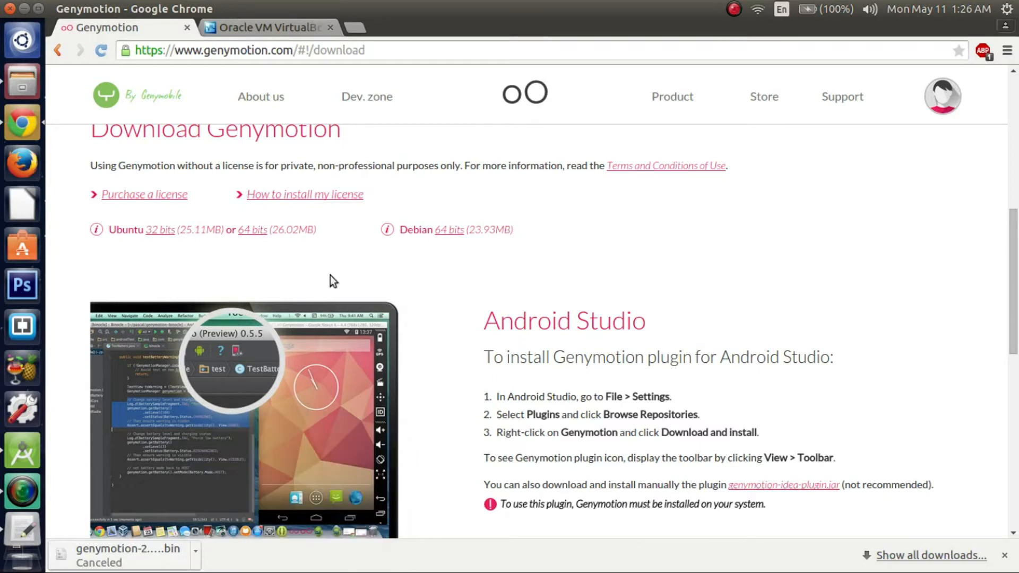
{"action": "scroll", "scroll_direction": "down", "scroll_amount": 3}
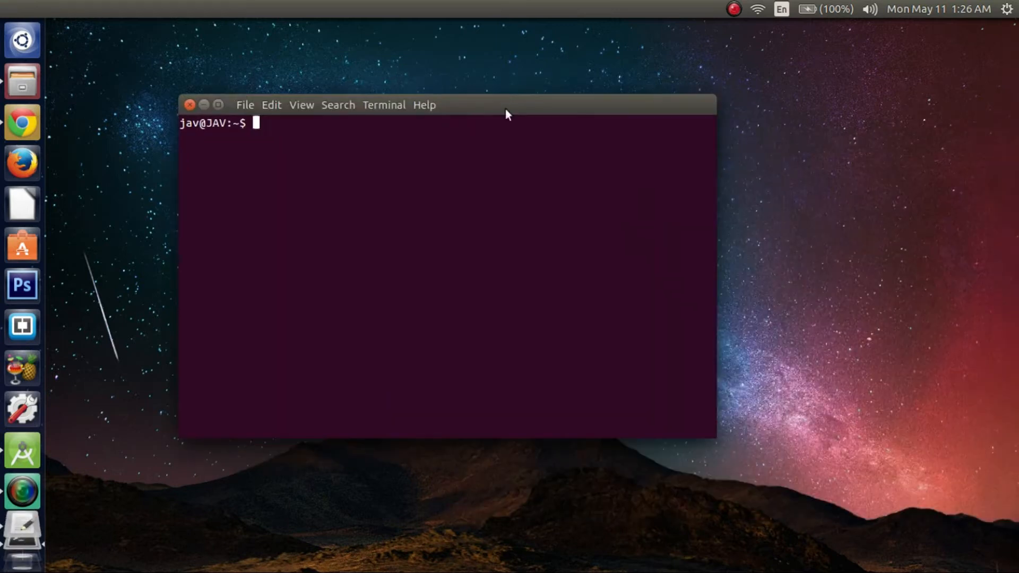
Change the shell directory to Downloads with 'cd Downloads/'
{"action": "type", "text": "cd"}
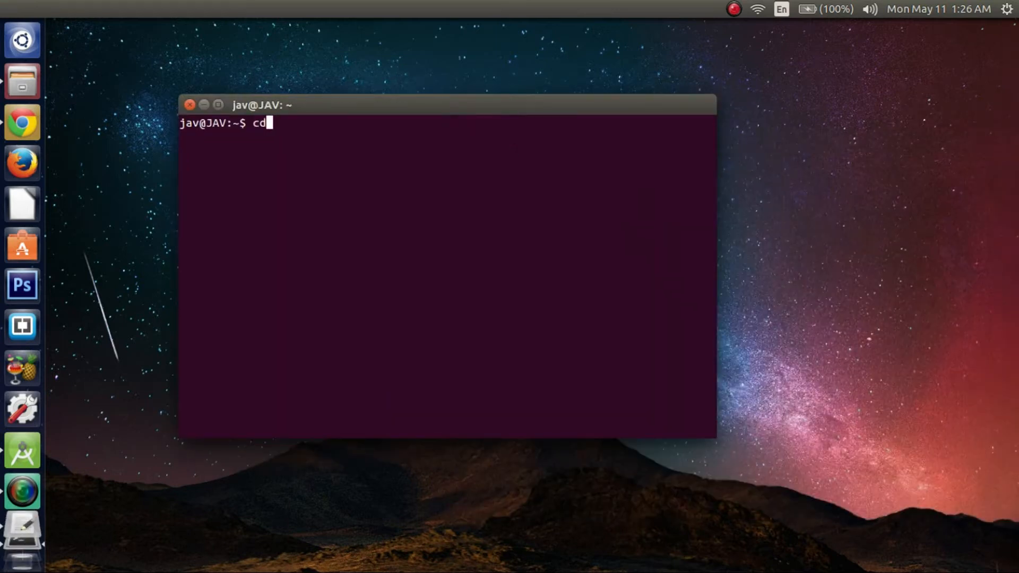
{"action": "type", "text": "Downloads/"}
{"action": "type", "text": "ls"}
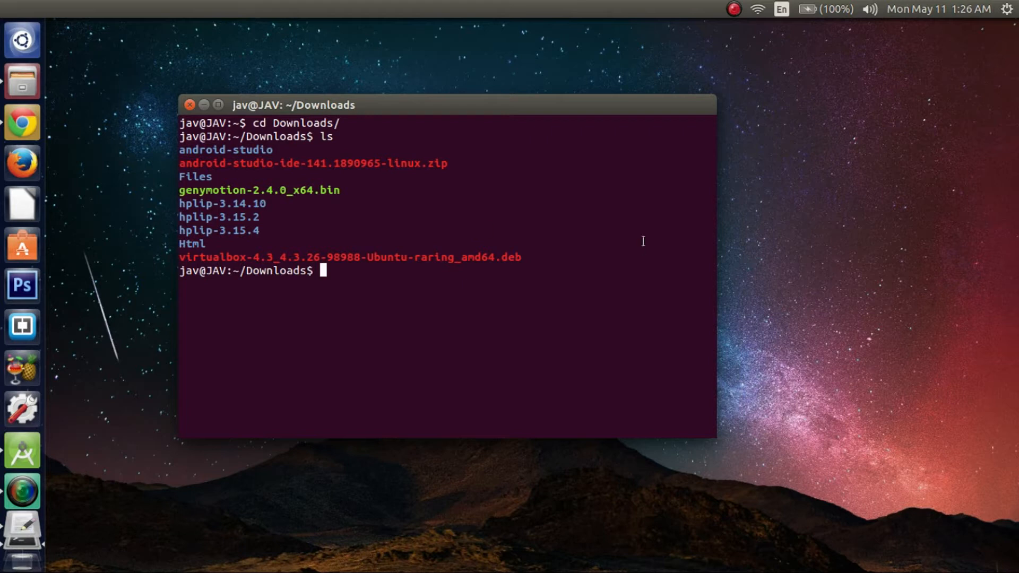
{"action": "mouse_move", "coordinate": [220, 197]}
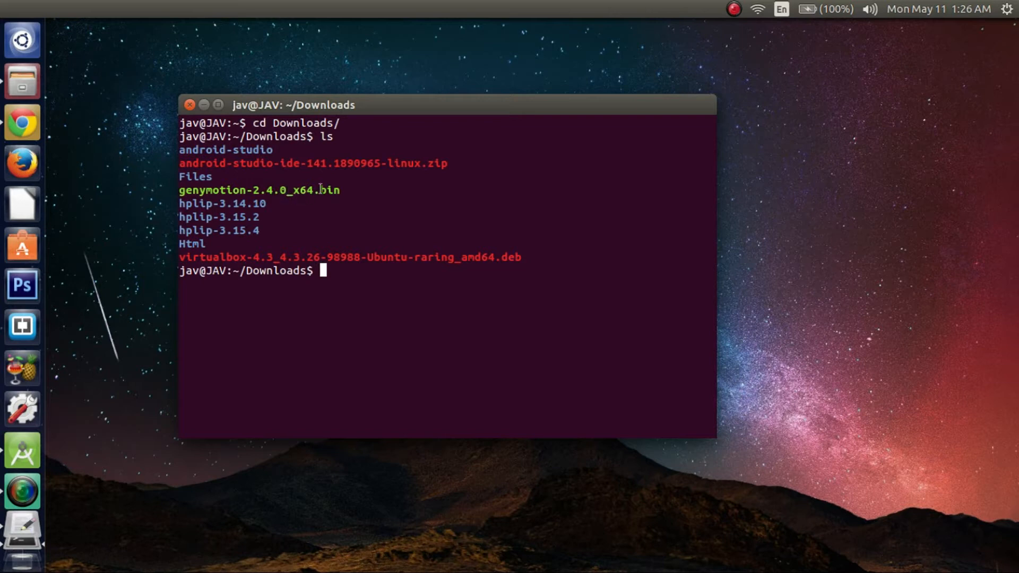
{"action": "mouse_move", "coordinate": [490, 297]}
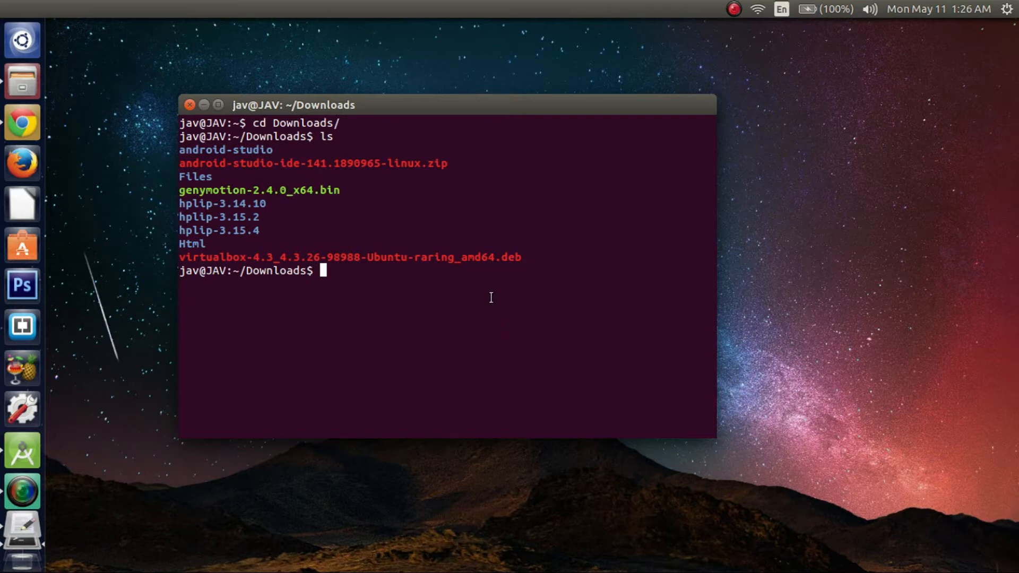
{"action": "mouse_move", "coordinate": [73, 89]}
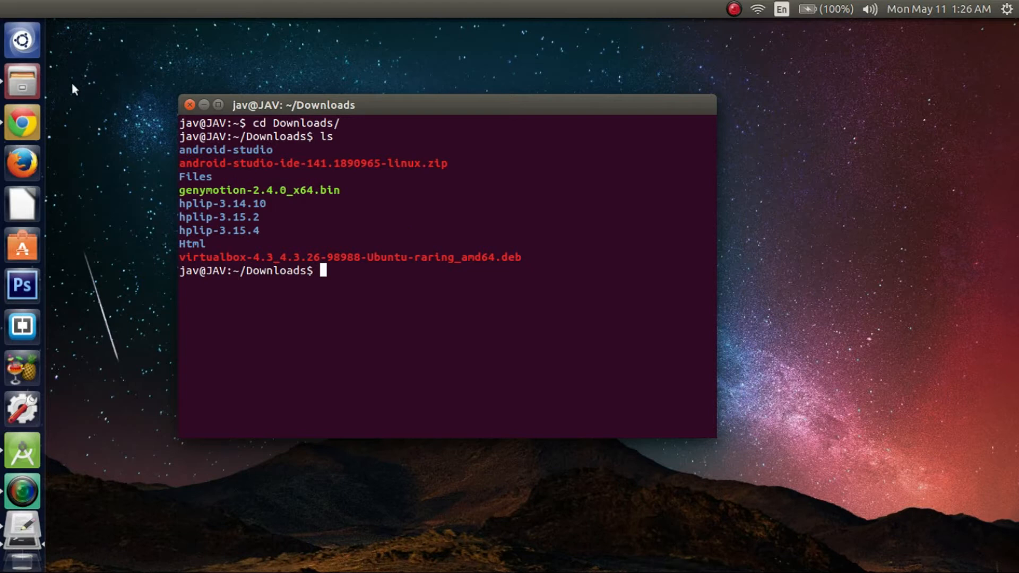
{"action": "mouse_move", "coordinate": [23, 81]}
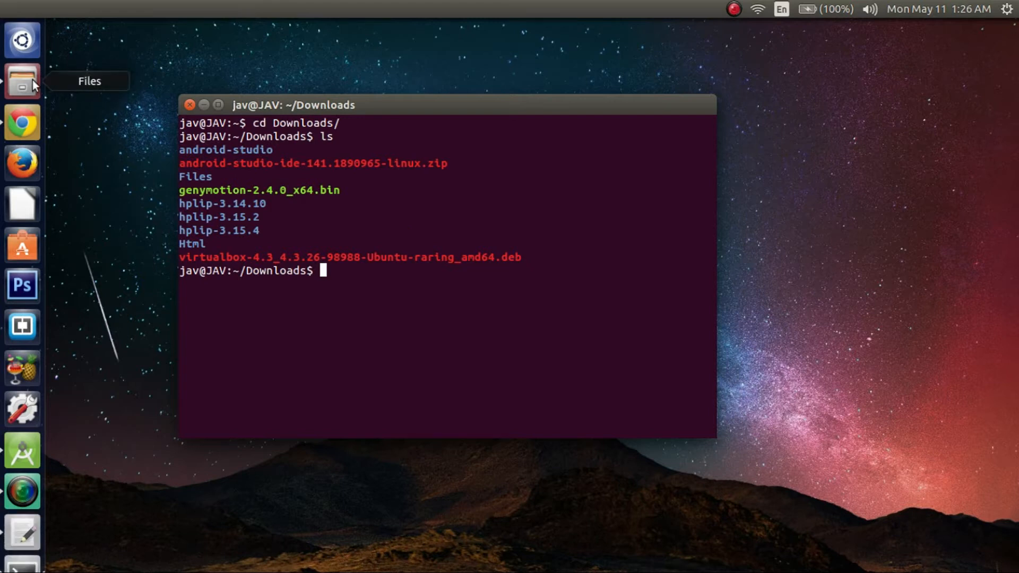
Try opening genymotion-2.4.0_x64.bin from Files and dismiss the unknown file type error
{"action": "left_click", "coordinate": [23, 73]}
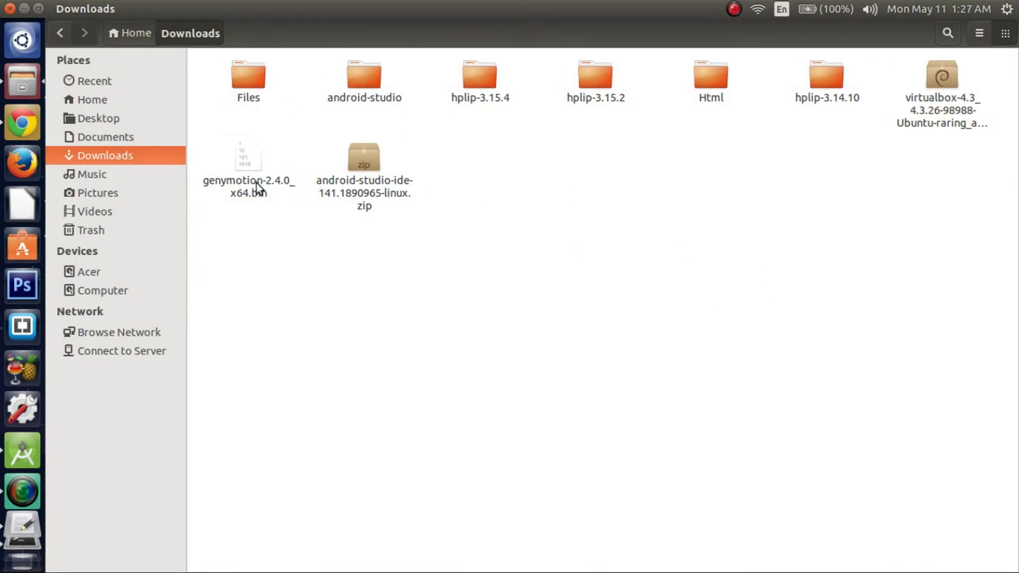
{"action": "left_click", "coordinate": [247, 156]}
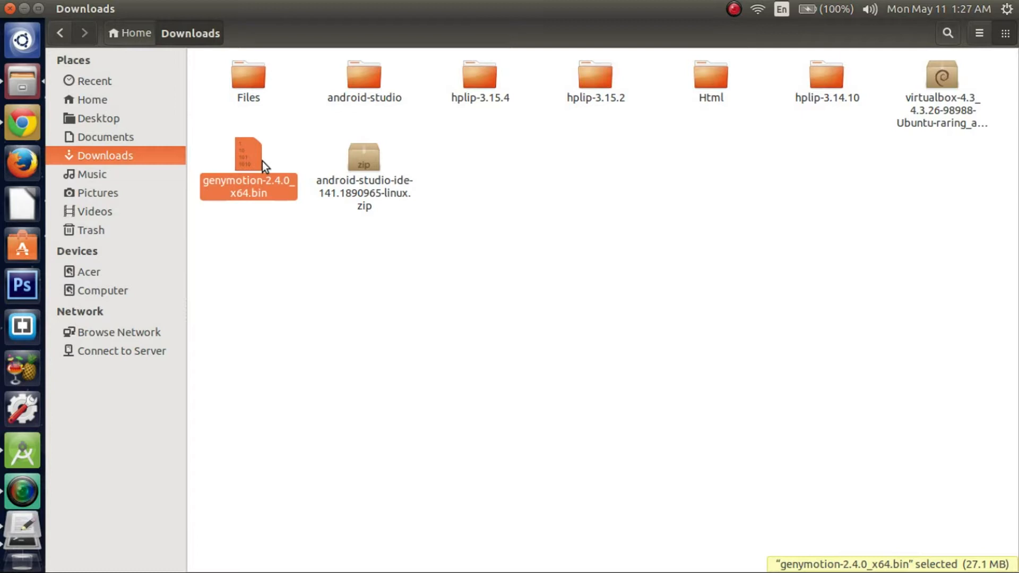
{"action": "double_click", "coordinate": [248, 159]}
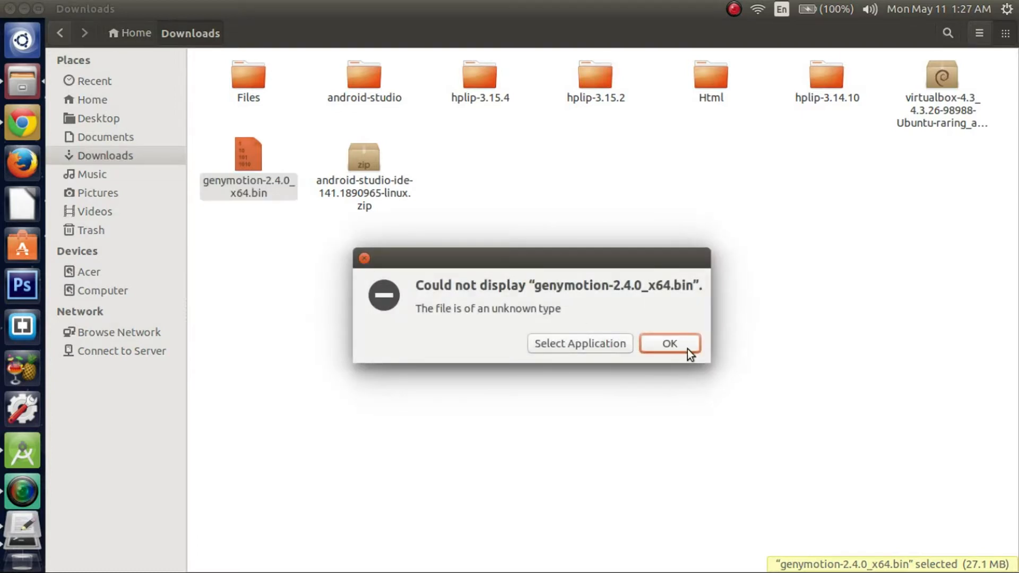
{"action": "left_click", "coordinate": [669, 343]}
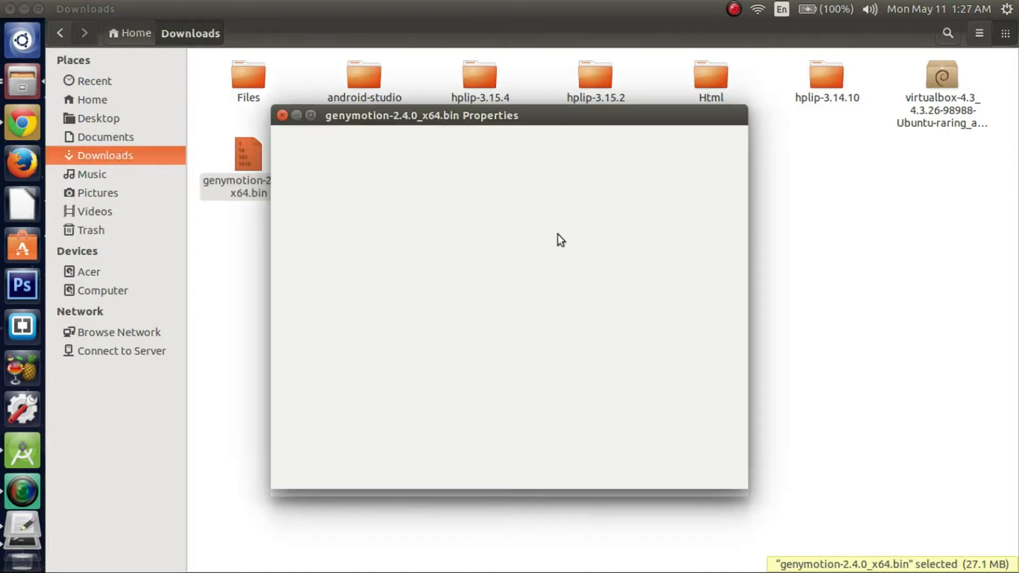
Allow the installer to execute as a program in its Permissions and close Properties
{"action": "left_click", "coordinate": [355, 144]}
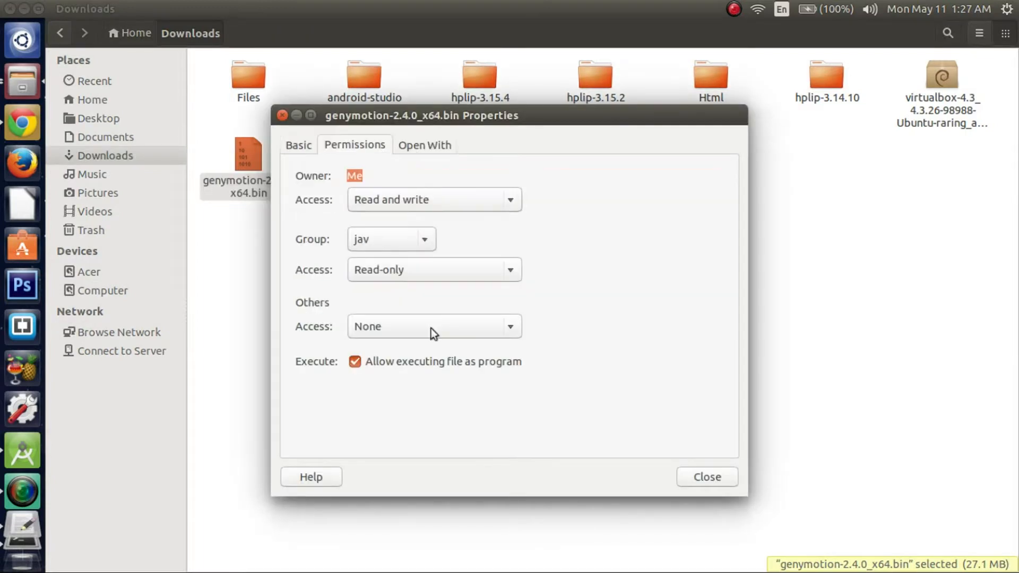
{"action": "mouse_move", "coordinate": [456, 395]}
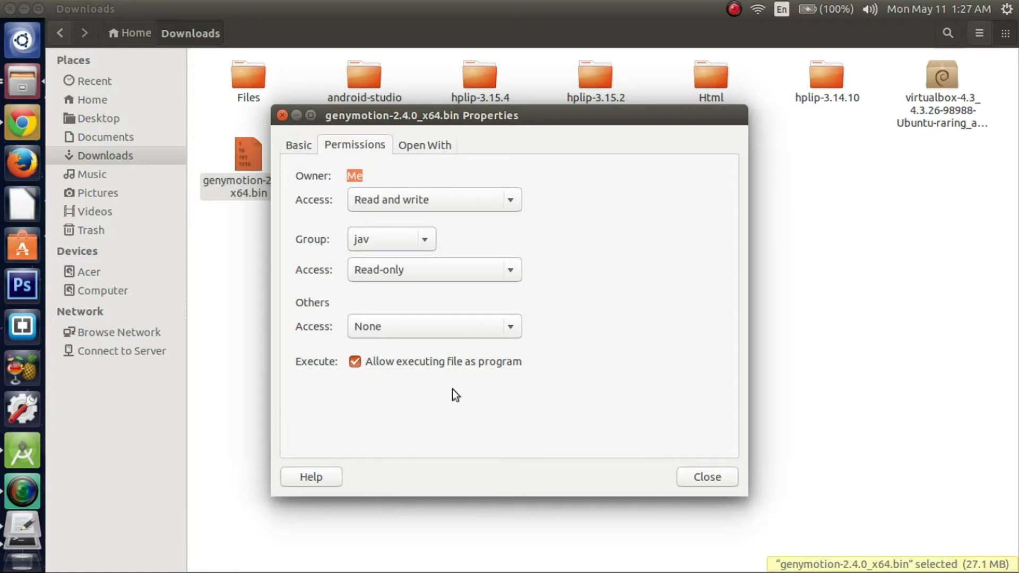
{"action": "mouse_move", "coordinate": [459, 375]}
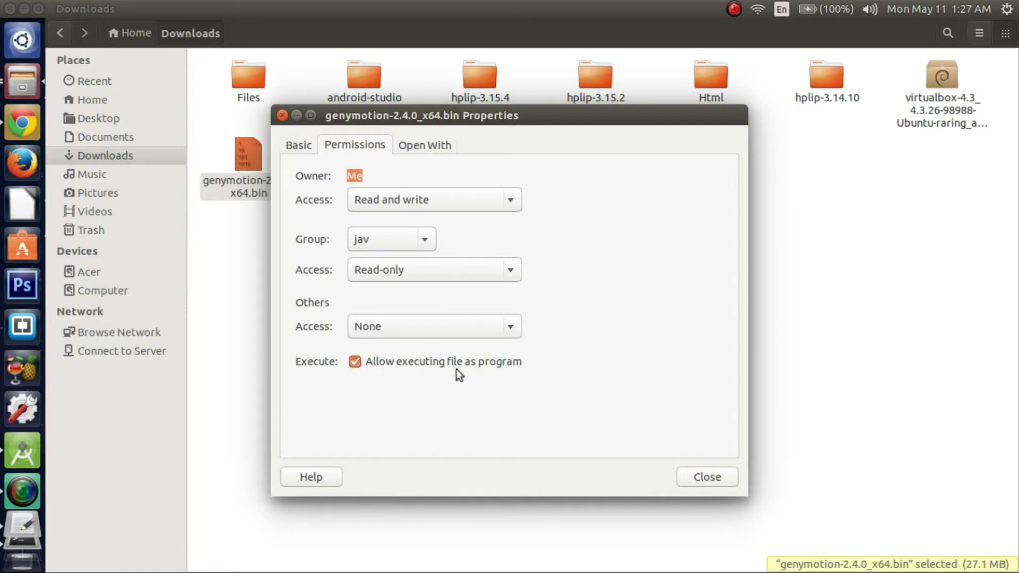
{"action": "mouse_move", "coordinate": [707, 477]}
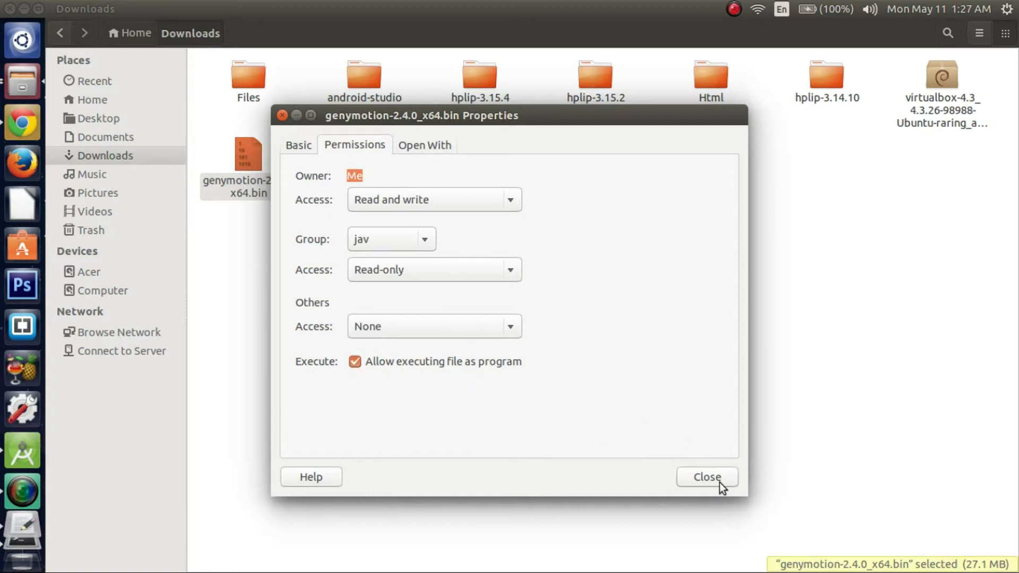
{"action": "left_click", "coordinate": [707, 477]}
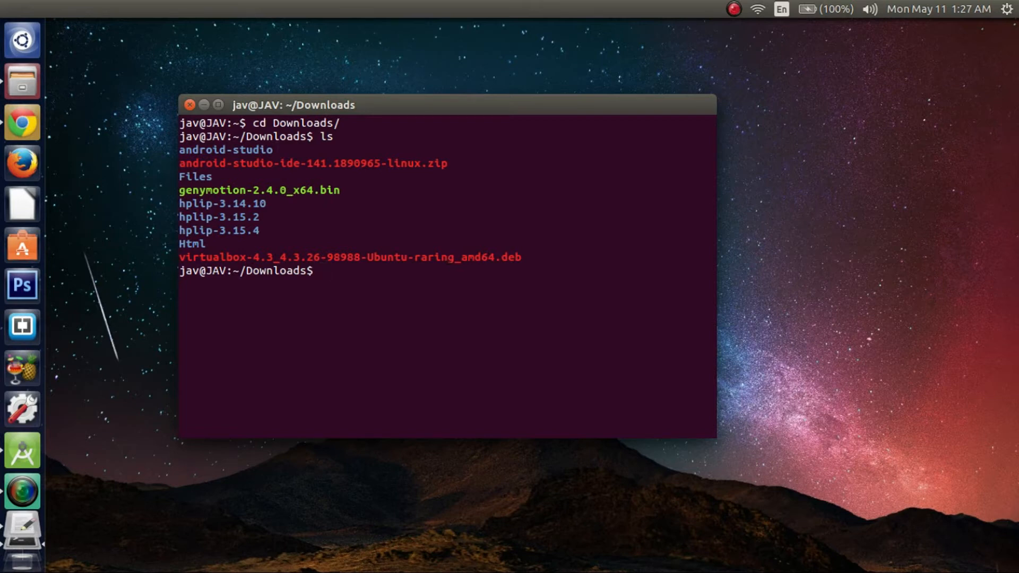
Run ./genymotion-2.4.0_x64.bin and answer 'y' to confirm the install folder
{"action": "type", "text": "./"}
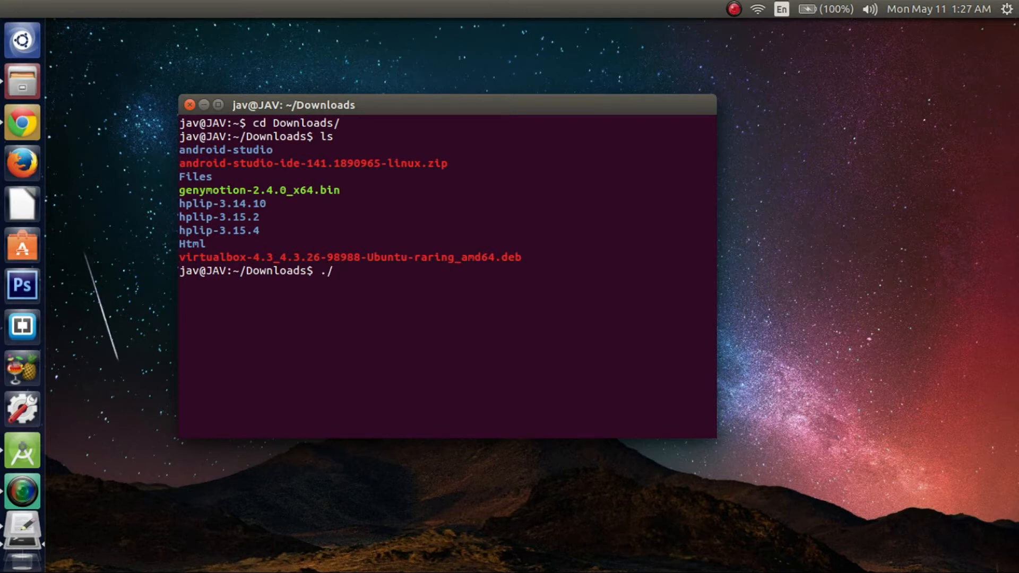
{"action": "type", "text": "genymotion-2.4.0_x64.bin"}
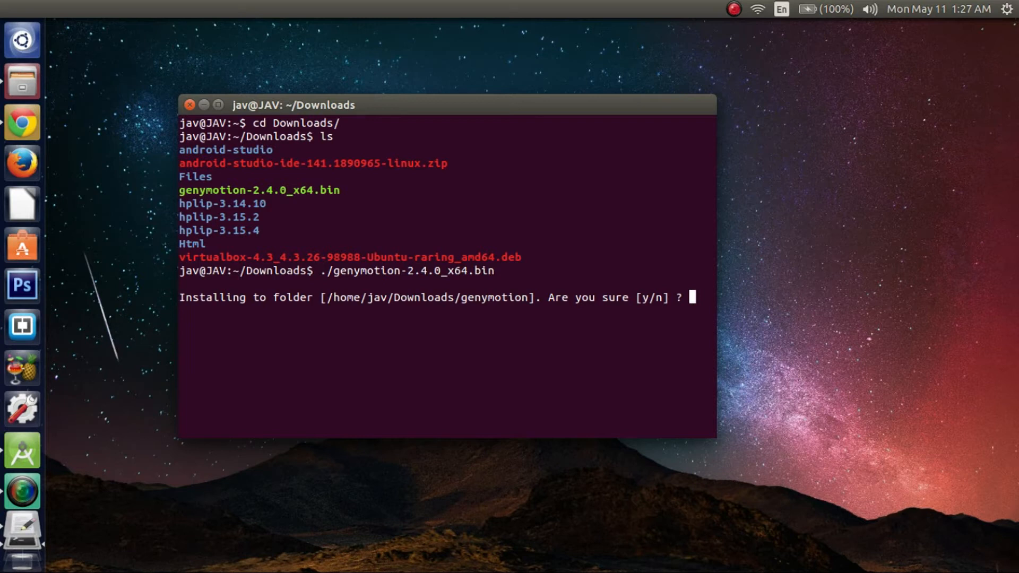
{"action": "type", "text": "y"}
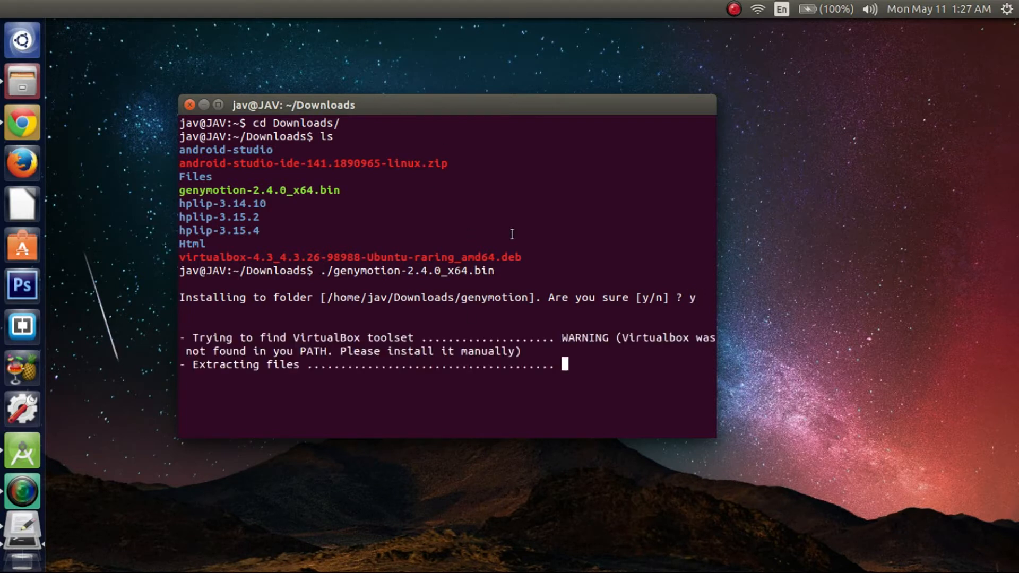
{"action": "mouse_move", "coordinate": [393, 196]}
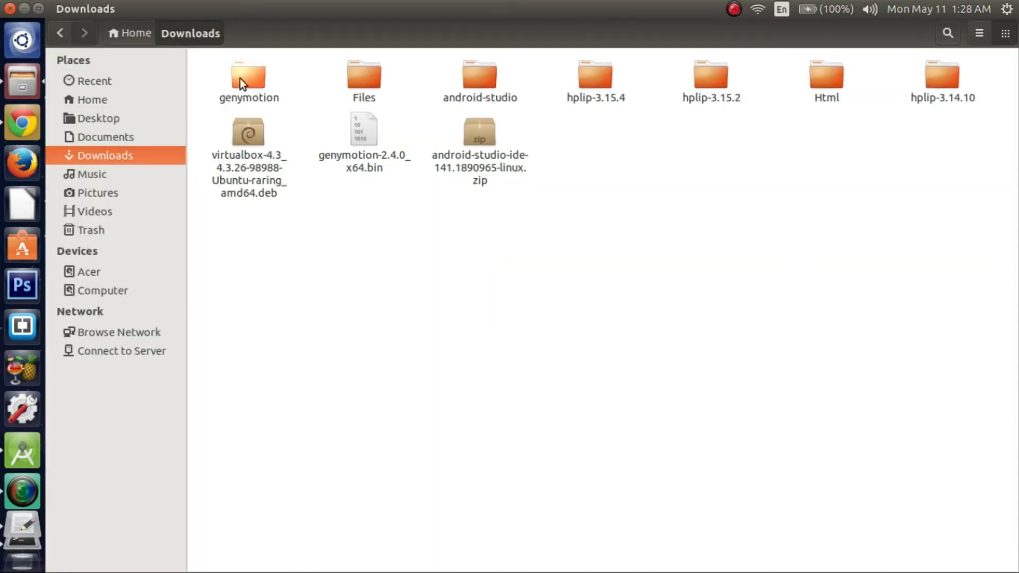
Check the new genymotion folder in Files and bring the terminal's install report back to front
{"action": "left_click", "coordinate": [248, 77]}
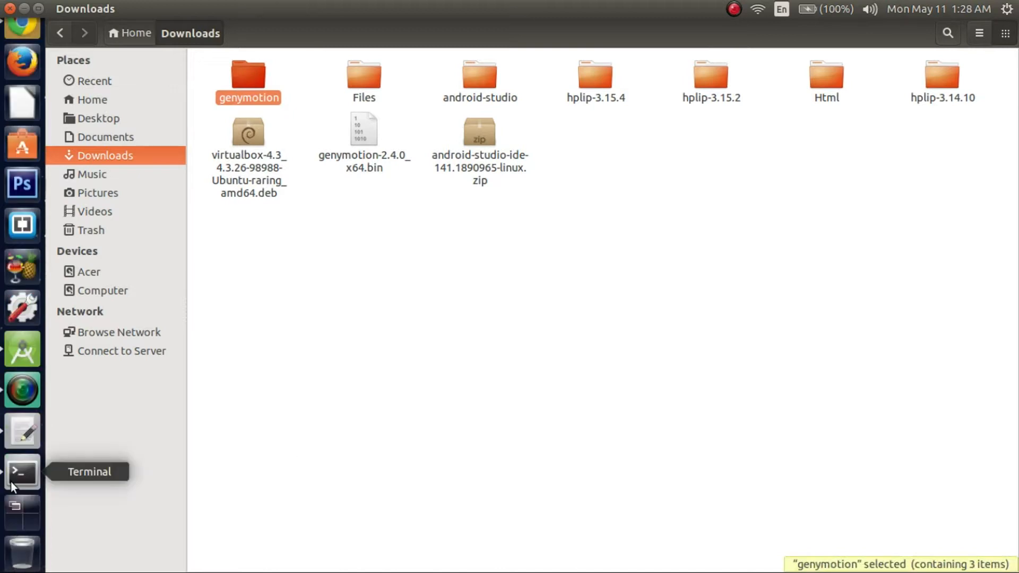
{"action": "left_click", "coordinate": [21, 473]}
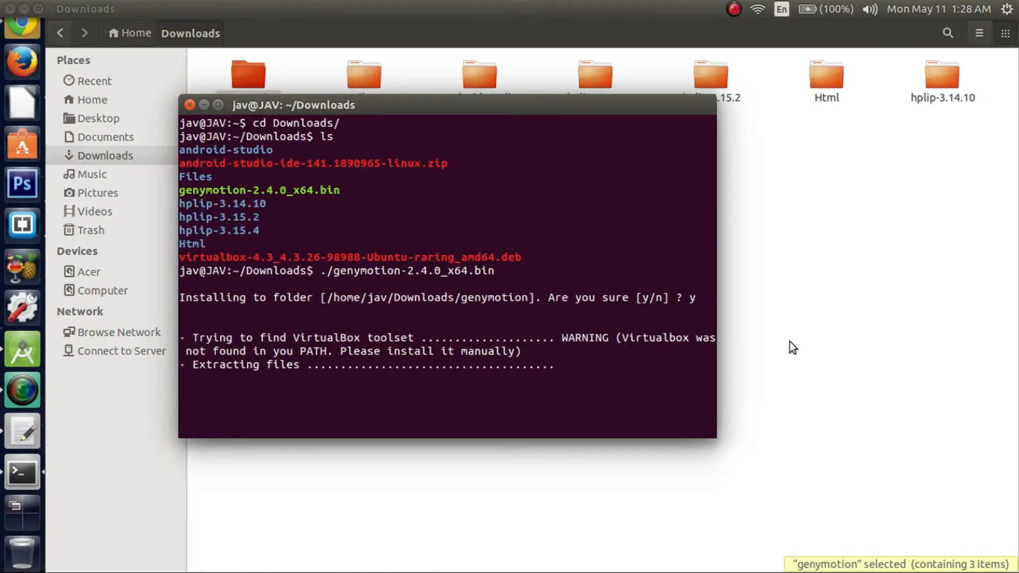
{"action": "left_click", "coordinate": [189, 105]}
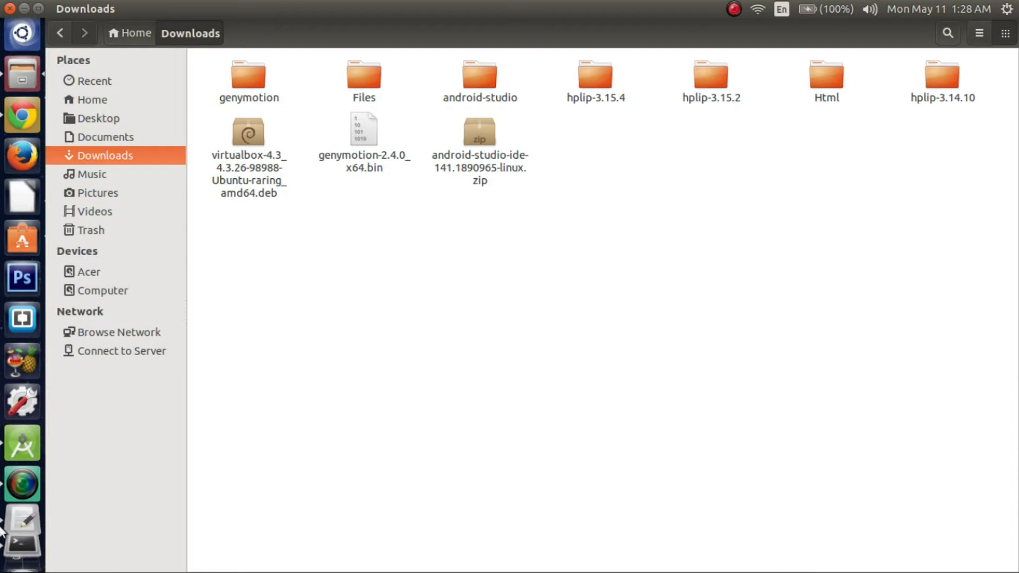
{"action": "mouse_move", "coordinate": [22, 495]}
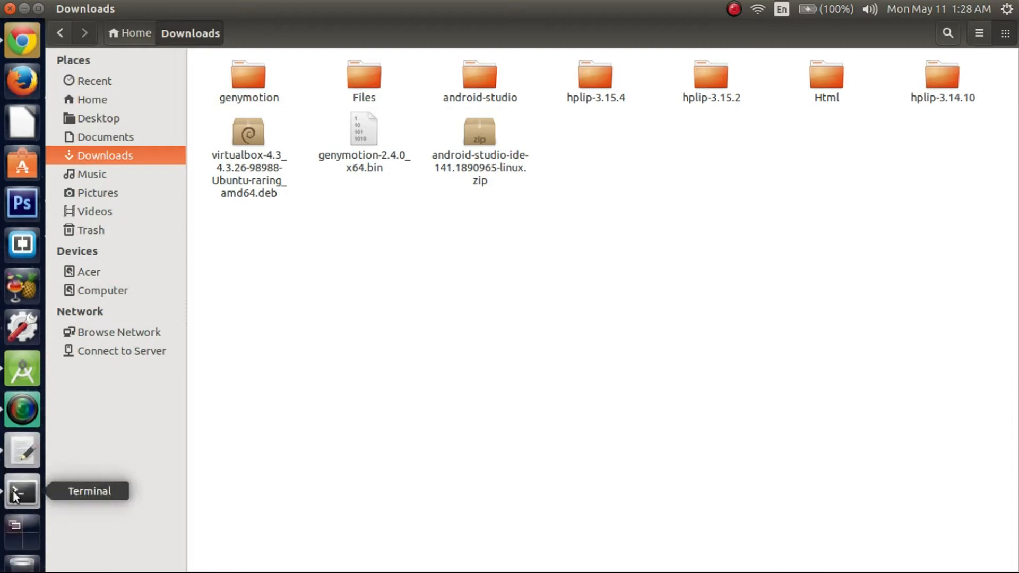
{"action": "left_click", "coordinate": [21, 492]}
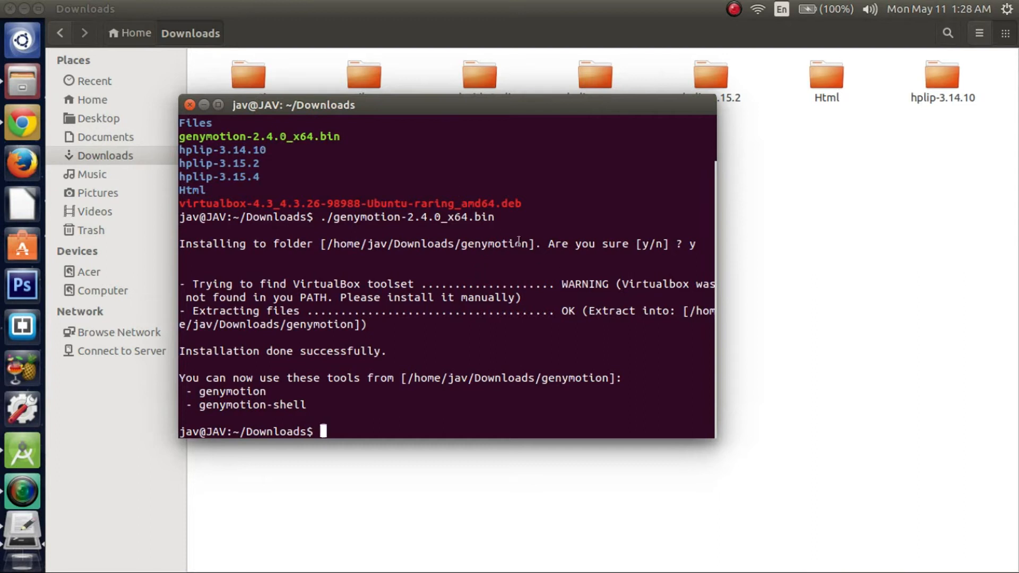
{"action": "left_click", "coordinate": [204, 105]}
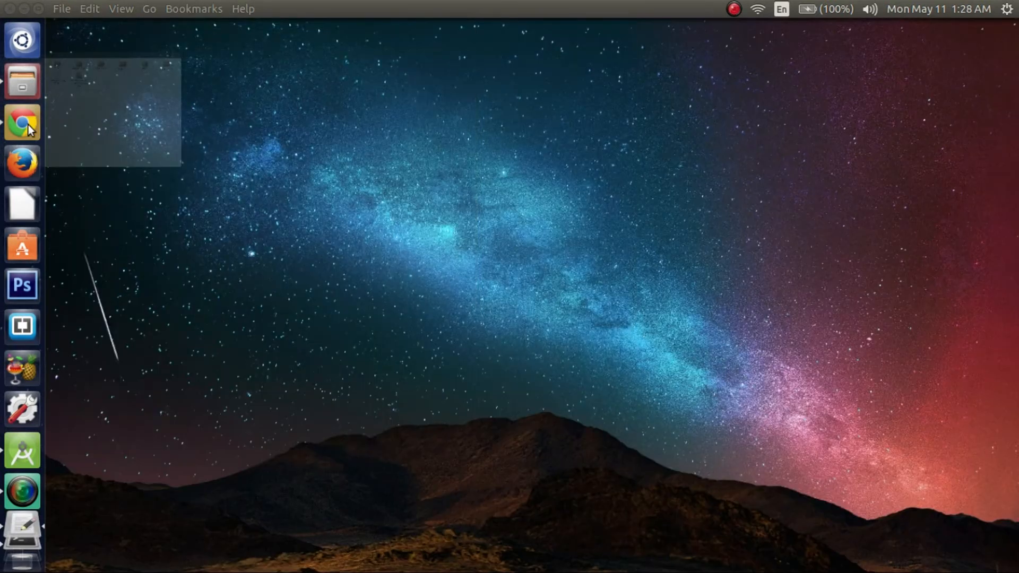
Reach the VirtualBox Downloads page and choose VirtualBox 4.3.26 for Linux hosts
{"action": "left_click", "coordinate": [22, 122]}
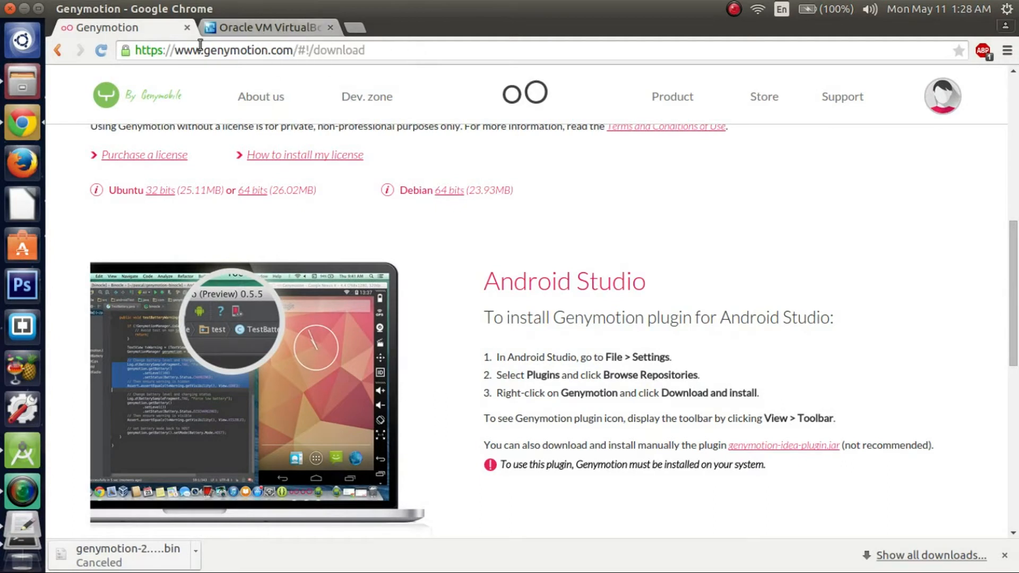
{"action": "scroll", "scroll_direction": "down", "scroll_amount": 3}
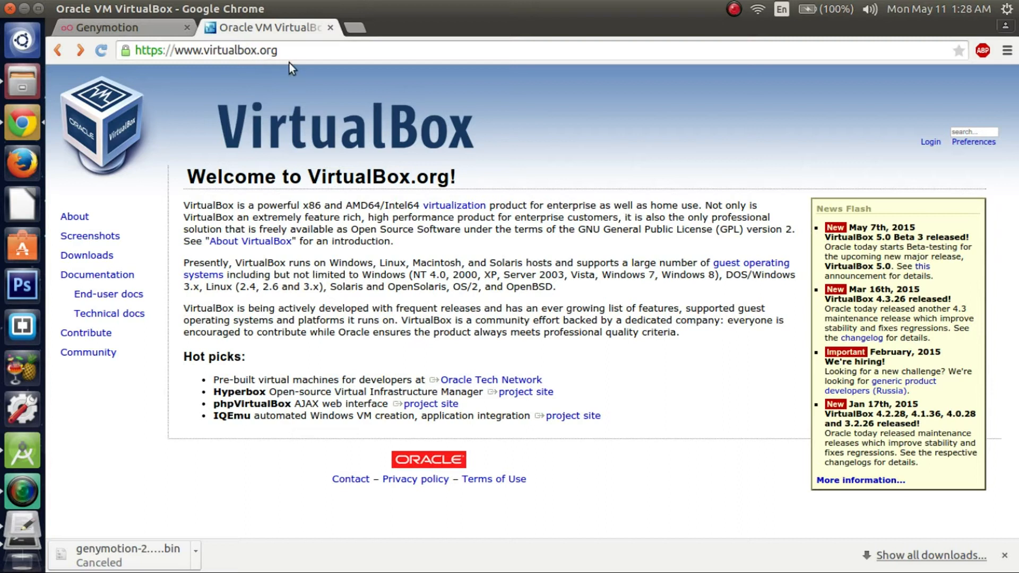
{"action": "mouse_move", "coordinate": [120, 286]}
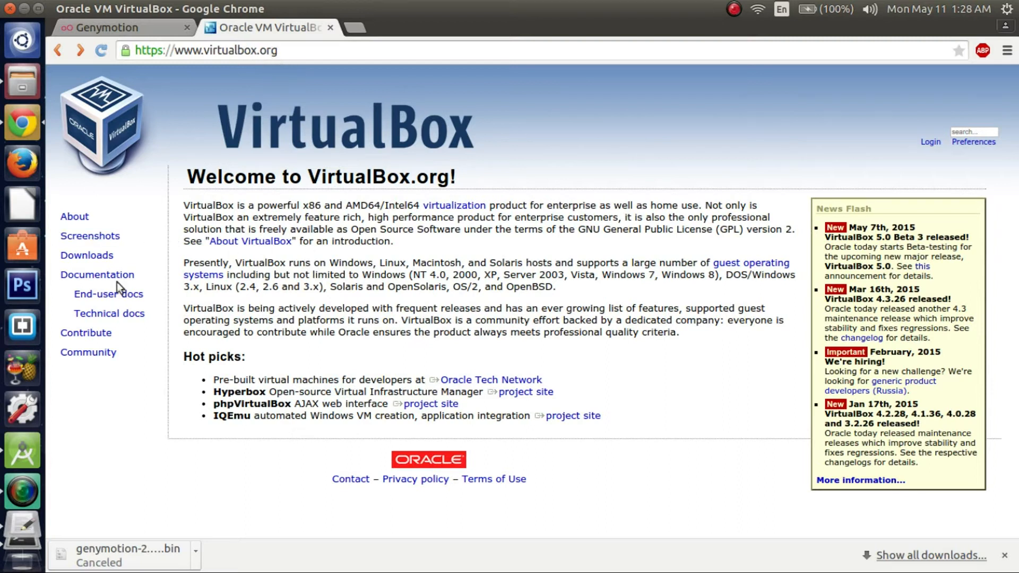
{"action": "left_click", "coordinate": [86, 255]}
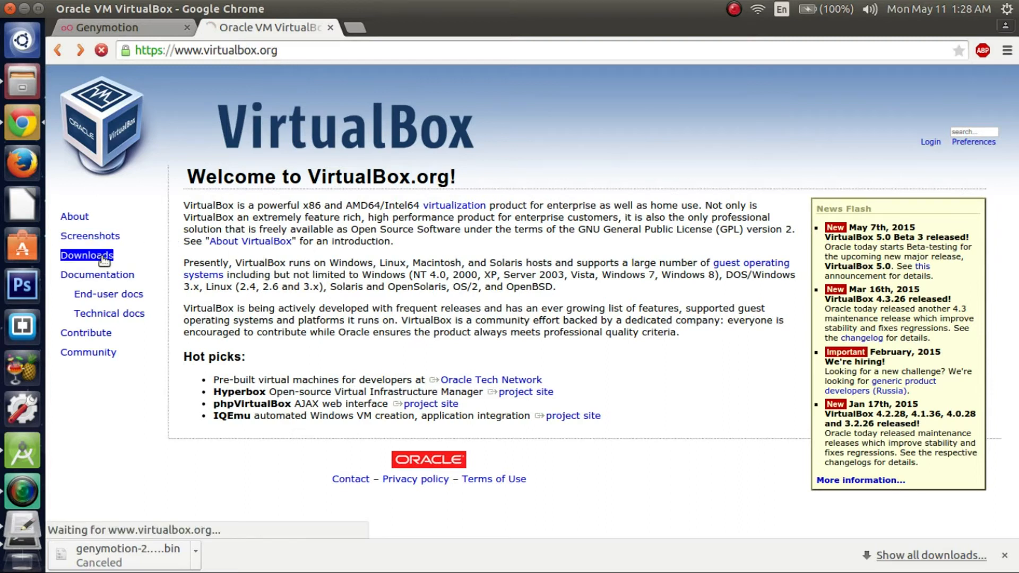
{"action": "left_click", "coordinate": [86, 256]}
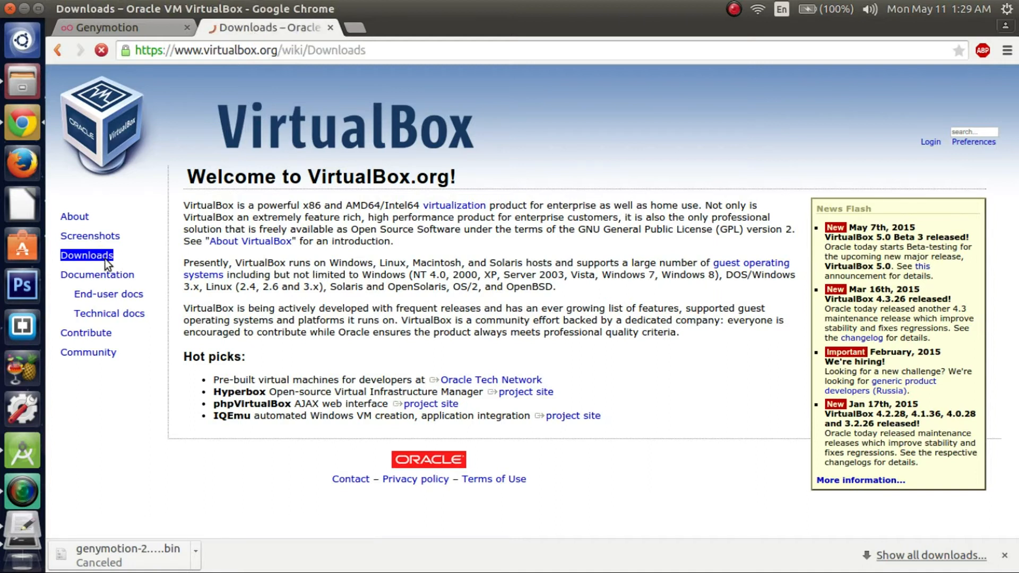
{"action": "left_click", "coordinate": [86, 255]}
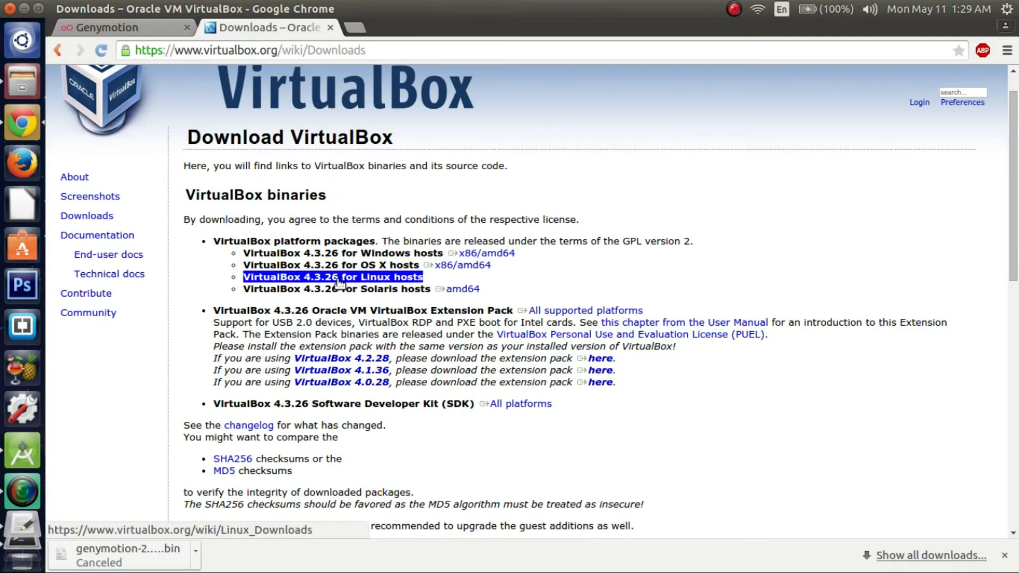
{"action": "left_click", "coordinate": [332, 277]}
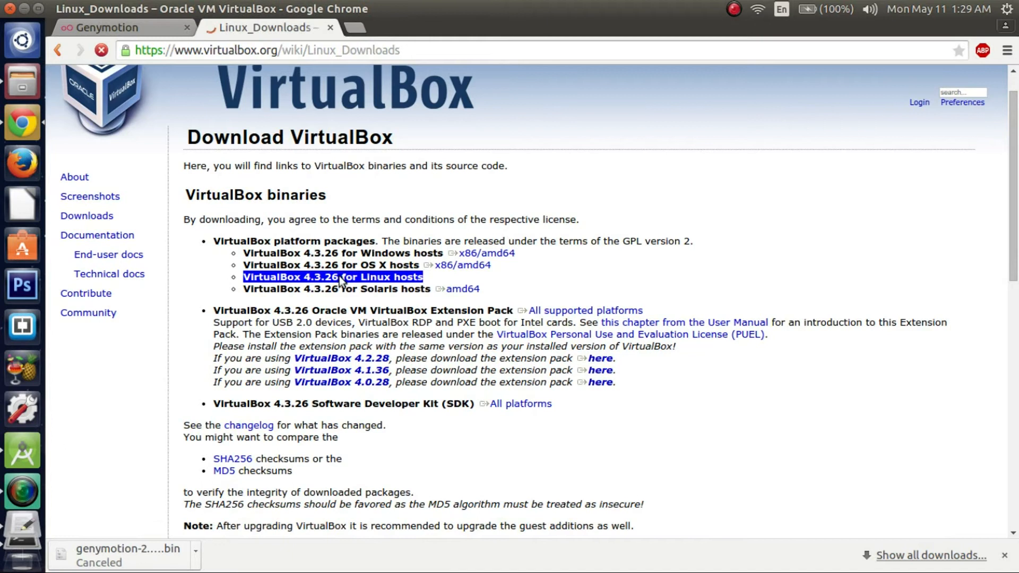
Download the AMD64 Ubuntu 13.04–15.04 VirtualBox package and keep it despite the warning
{"action": "left_click", "coordinate": [331, 276]}
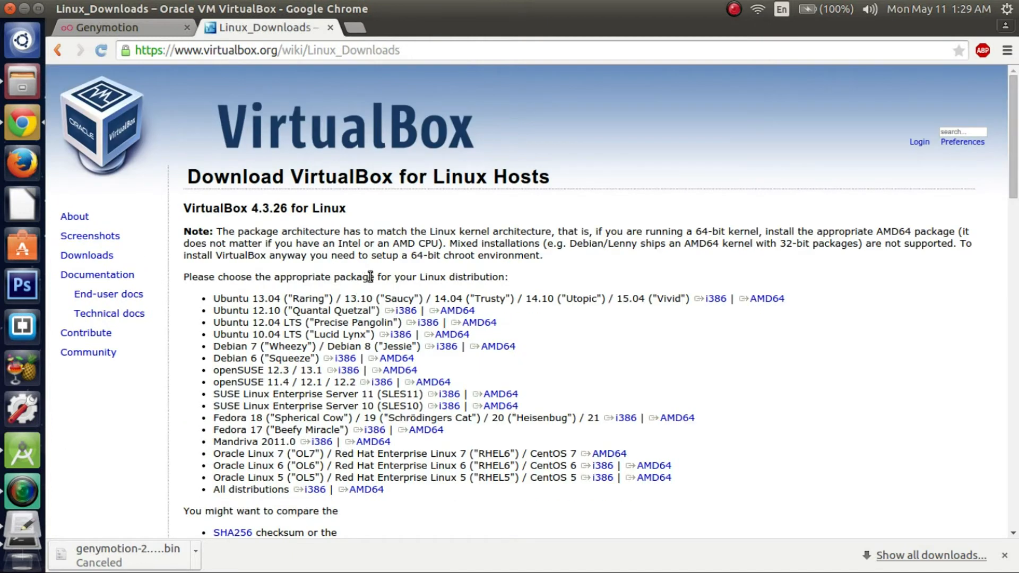
{"action": "mouse_move", "coordinate": [727, 320]}
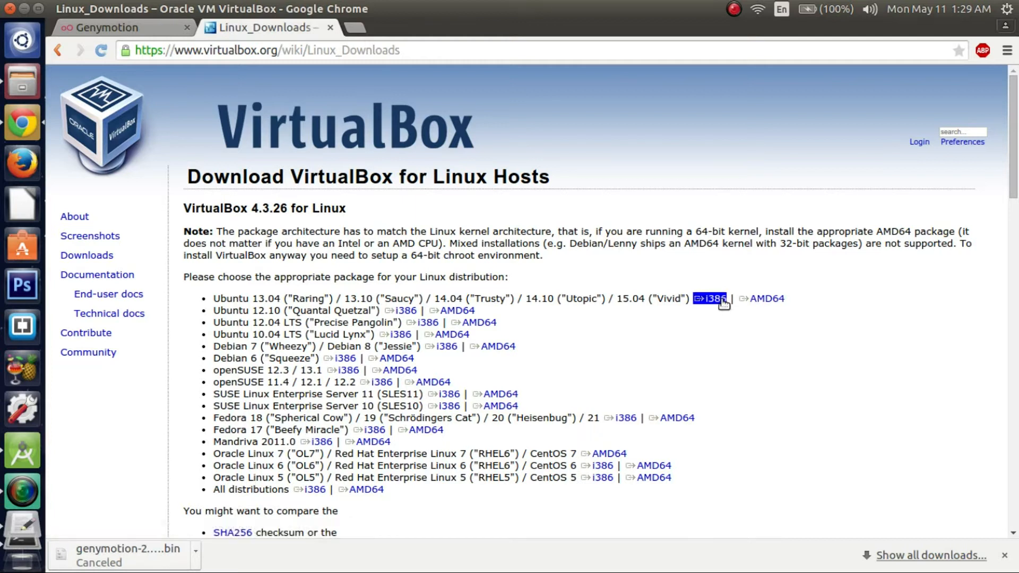
{"action": "mouse_move", "coordinate": [762, 298]}
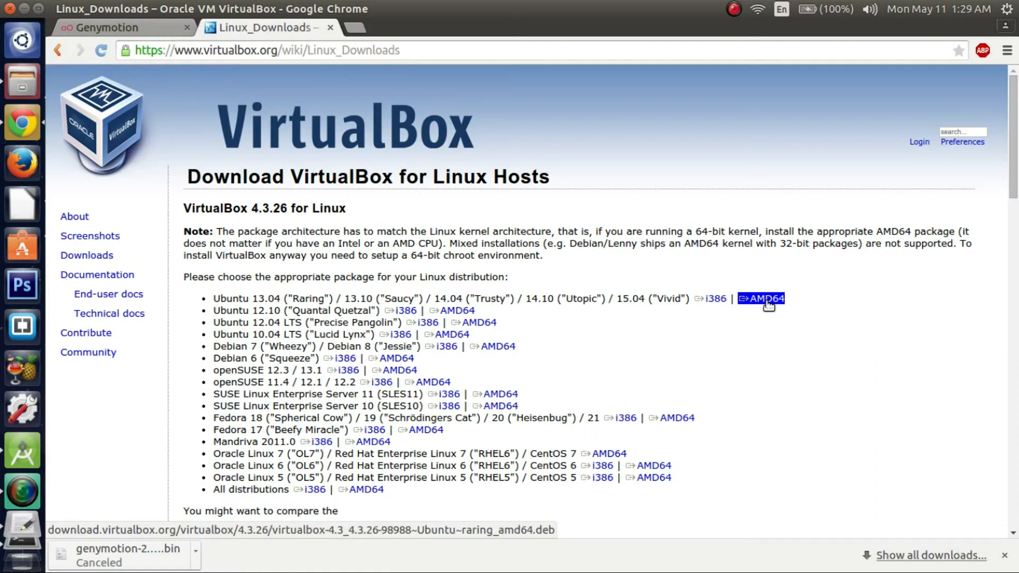
{"action": "left_click", "coordinate": [766, 298]}
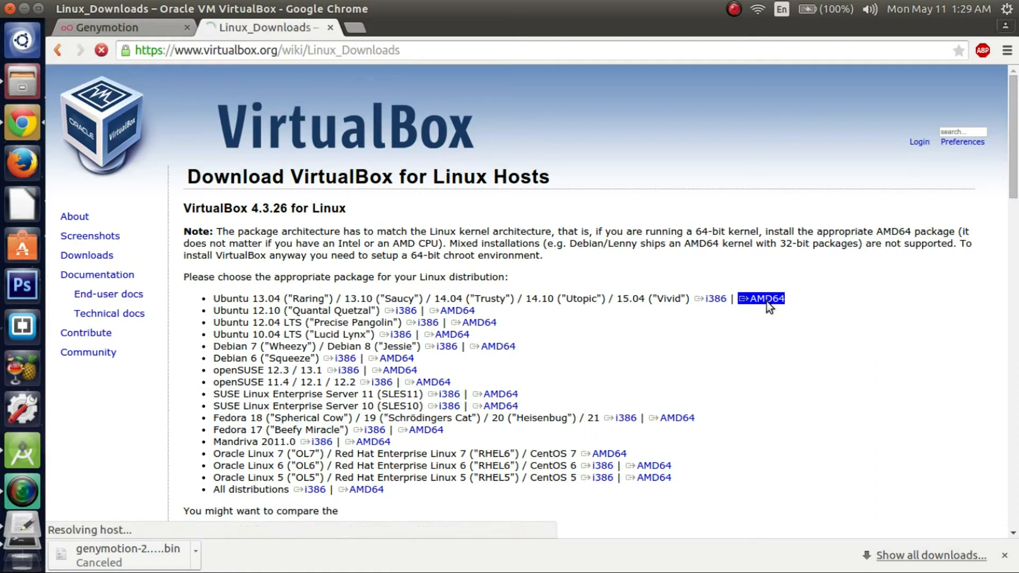
{"action": "left_click", "coordinate": [765, 299]}
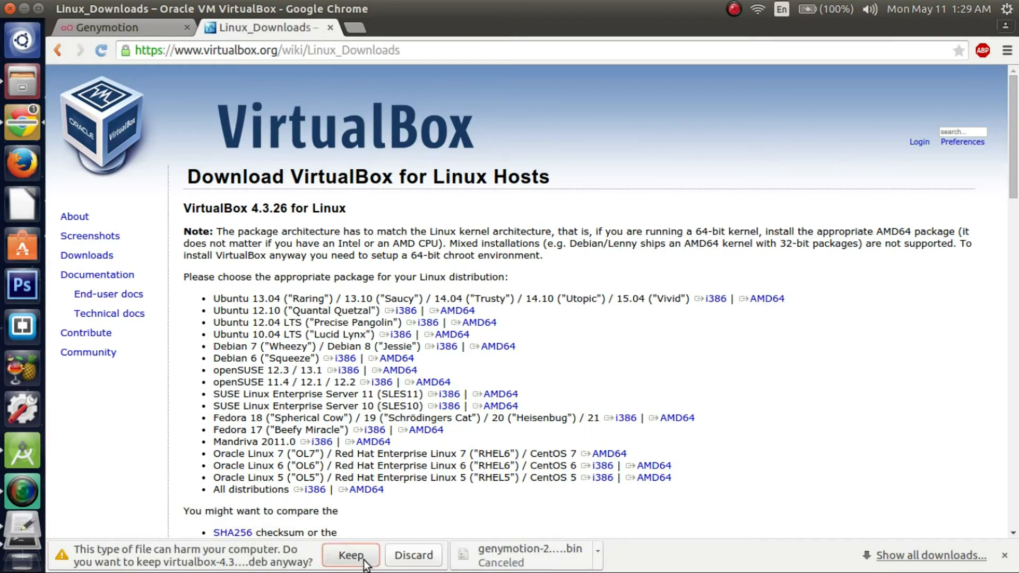
{"action": "left_click", "coordinate": [349, 560]}
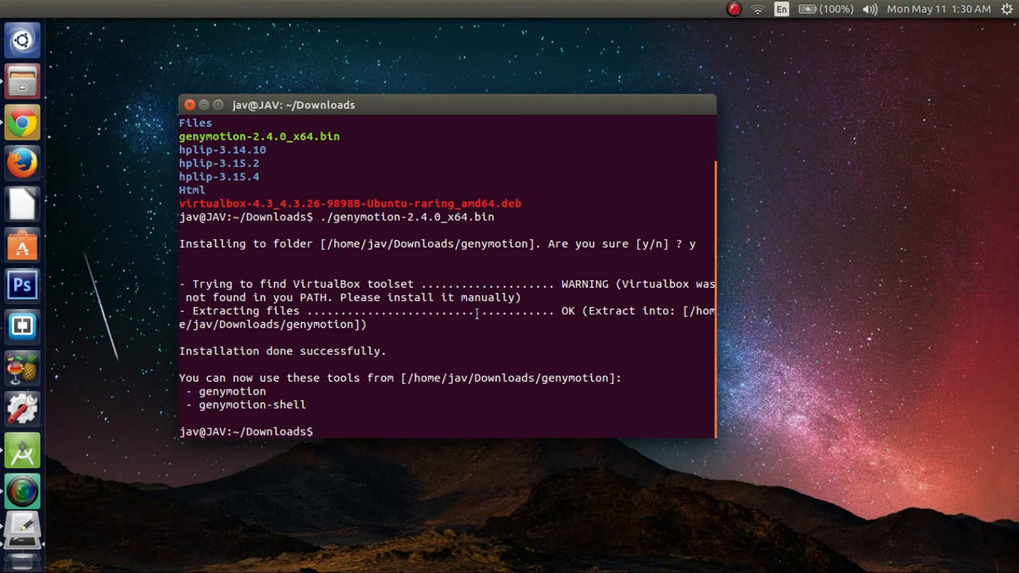
Enter 'sudo dpkg -i' with the tab-completed VirtualBox .deb file name to install it
{"action": "type", "text": "sudo"}
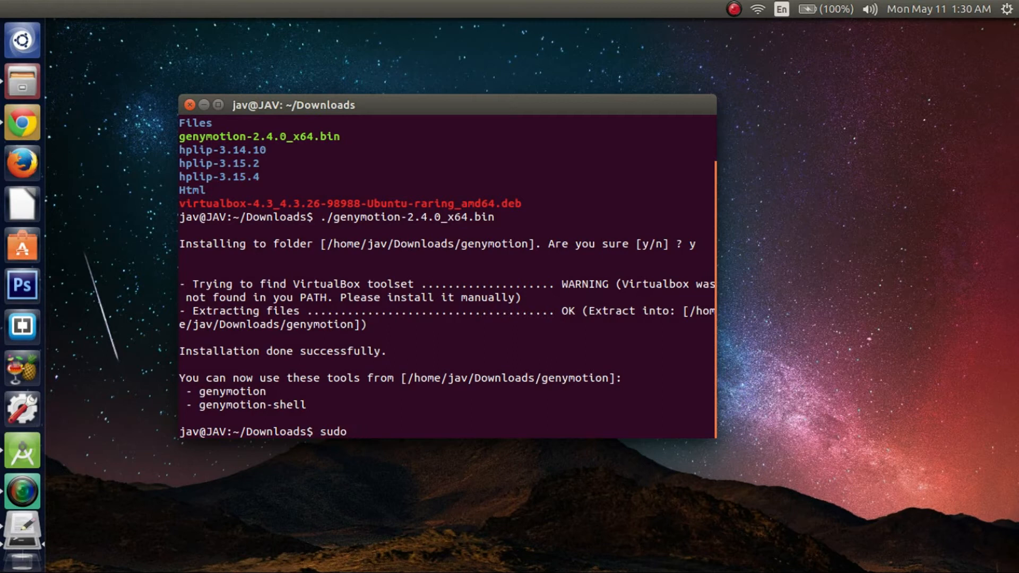
{"action": "type", "text": "dpkg"}
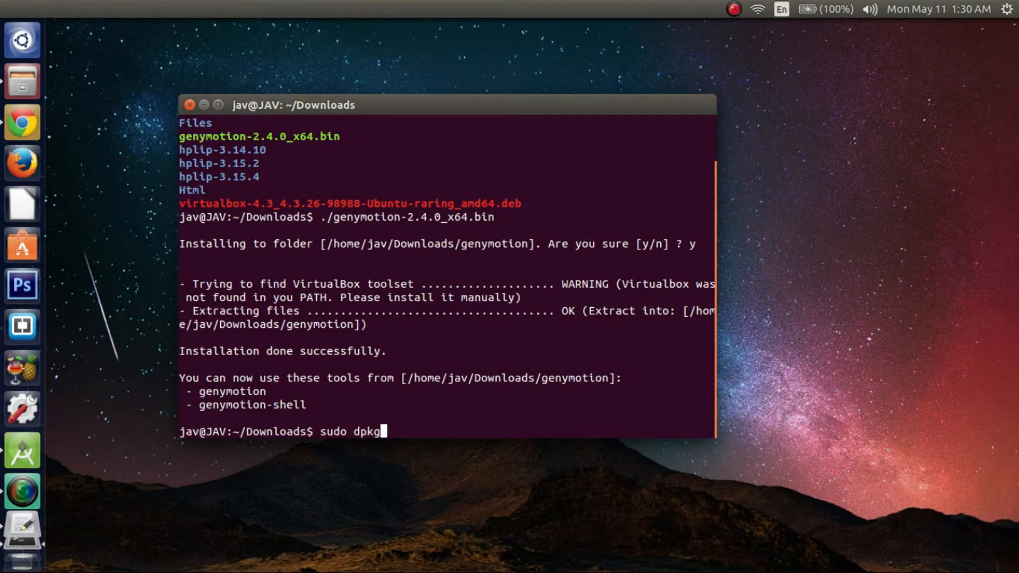
{"action": "type", "text": "-"}
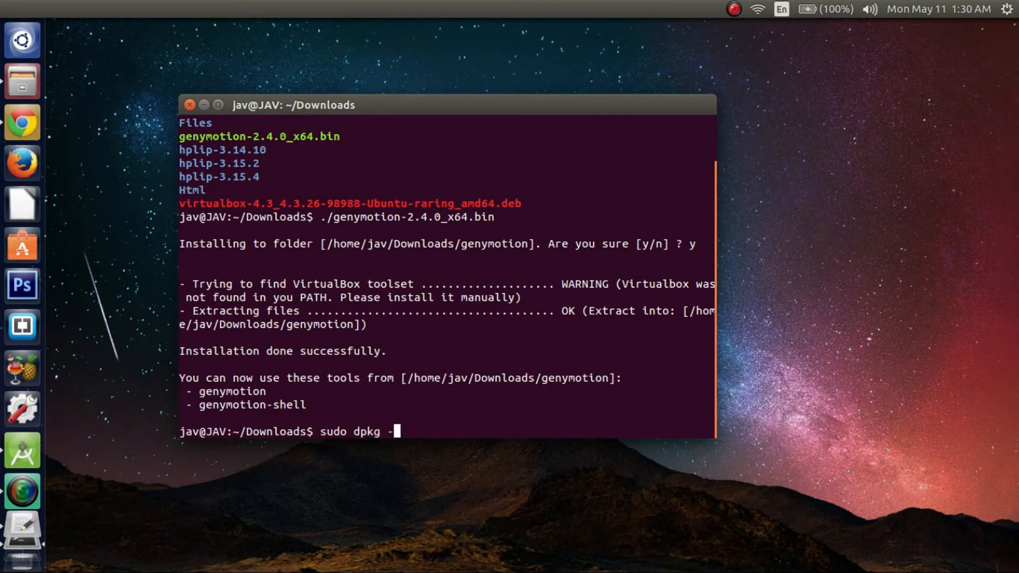
{"action": "type", "text": "i"}
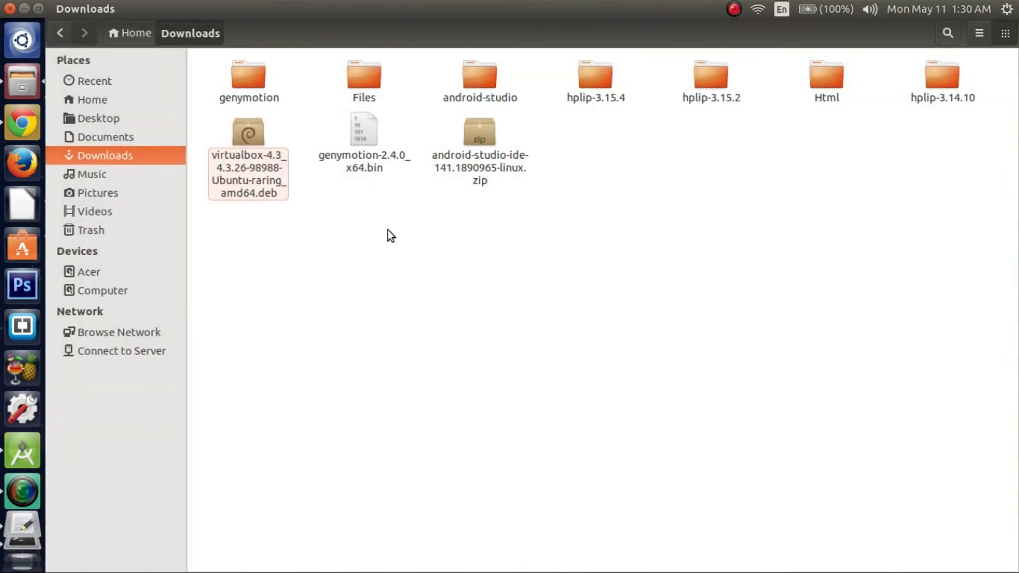
{"action": "left_click", "coordinate": [247, 137]}
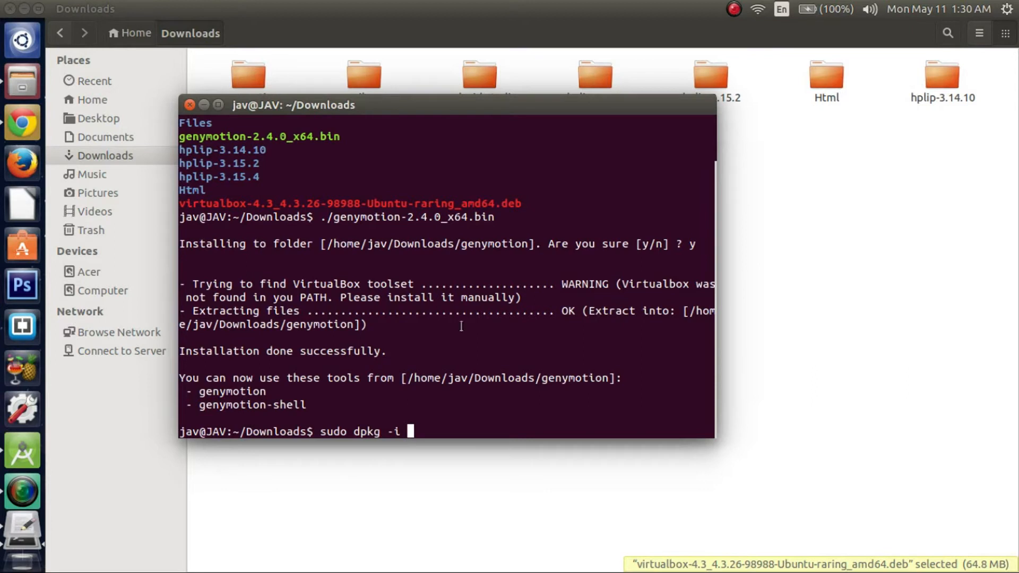
{"action": "mouse_move", "coordinate": [344, 313]}
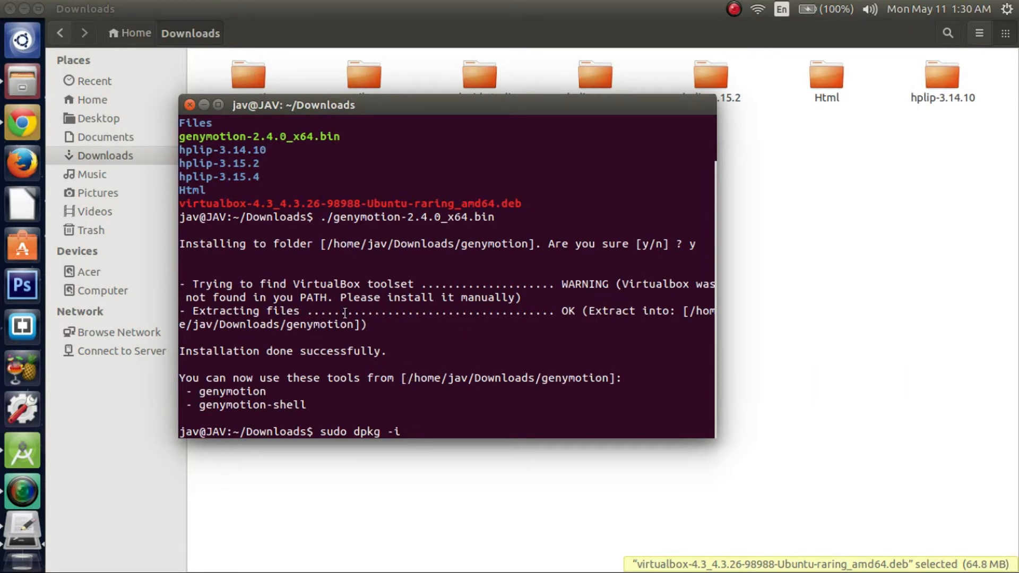
{"action": "type", "text": "virtualbox-4.3_4.3.26-98988-Ubuntu-raring_amd64.deb"}
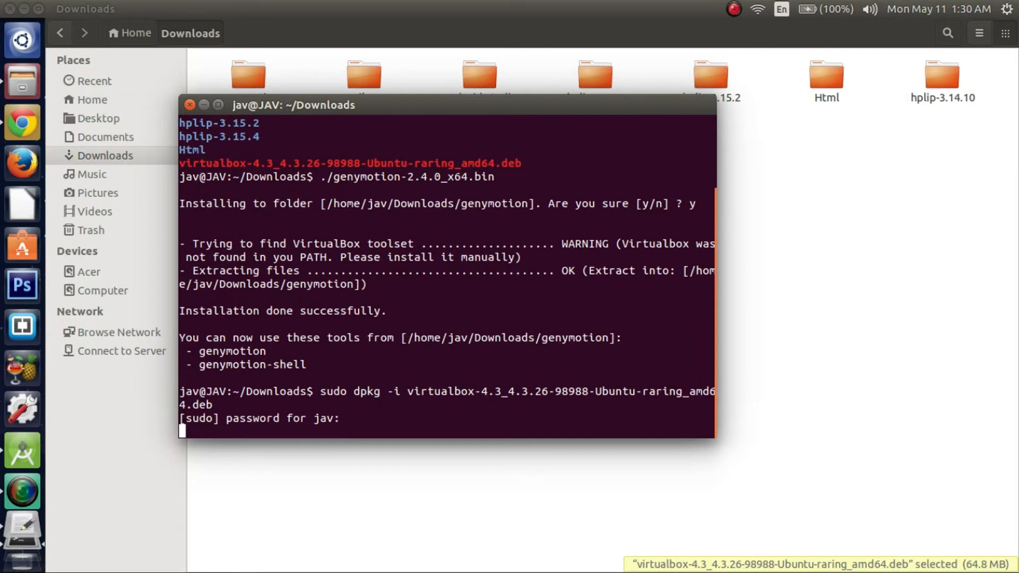
Submit the sudo password so dpkg unpacks the VirtualBox 4.3 package
{"action": "key", "text": "Return"}
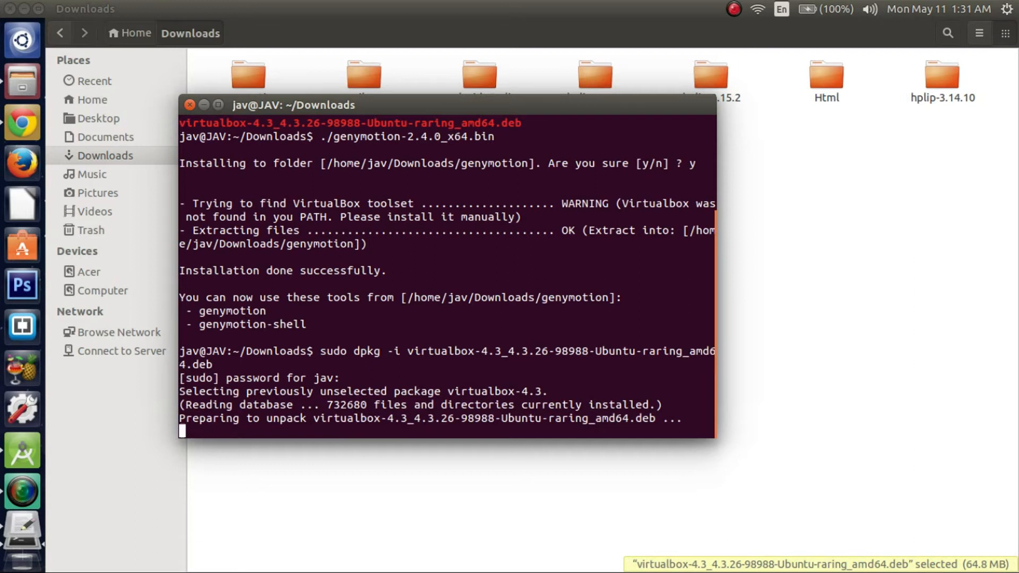
{"action": "mouse_move", "coordinate": [790, 185]}
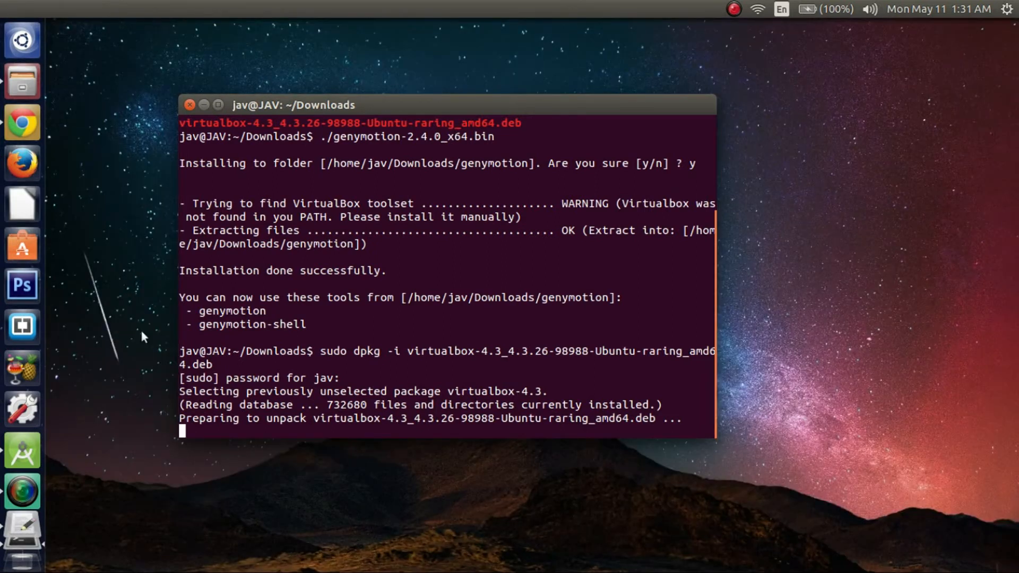
{"action": "mouse_move", "coordinate": [22, 450]}
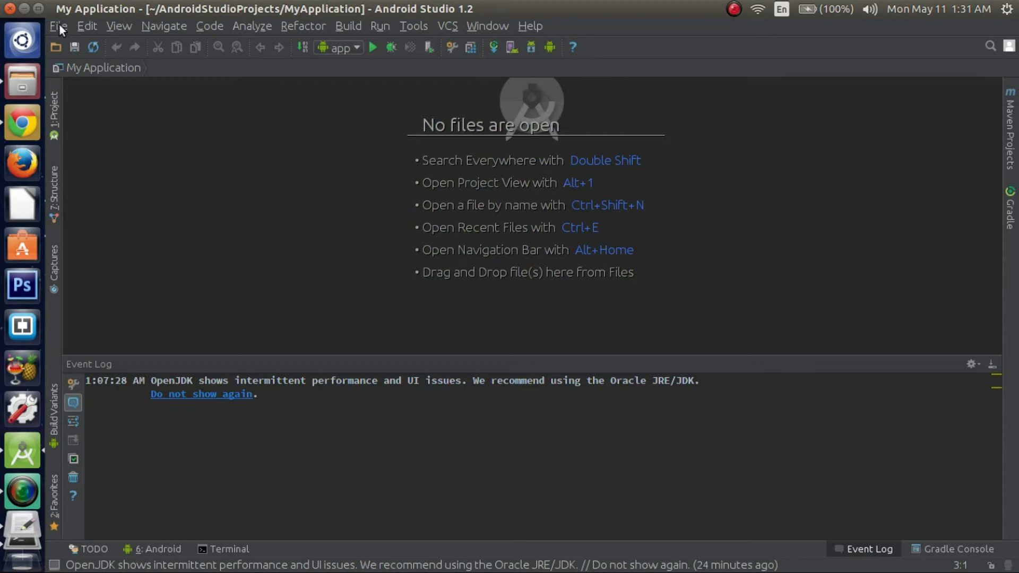
{"action": "mouse_move", "coordinate": [57, 63]}
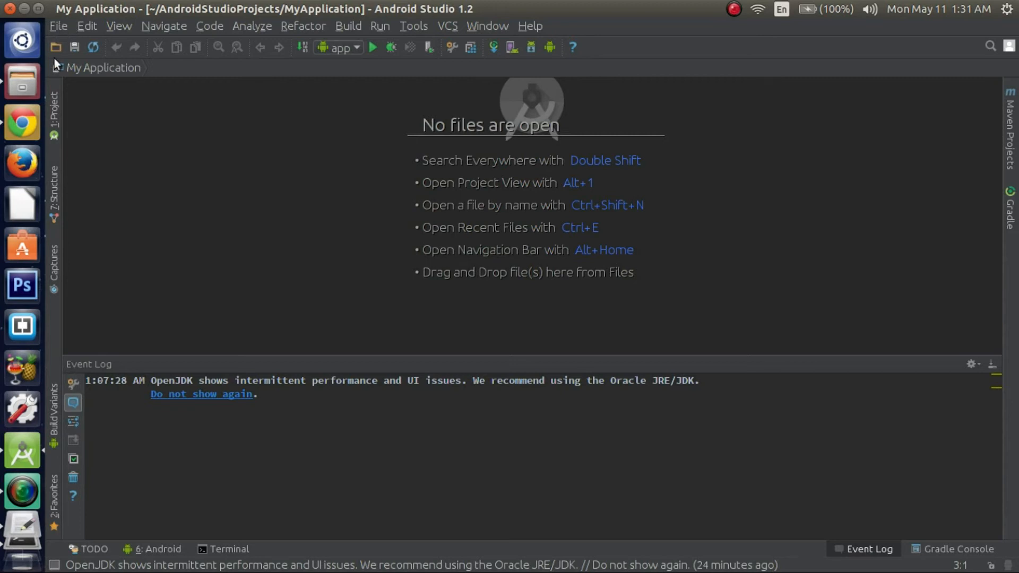
{"action": "mouse_move", "coordinate": [58, 31]}
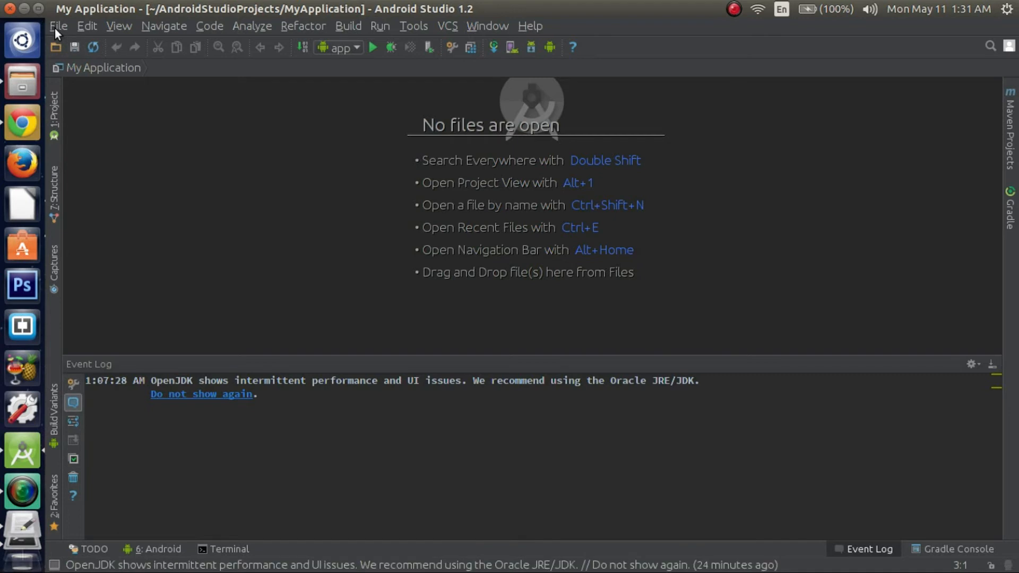
Bring up Android Studio's Settings dialog from the File menu
{"action": "left_click", "coordinate": [58, 25]}
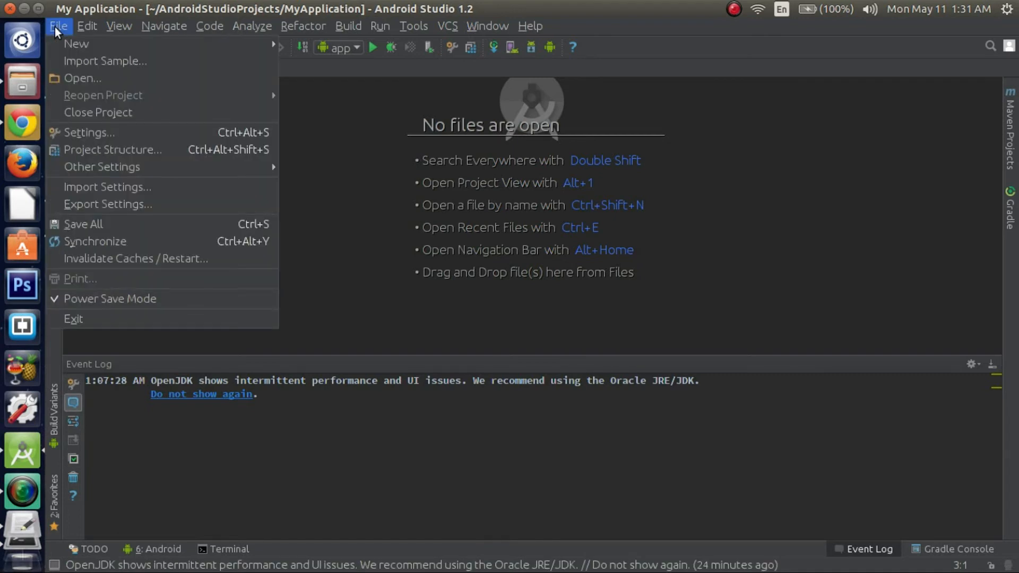
{"action": "mouse_move", "coordinate": [76, 74]}
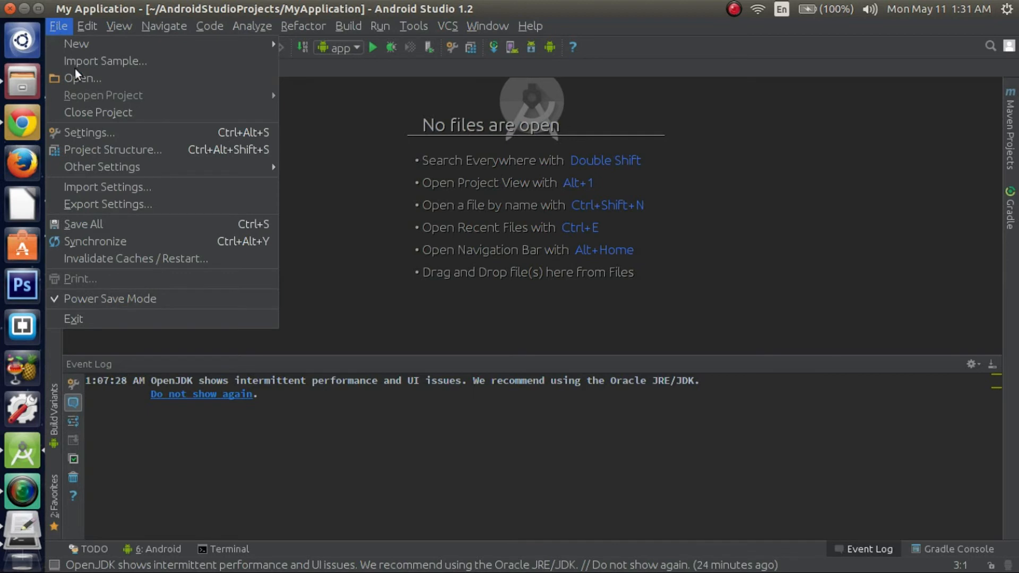
{"action": "mouse_move", "coordinate": [89, 133]}
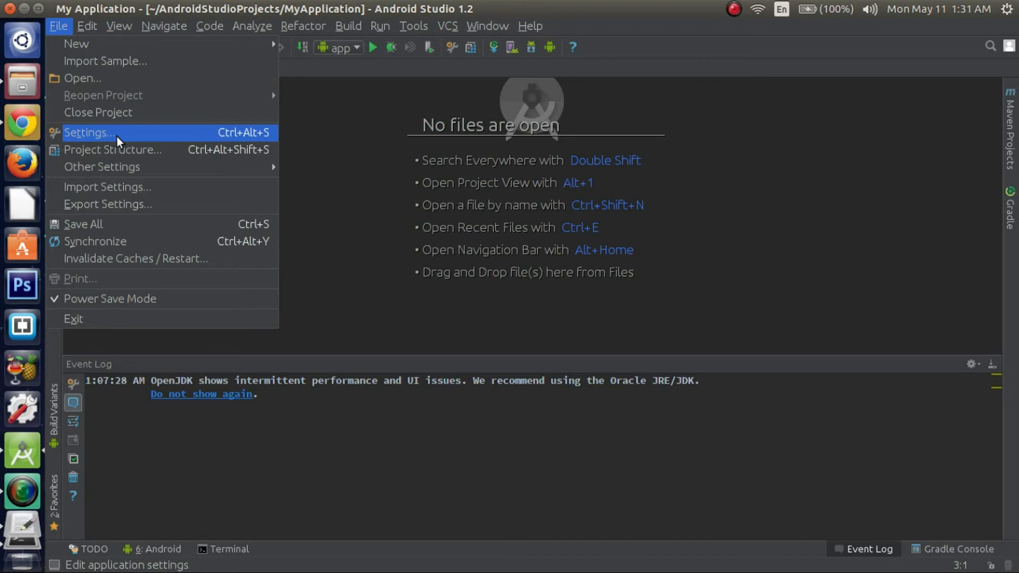
{"action": "mouse_move", "coordinate": [125, 144]}
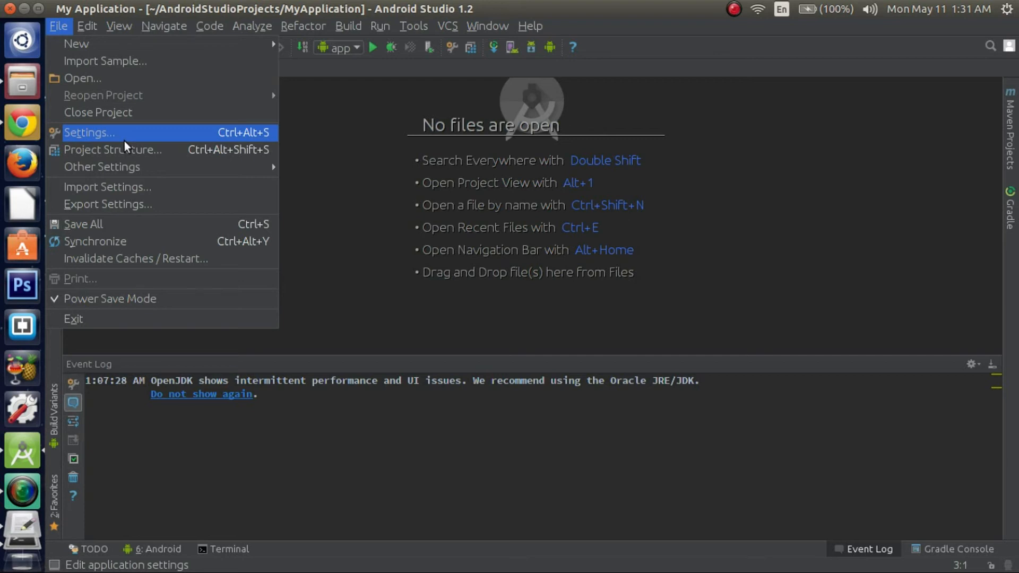
{"action": "mouse_move", "coordinate": [122, 165]}
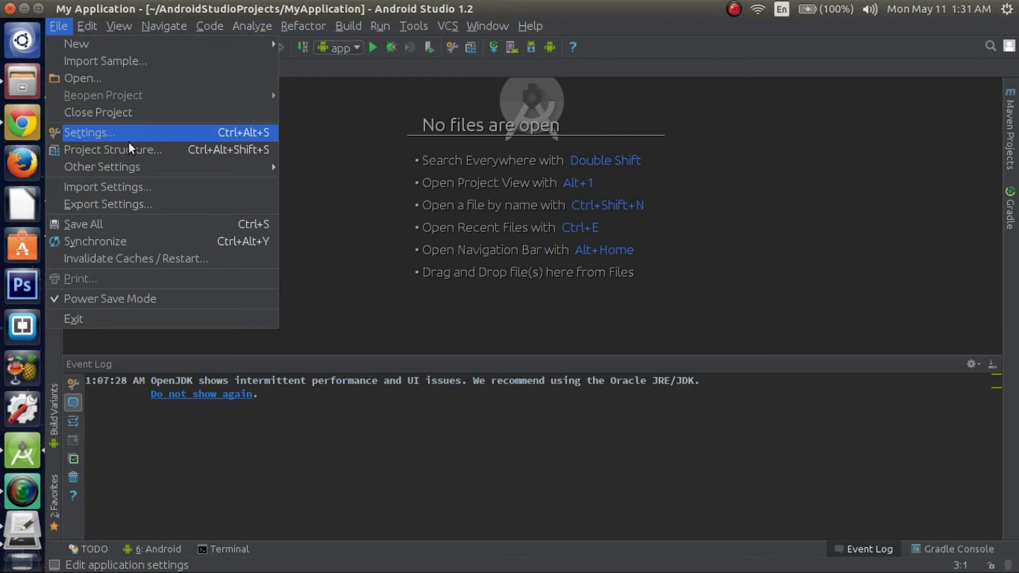
{"action": "mouse_move", "coordinate": [126, 138]}
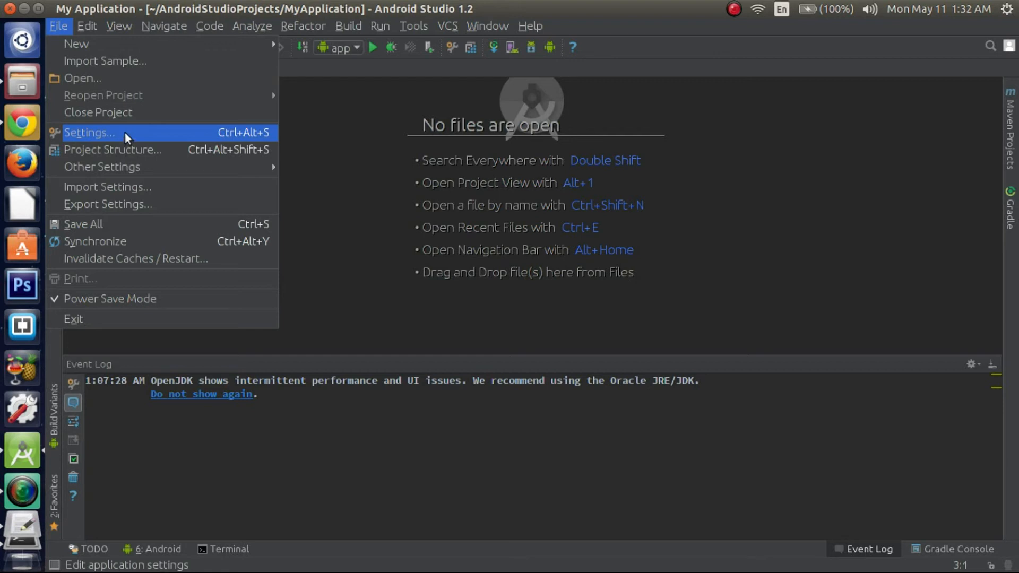
{"action": "mouse_move", "coordinate": [31, 12]}
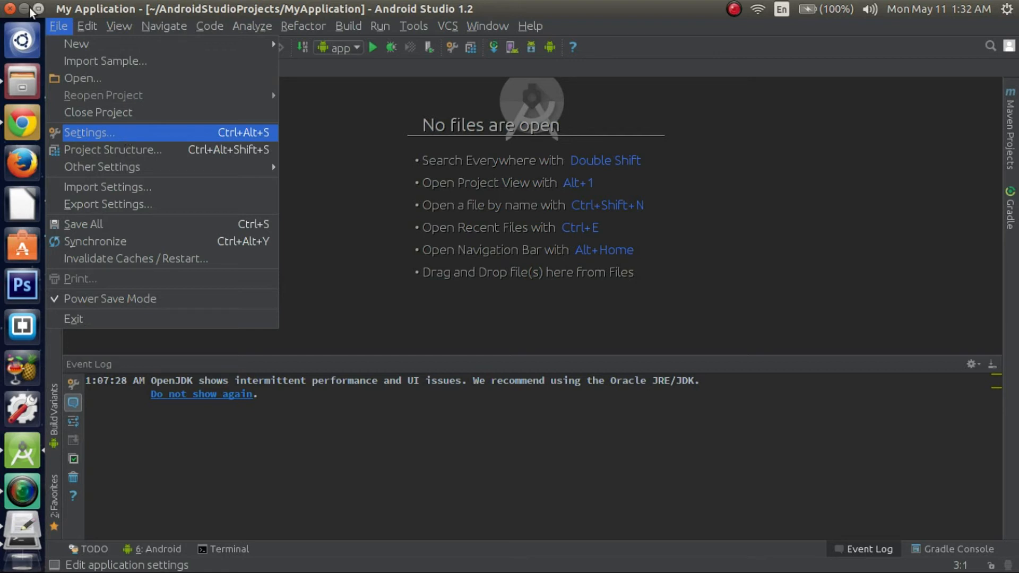
{"action": "mouse_move", "coordinate": [180, 566]}
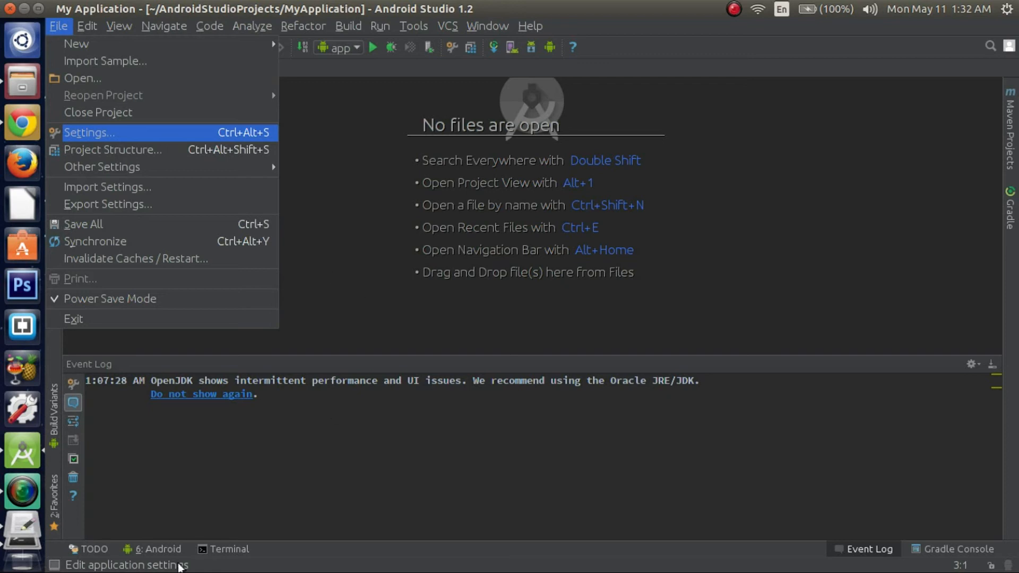
{"action": "mouse_move", "coordinate": [136, 504]}
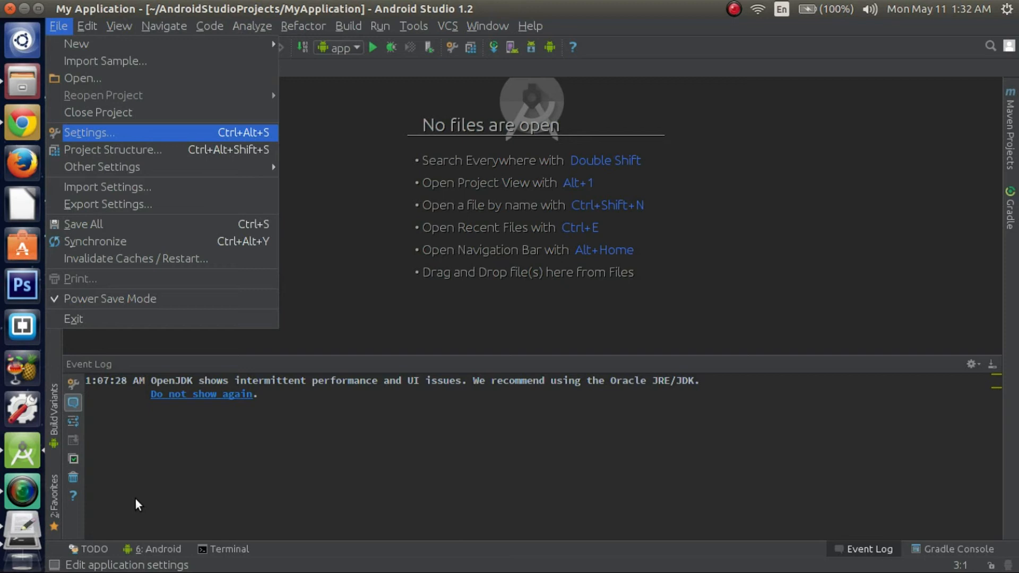
{"action": "left_click", "coordinate": [89, 133]}
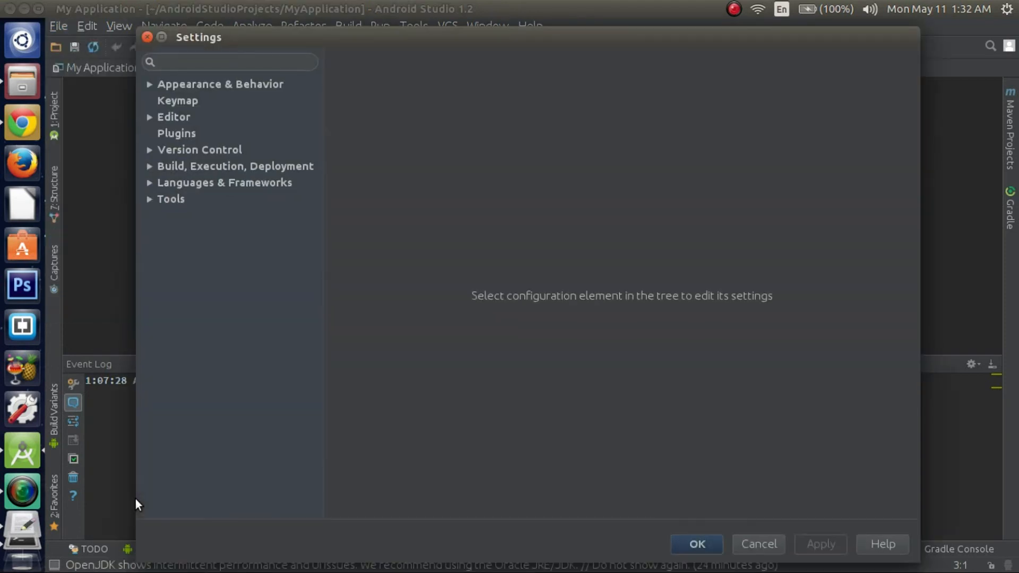
{"action": "mouse_move", "coordinate": [183, 144]}
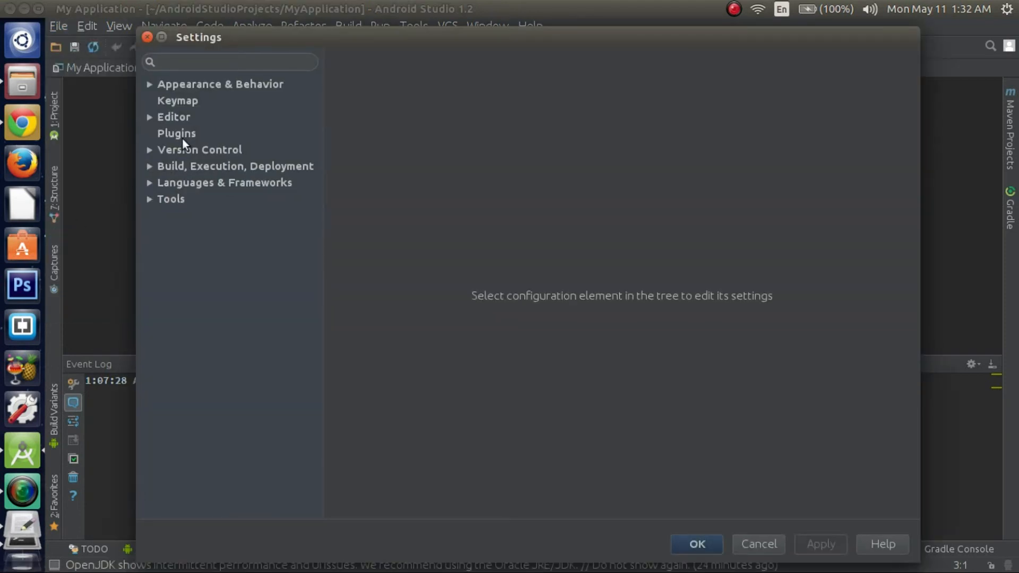
Go to the Plugins page and bring up the Browse Repositories plugin list
{"action": "left_click", "coordinate": [176, 134]}
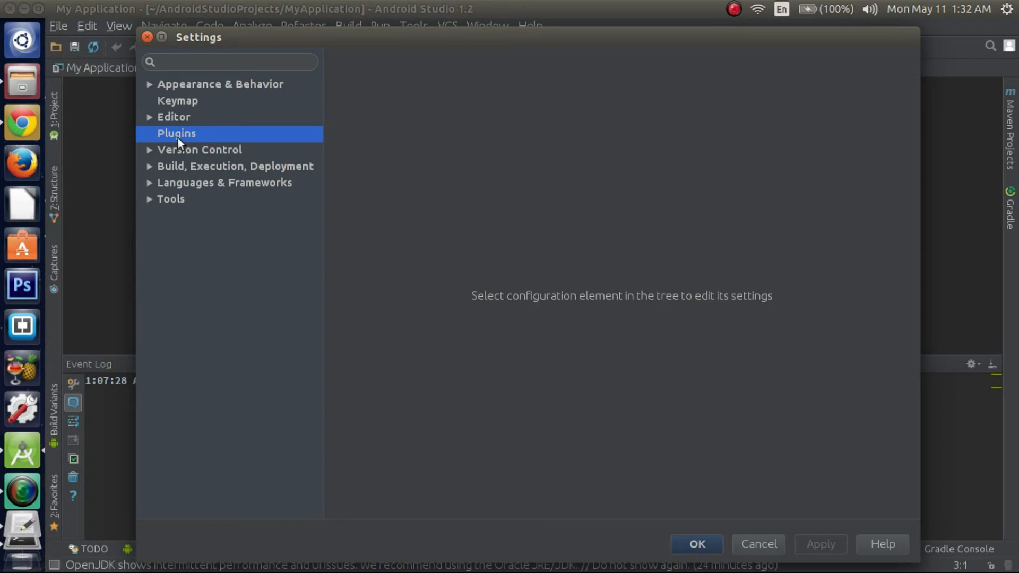
{"action": "mouse_move", "coordinate": [181, 142]}
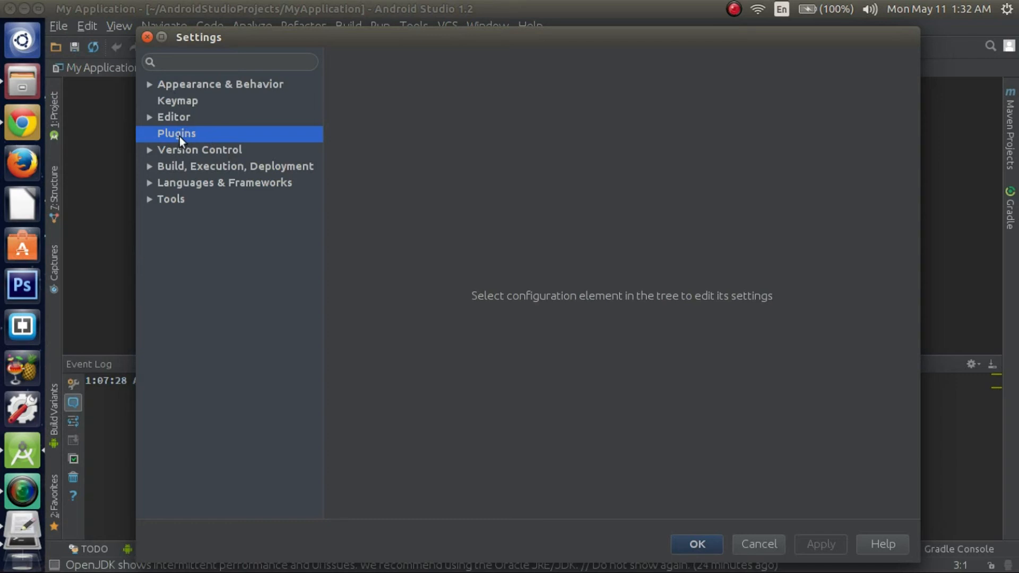
{"action": "mouse_move", "coordinate": [198, 141]}
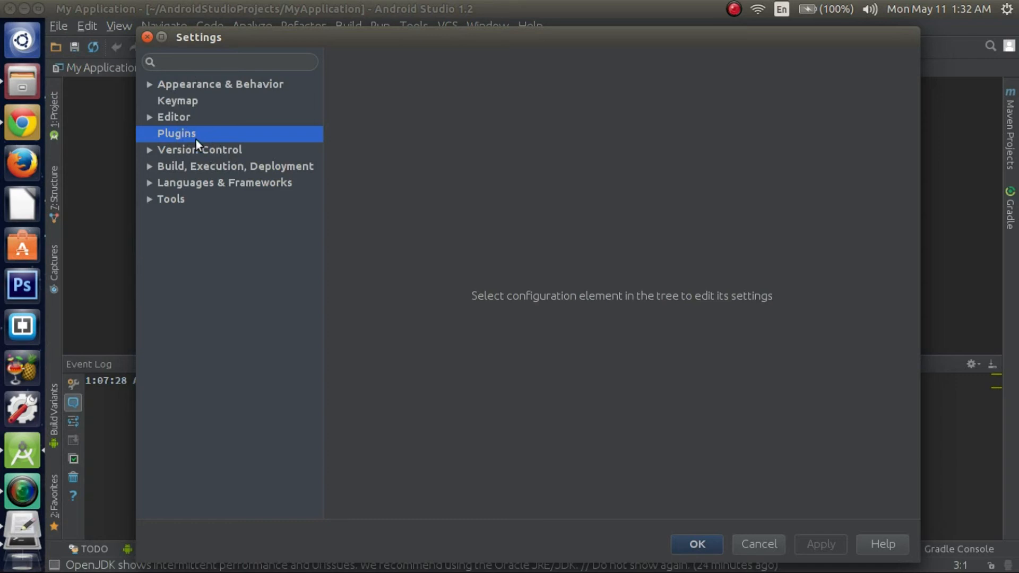
{"action": "mouse_move", "coordinate": [199, 150]}
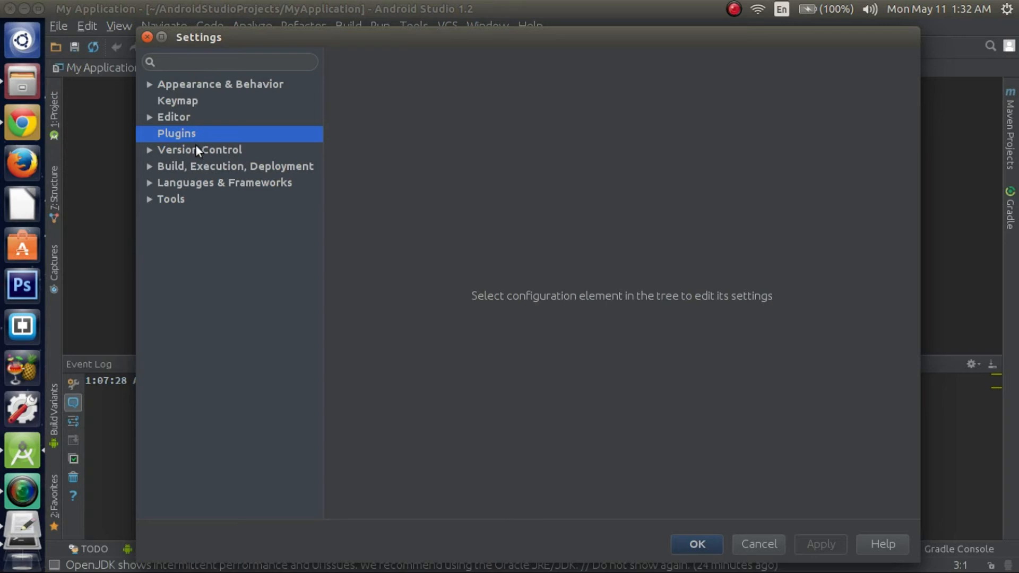
{"action": "left_click", "coordinate": [176, 133]}
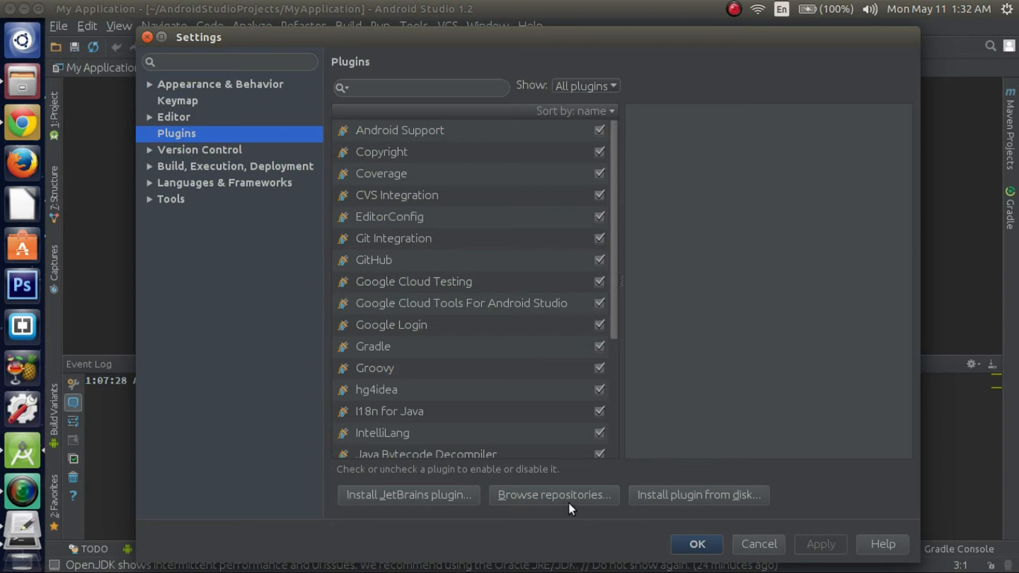
{"action": "left_click", "coordinate": [400, 129]}
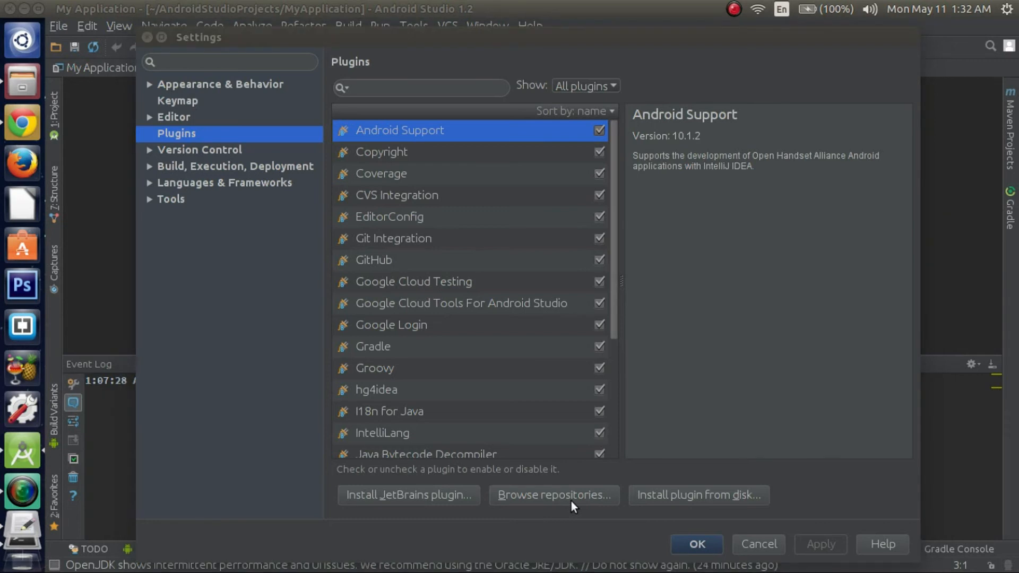
{"action": "left_click", "coordinate": [553, 496]}
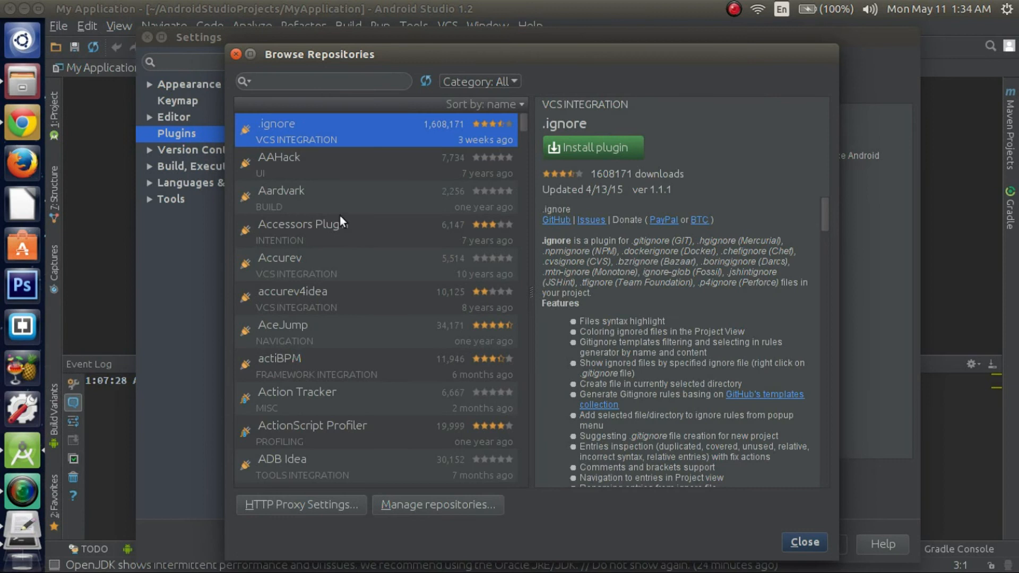
Find the Genymotion plugin by searching 'gen', install it and restart the IDE
{"action": "left_click", "coordinate": [323, 81]}
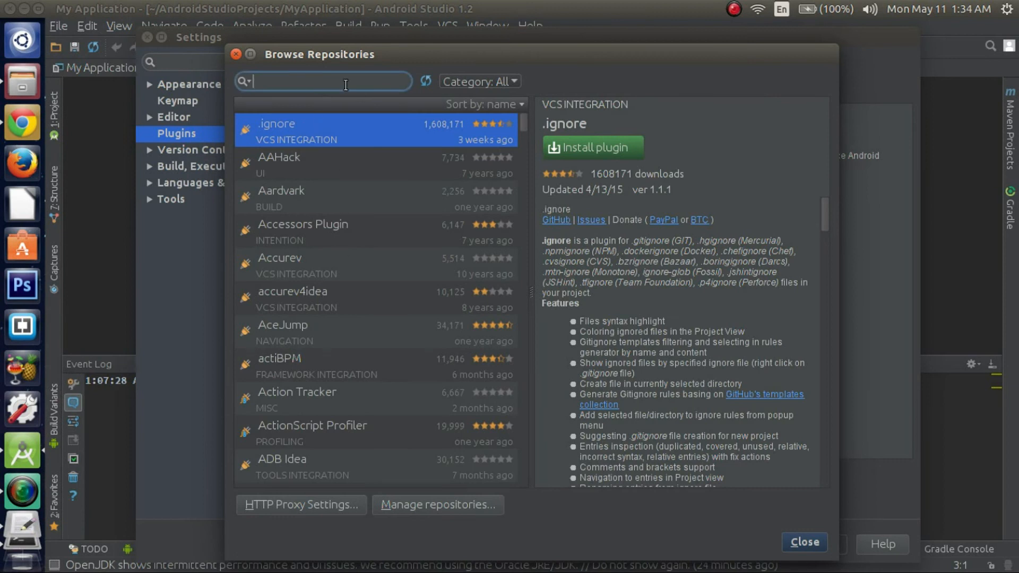
{"action": "mouse_move", "coordinate": [355, 207]}
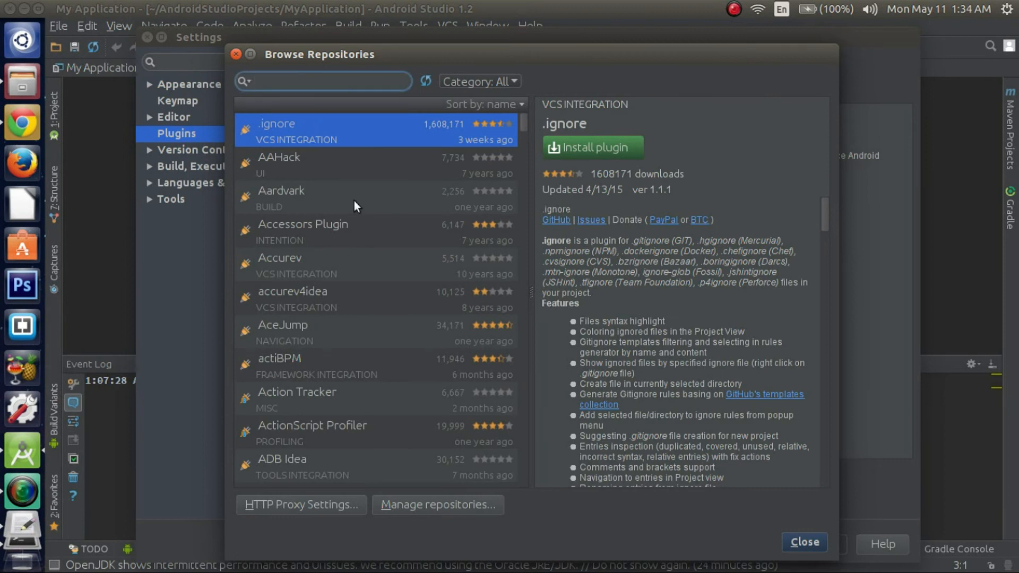
{"action": "type", "text": "geny"}
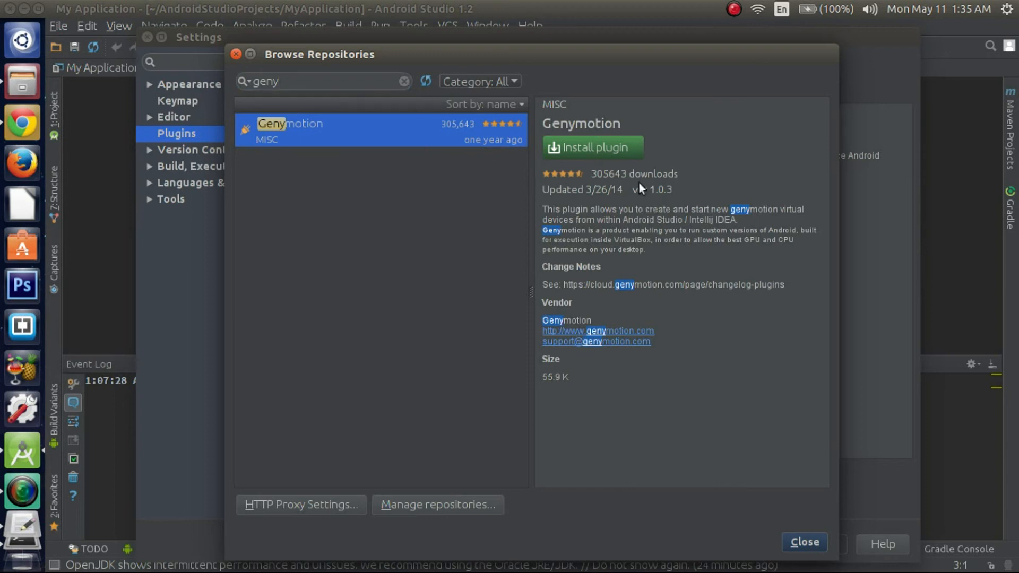
{"action": "left_click", "coordinate": [592, 147]}
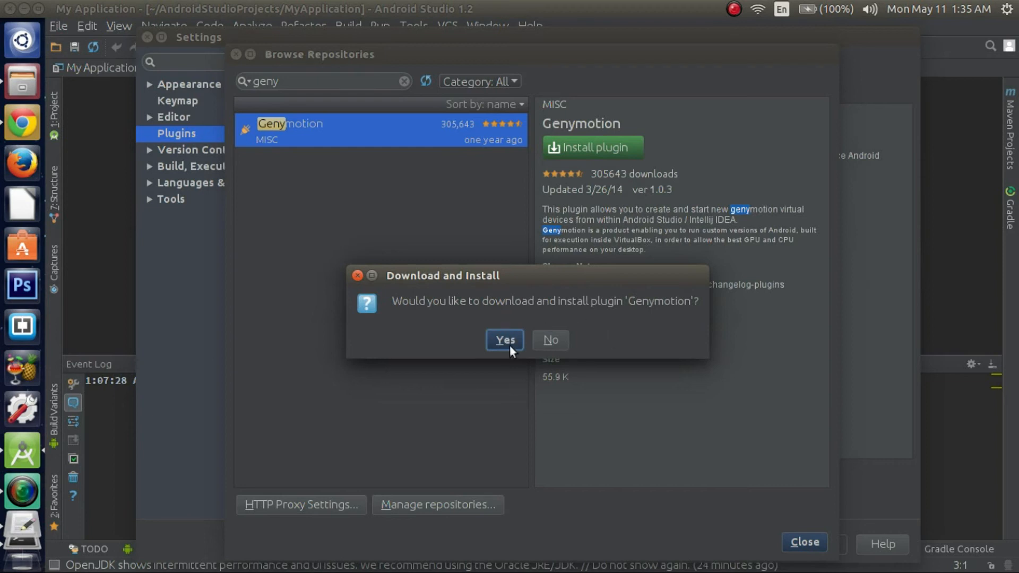
{"action": "left_click", "coordinate": [504, 340]}
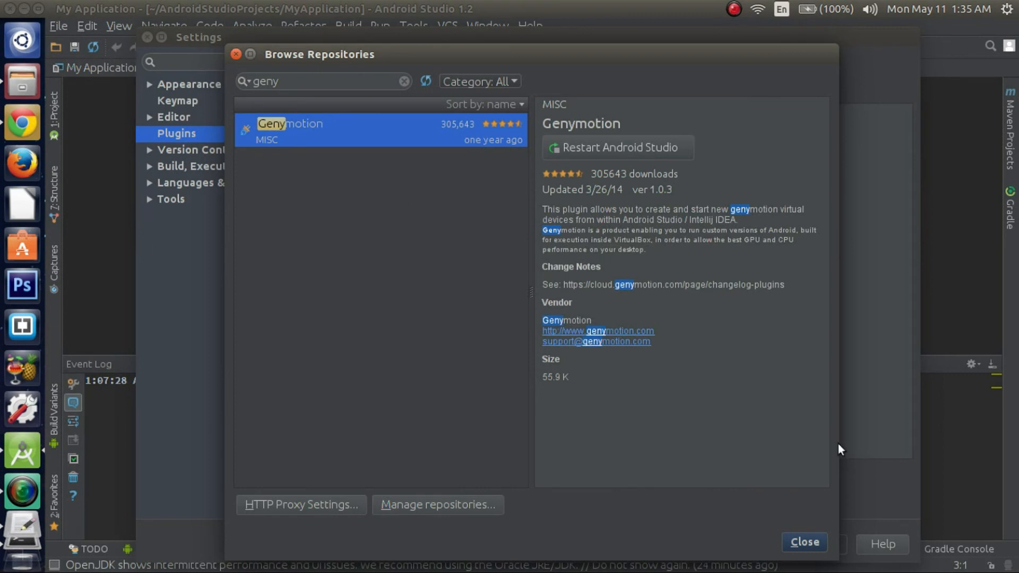
{"action": "mouse_move", "coordinate": [650, 151]}
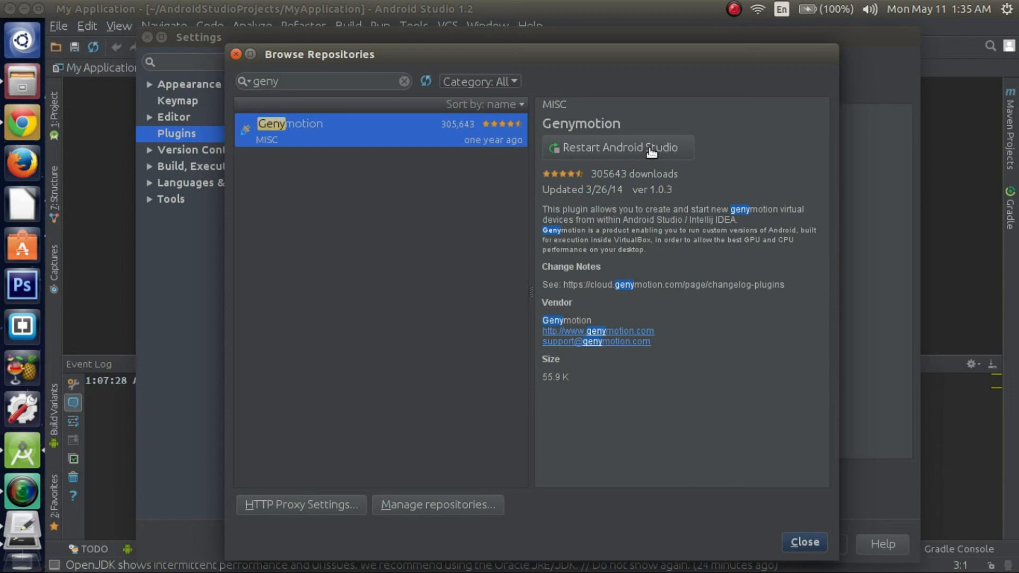
{"action": "left_click", "coordinate": [803, 543]}
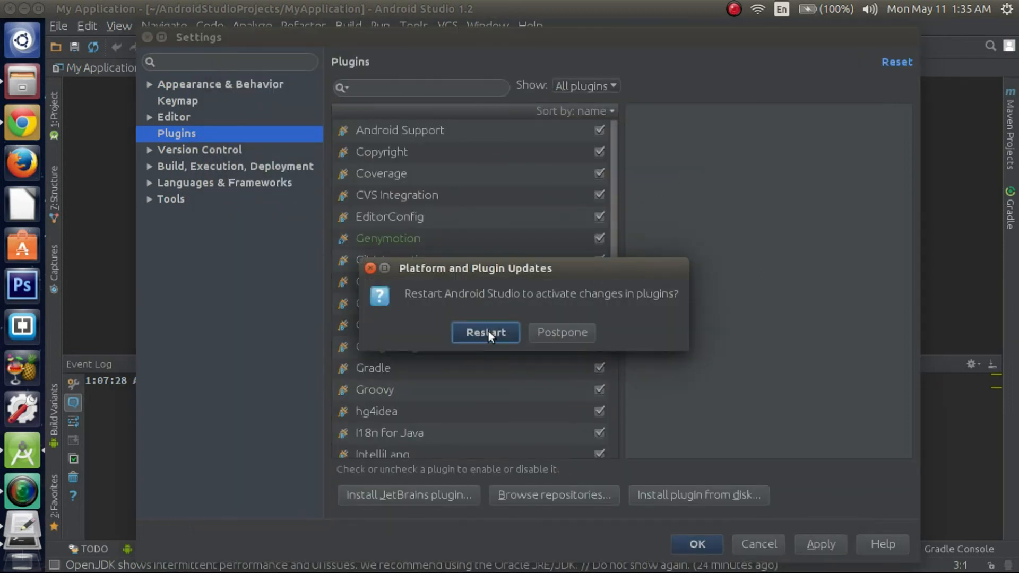
{"action": "left_click", "coordinate": [560, 332]}
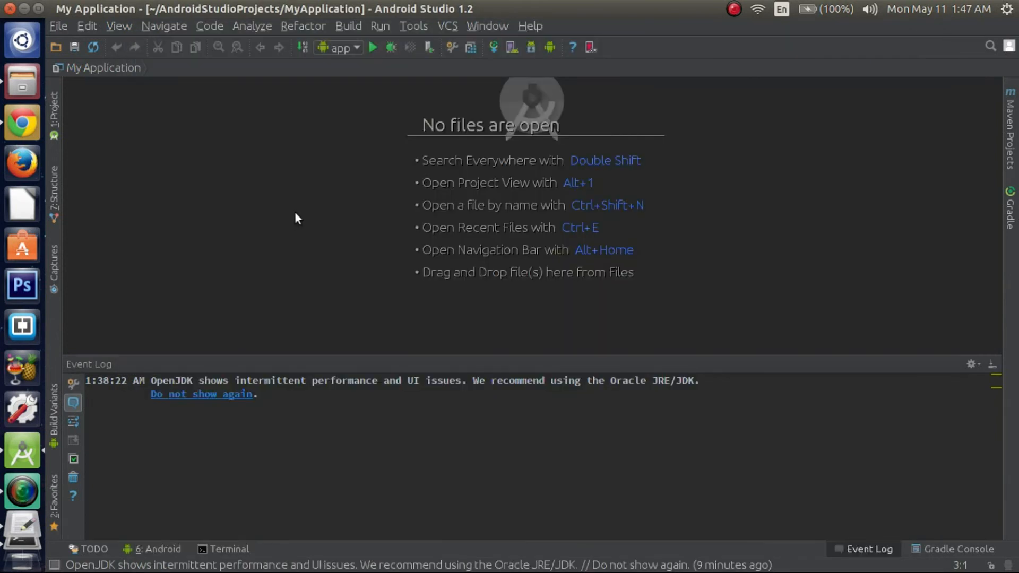
{"action": "mouse_move", "coordinate": [267, 199]}
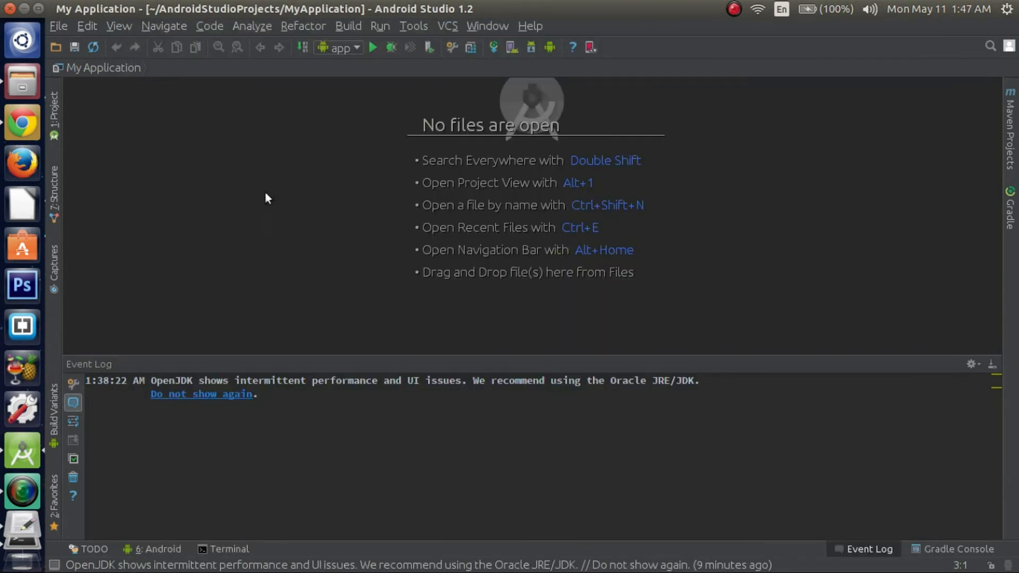
{"action": "mouse_move", "coordinate": [59, 25]}
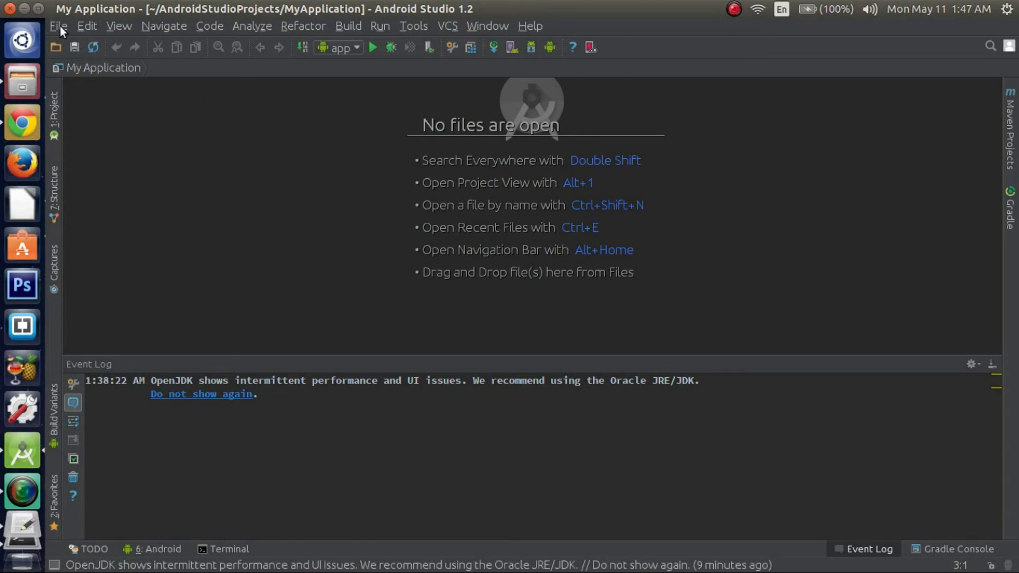
Look through the File and Edit menus, ending on the File menu
{"action": "left_click", "coordinate": [57, 25]}
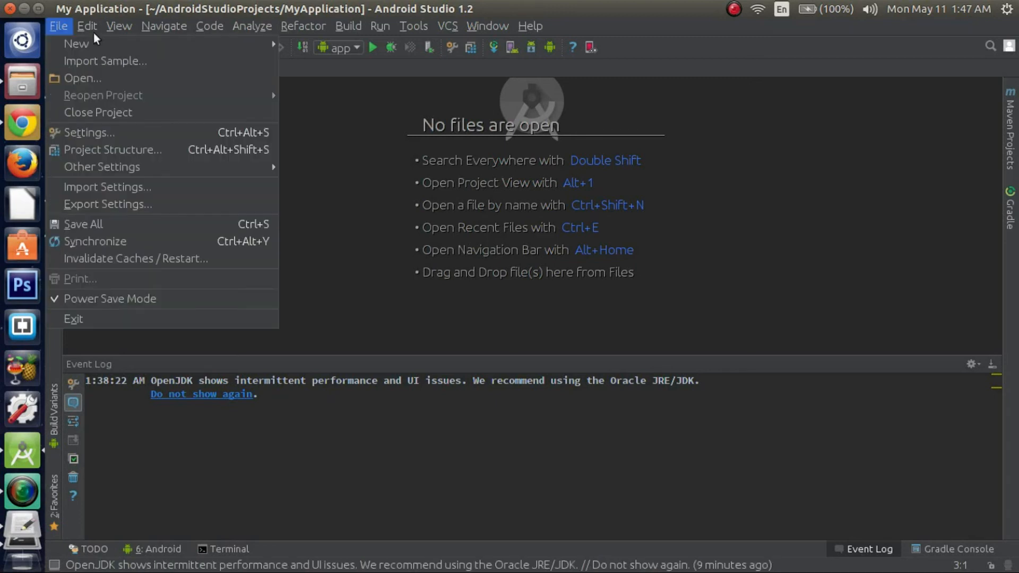
{"action": "left_click", "coordinate": [86, 25]}
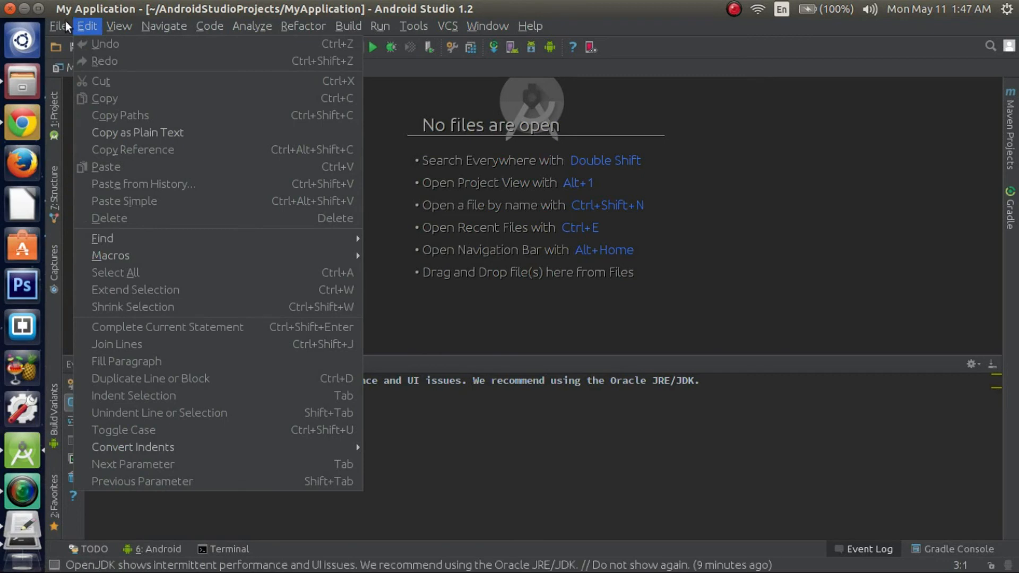
{"action": "left_click", "coordinate": [59, 25]}
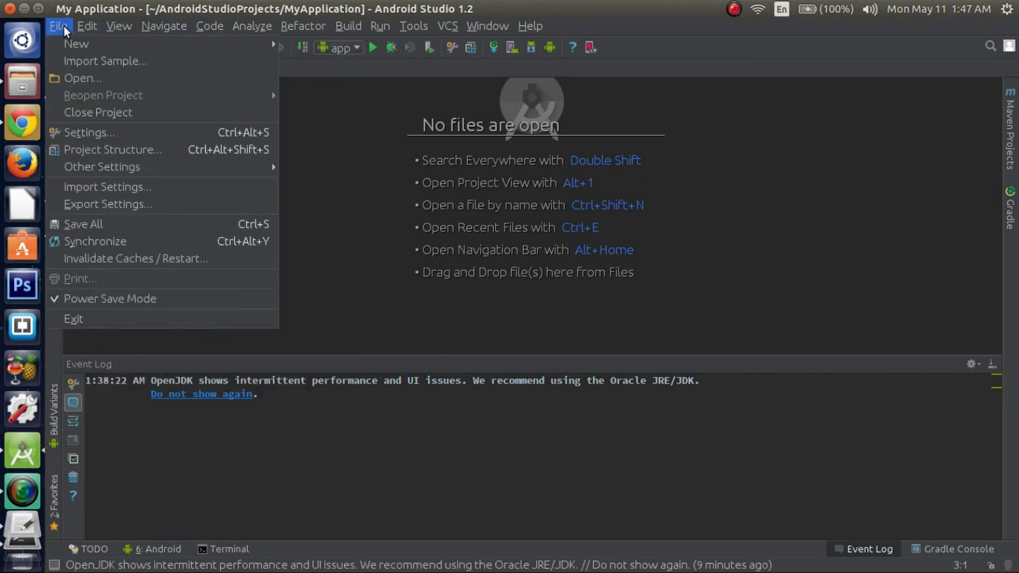
{"action": "mouse_move", "coordinate": [89, 132]}
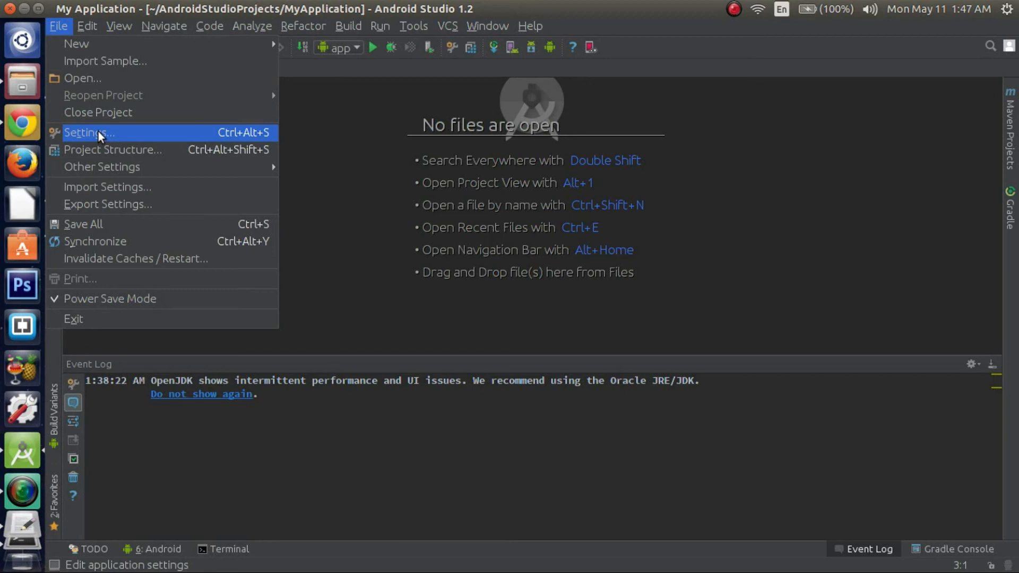
Reach the Genymotion page under Other Settings and select its folder path field
{"action": "left_click", "coordinate": [89, 132]}
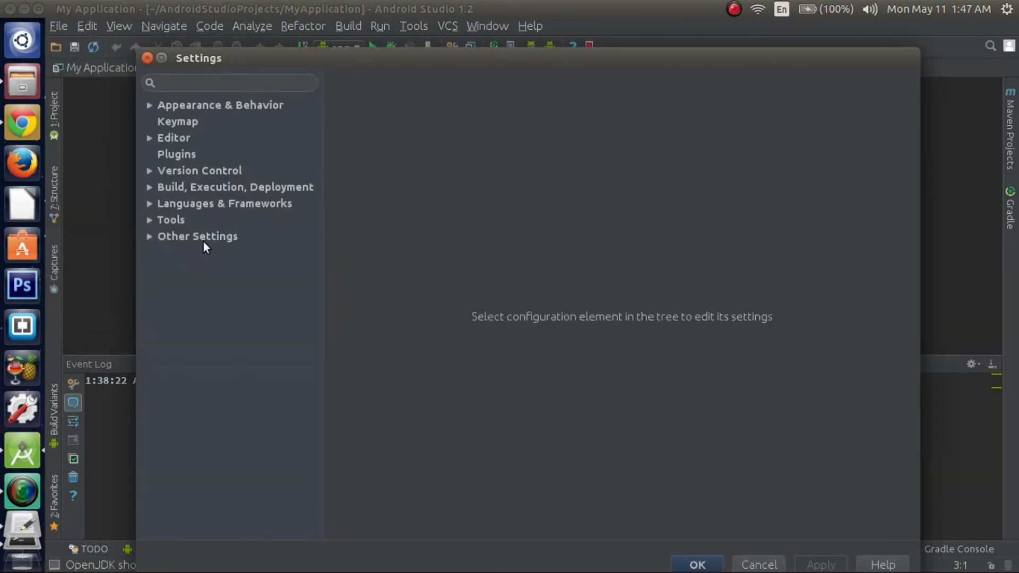
{"action": "left_click", "coordinate": [197, 236]}
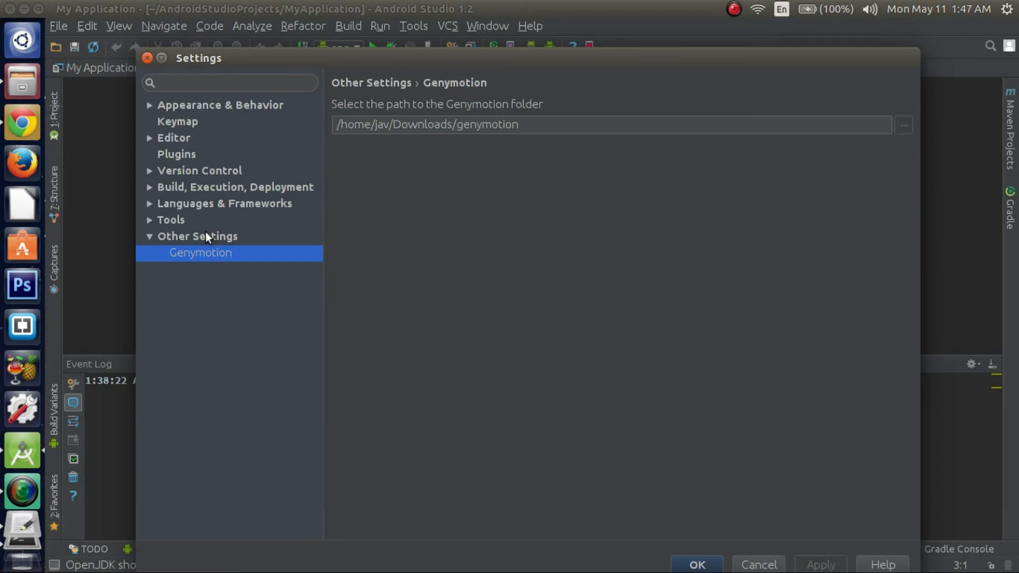
{"action": "left_click", "coordinate": [197, 235]}
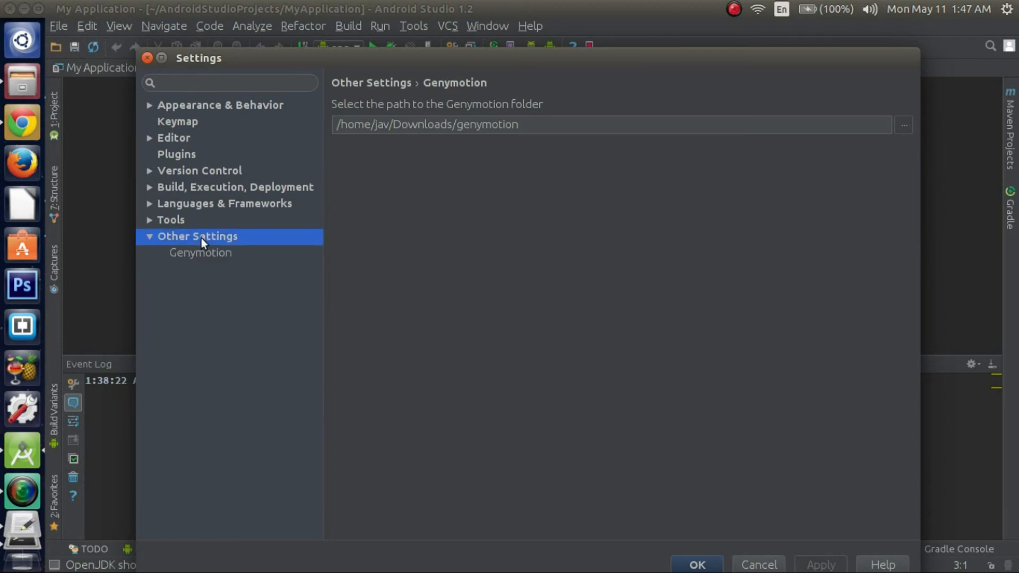
{"action": "left_click", "coordinate": [200, 252]}
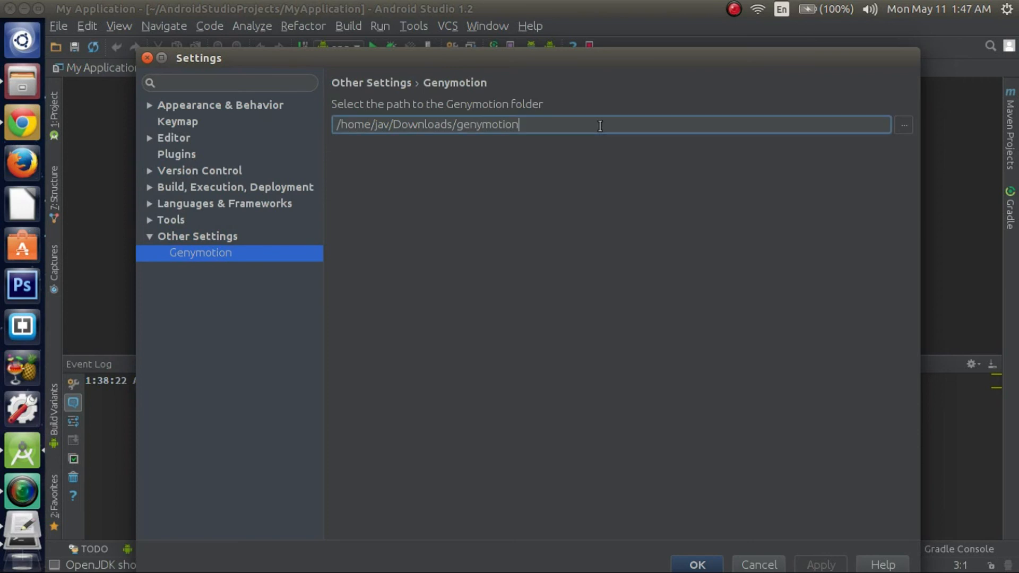
{"action": "triple_click", "coordinate": [426, 125]}
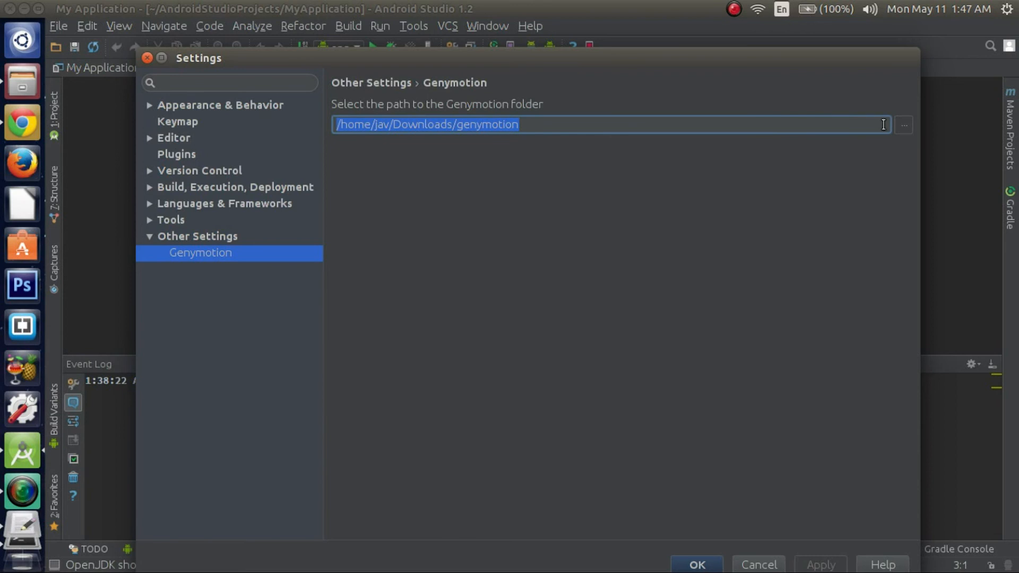
{"action": "mouse_move", "coordinate": [903, 125]}
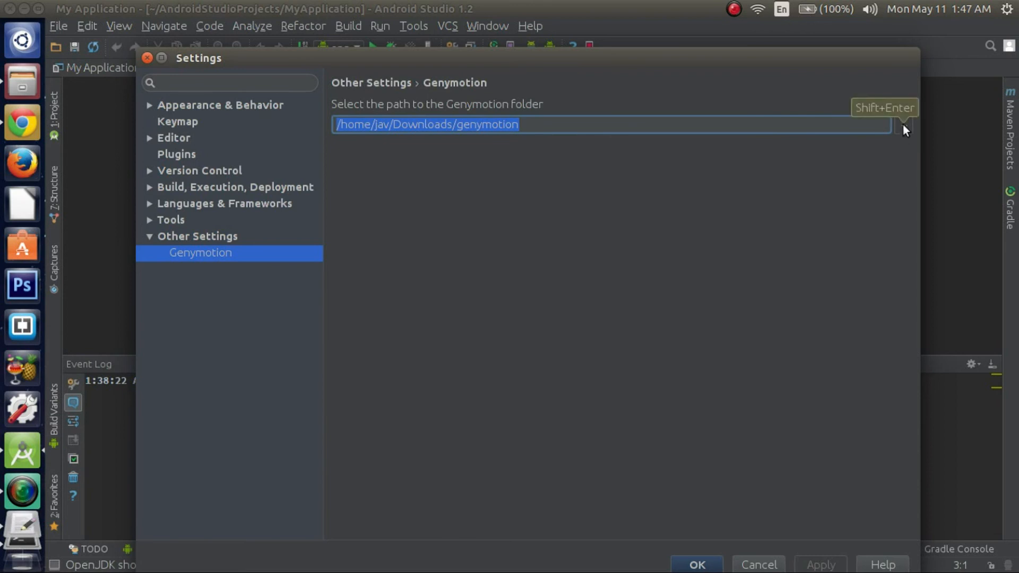
Browse to Downloads/genymotion as the Genymotion folder and confirm the settings
{"action": "left_click", "coordinate": [903, 125]}
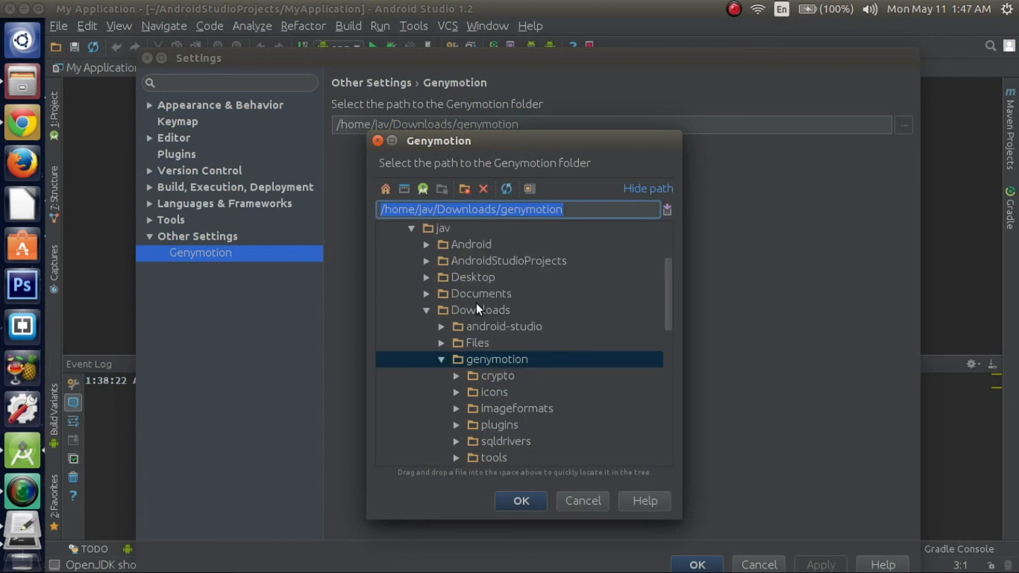
{"action": "mouse_move", "coordinate": [500, 363]}
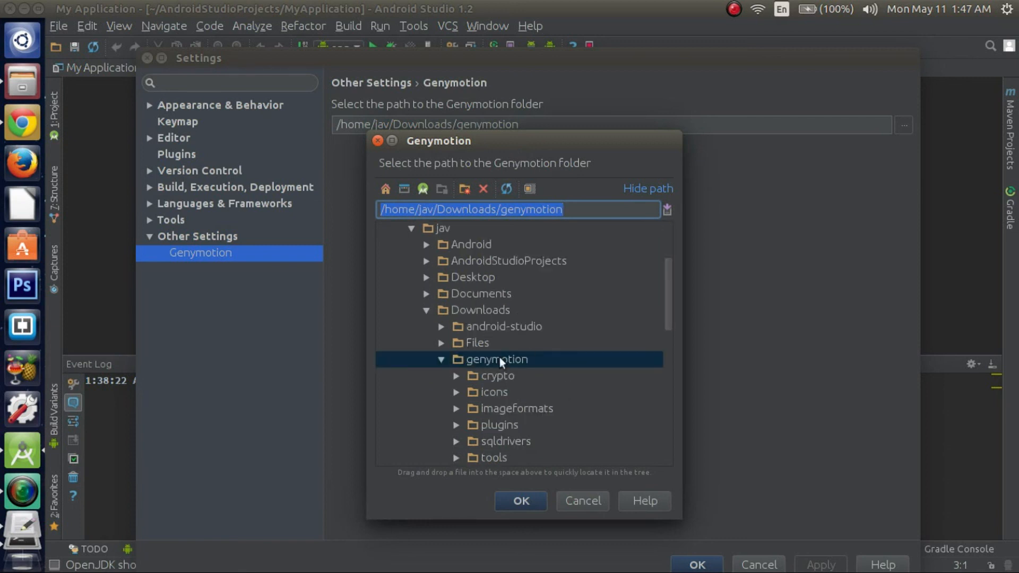
{"action": "mouse_move", "coordinate": [533, 370]}
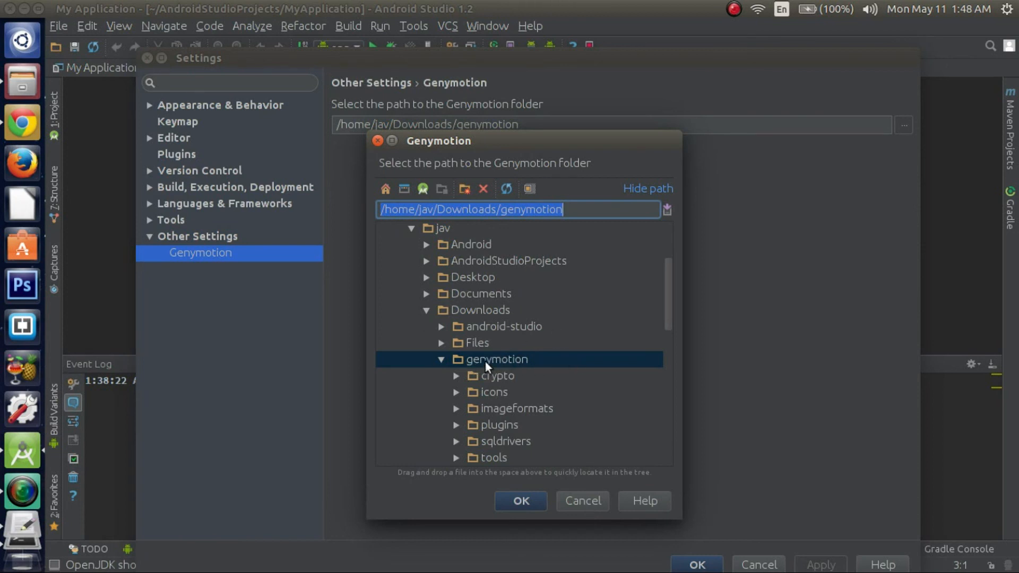
{"action": "left_click", "coordinate": [520, 501]}
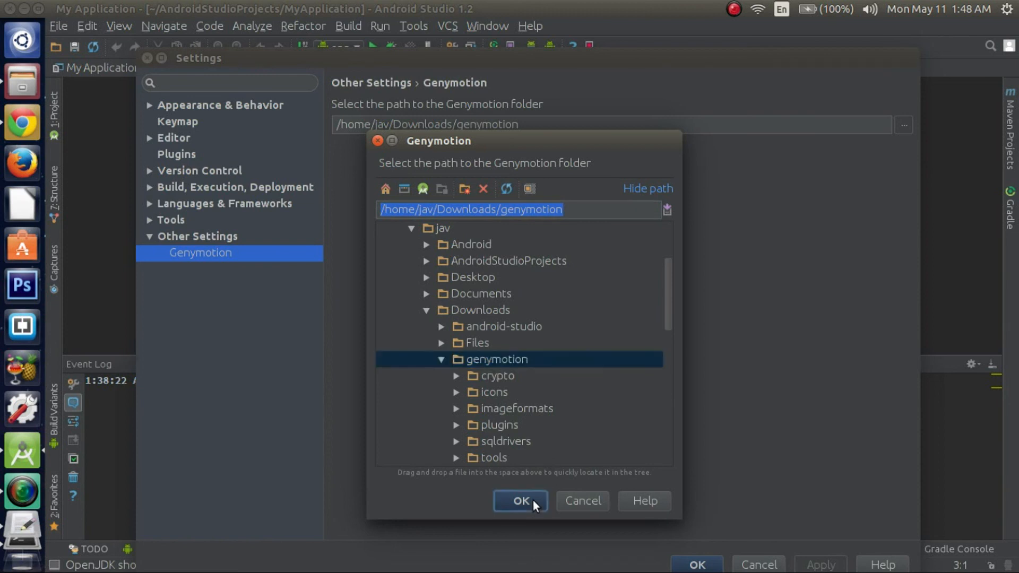
{"action": "left_click", "coordinate": [519, 501]}
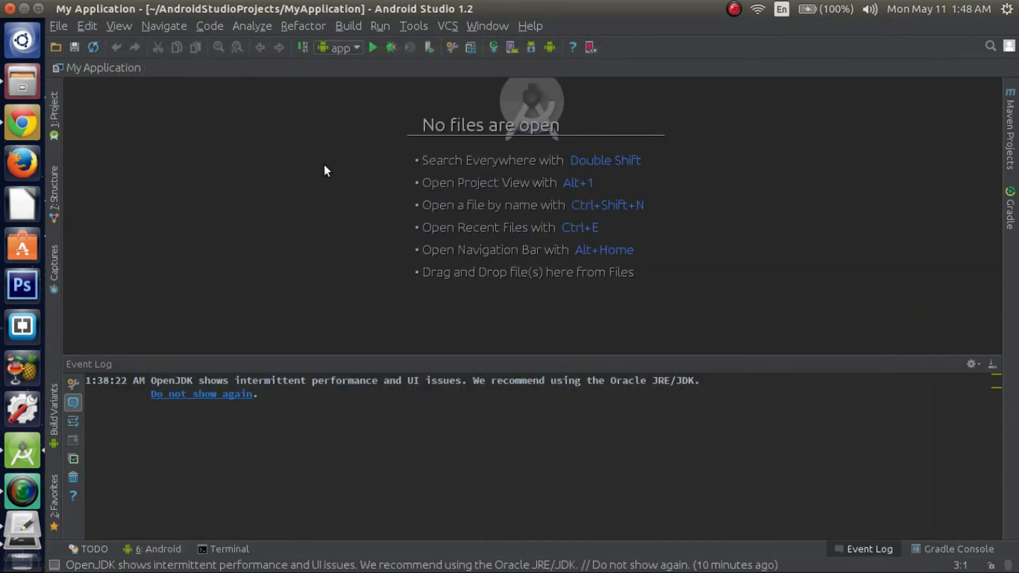
{"action": "mouse_move", "coordinate": [598, 64]}
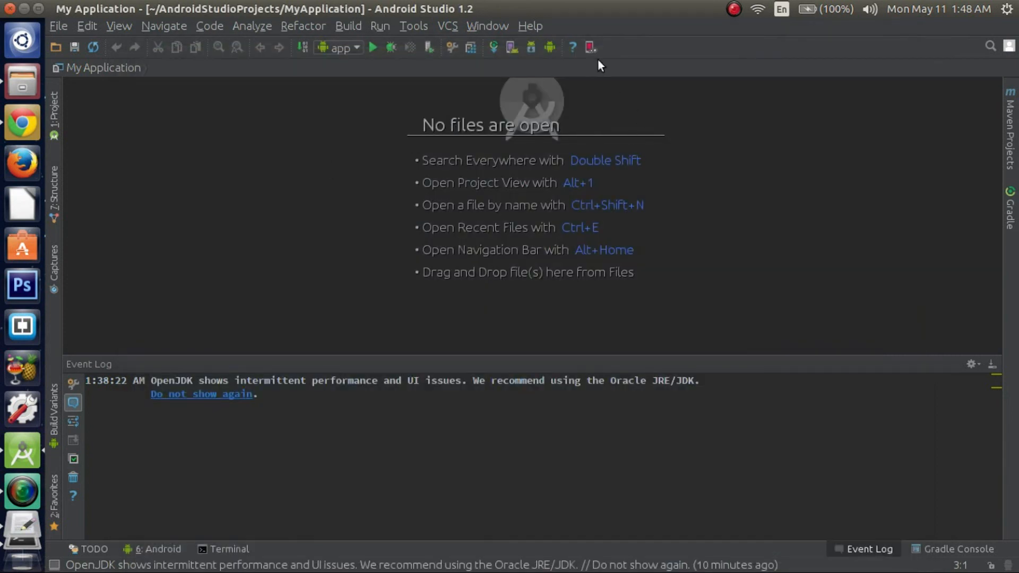
{"action": "mouse_move", "coordinate": [589, 47]}
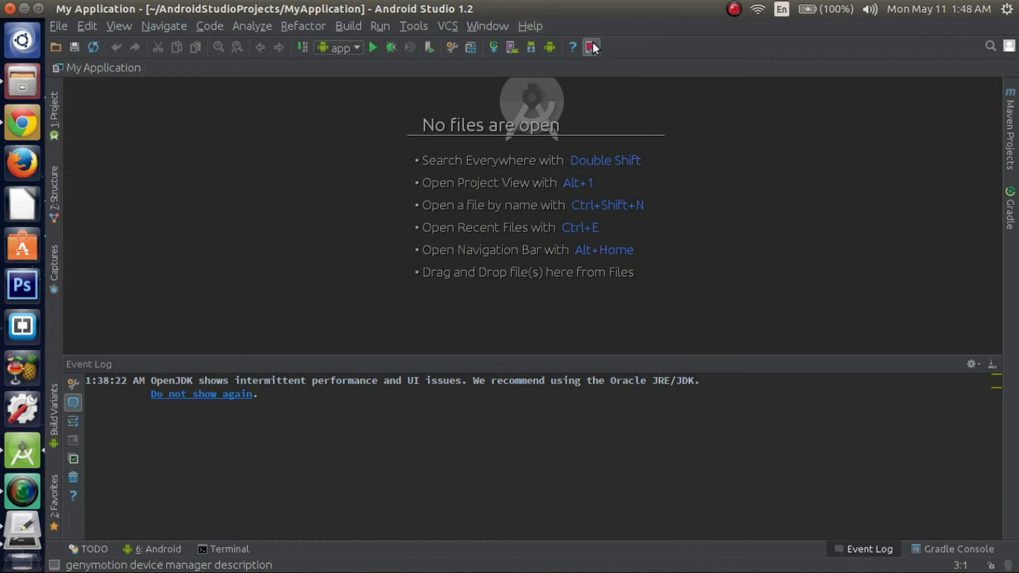
{"action": "mouse_move", "coordinate": [573, 46]}
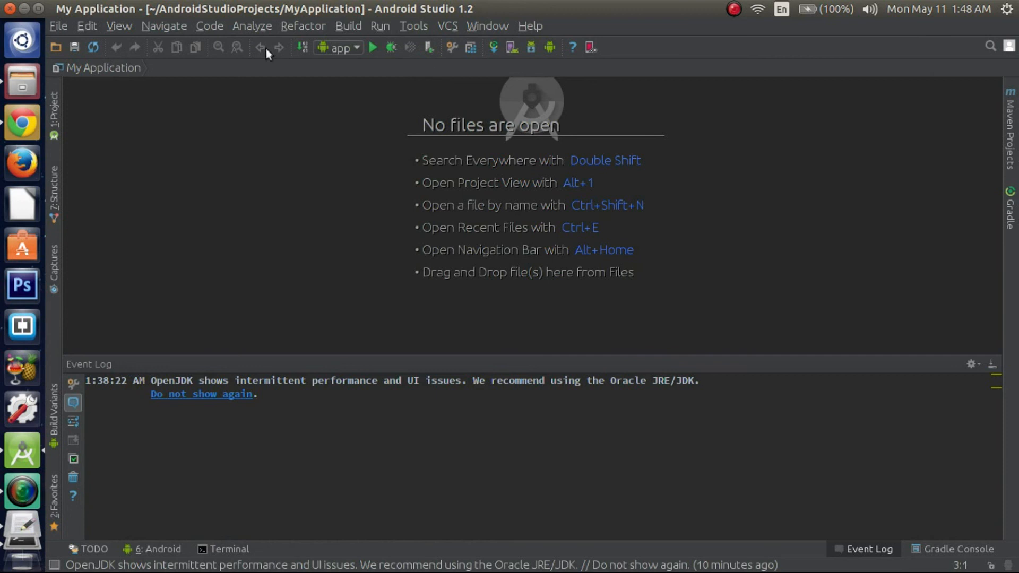
{"action": "mouse_move", "coordinate": [163, 25]}
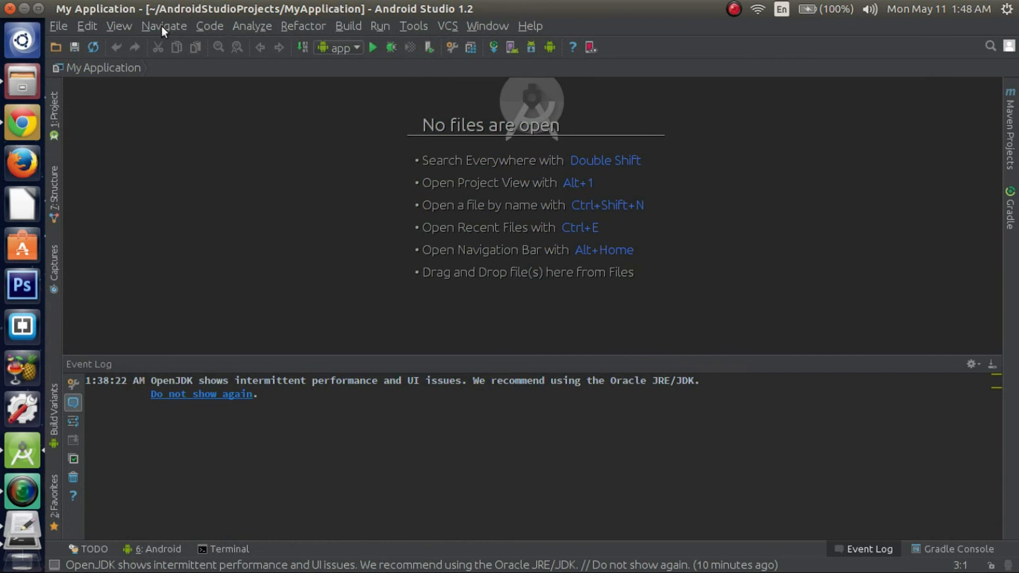
{"action": "left_click", "coordinate": [119, 25]}
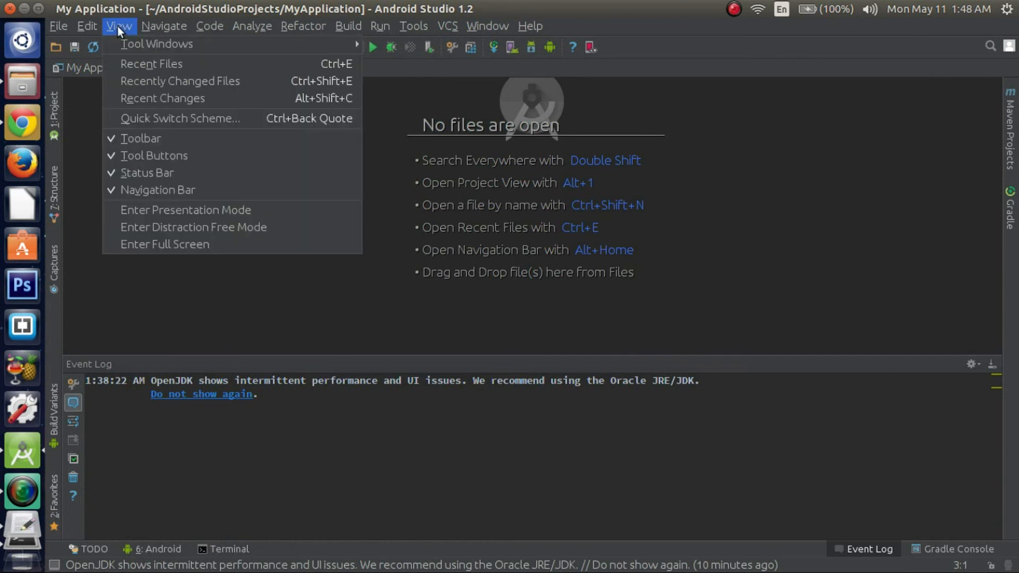
{"action": "mouse_move", "coordinate": [141, 138]}
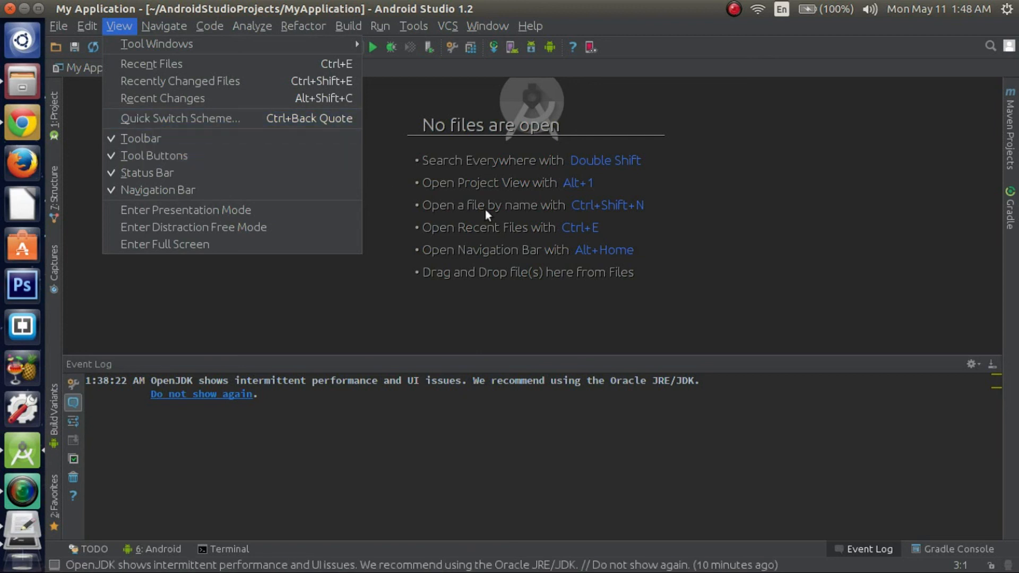
{"action": "mouse_move", "coordinate": [137, 138]}
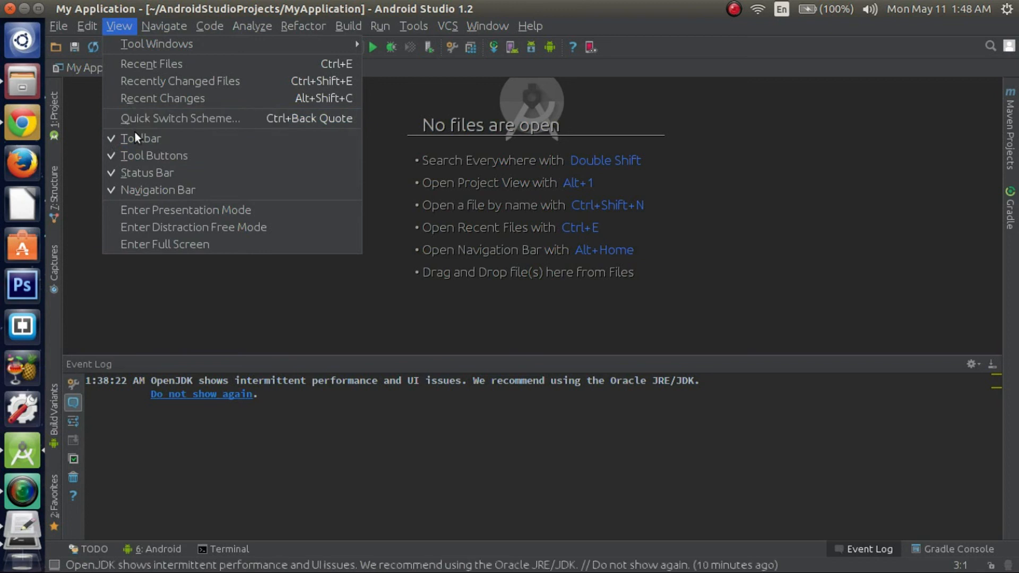
{"action": "mouse_move", "coordinate": [141, 138]}
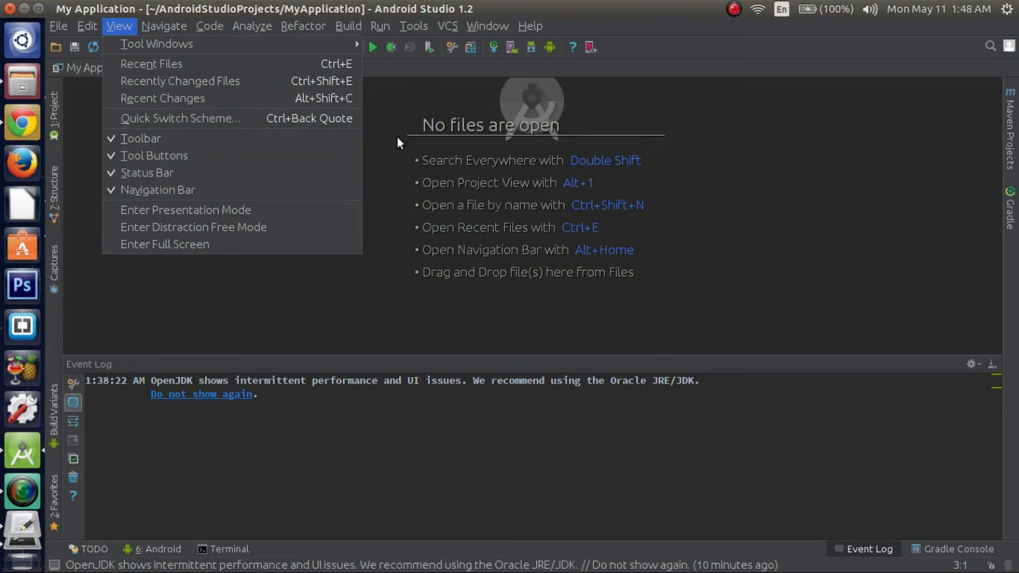
{"action": "mouse_move", "coordinate": [408, 107]}
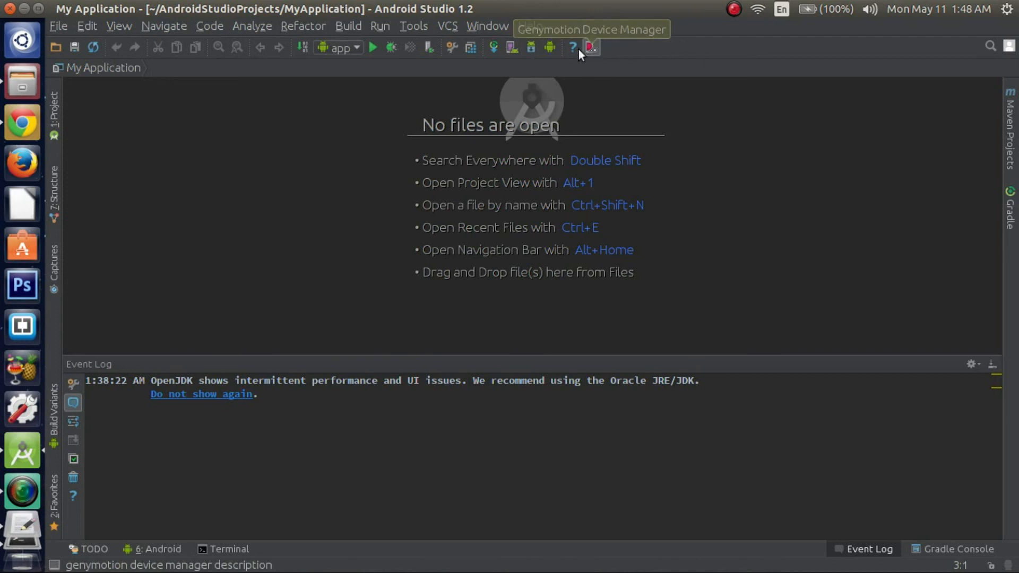
Launch the Genymotion Device Manager from the toolbar, showing an empty device list
{"action": "left_click", "coordinate": [590, 47]}
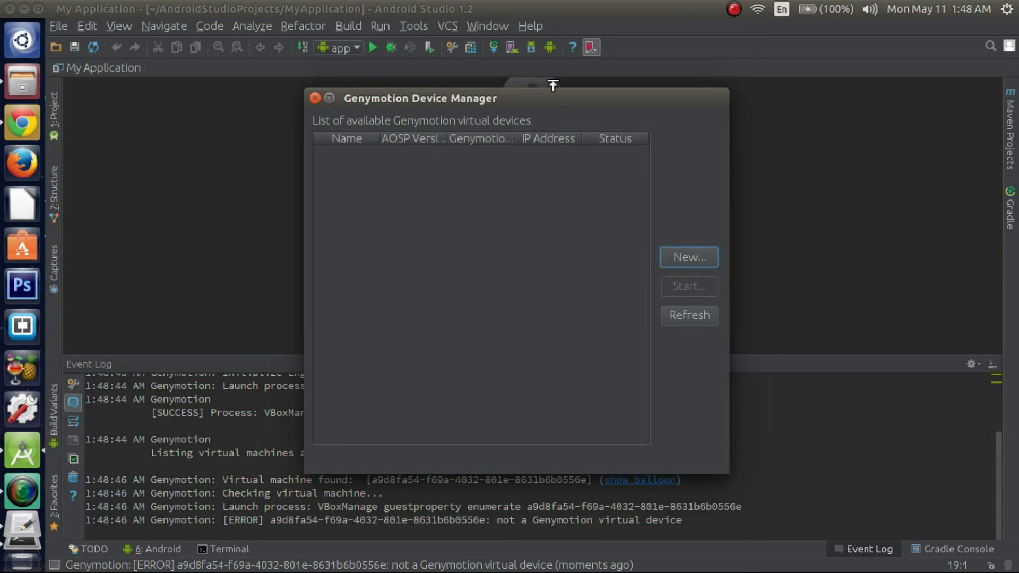
{"action": "mouse_move", "coordinate": [607, 219]}
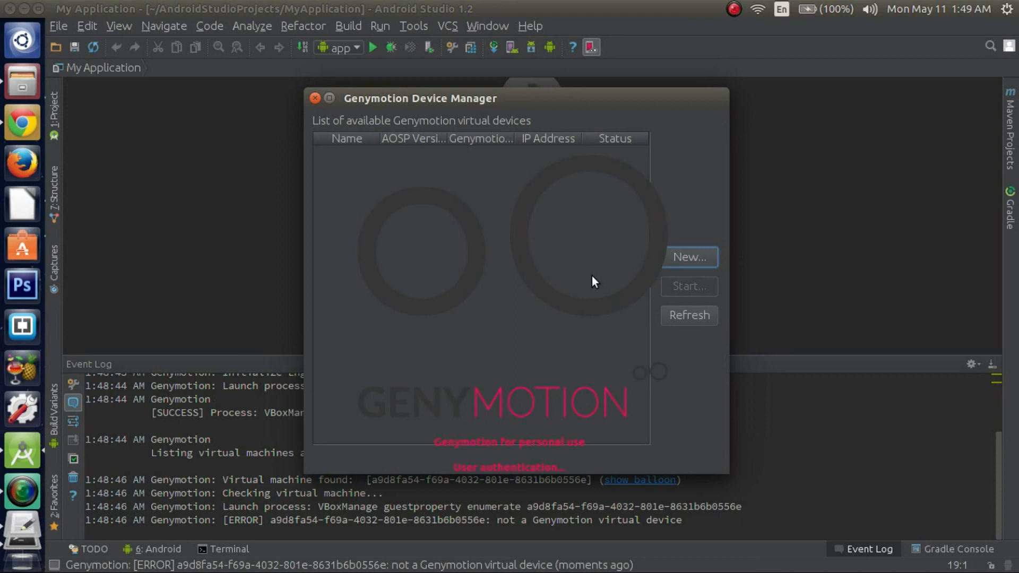
Start the New virtual device wizard, prompting to add a first device
{"action": "left_click", "coordinate": [690, 257]}
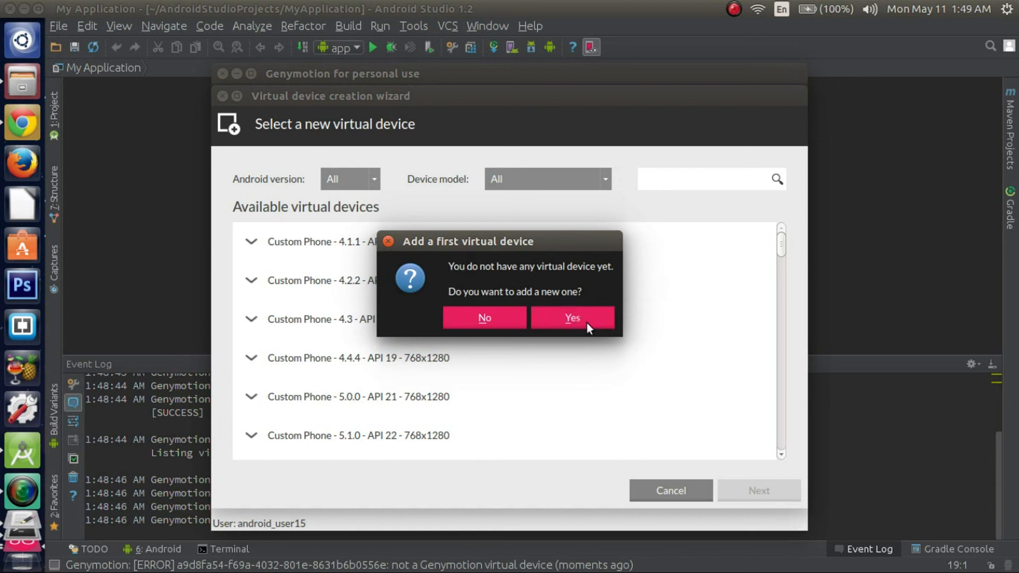
Confirm adding a first virtual device and scroll through the available device list
{"action": "left_click", "coordinate": [571, 317]}
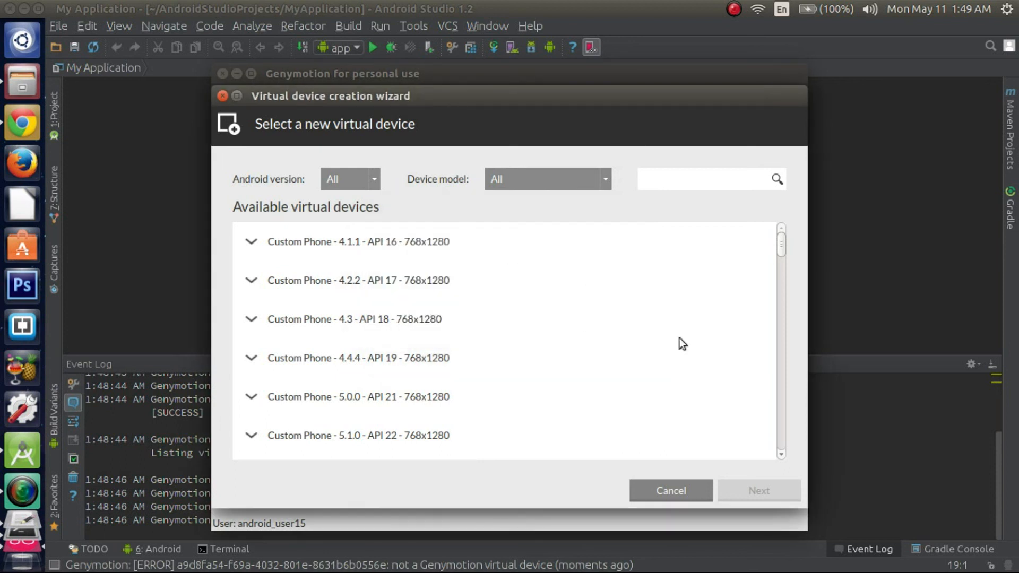
{"action": "scroll", "scroll_direction": "down", "scroll_amount": 3}
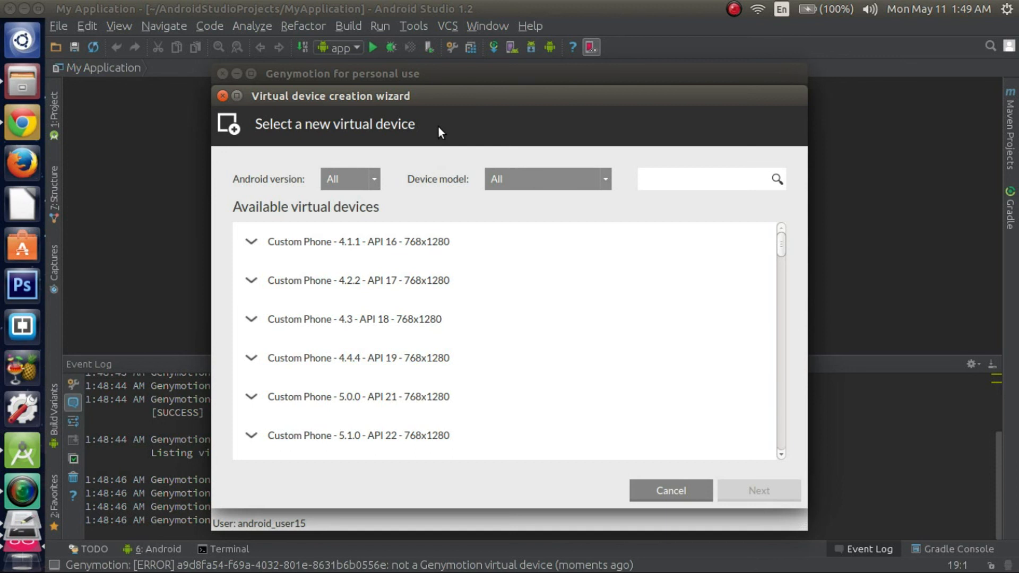
{"action": "mouse_move", "coordinate": [434, 135]}
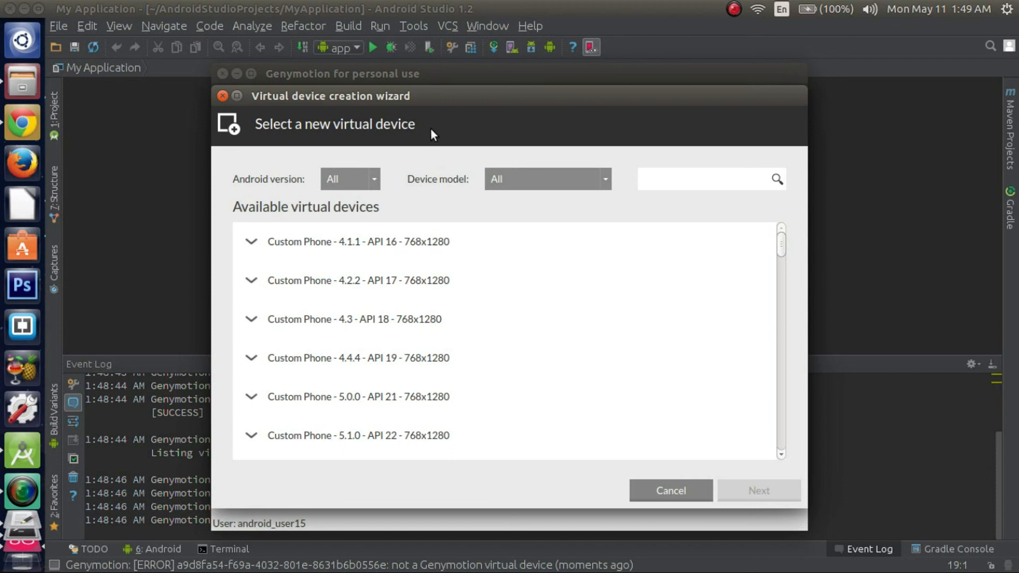
{"action": "mouse_move", "coordinate": [404, 177]}
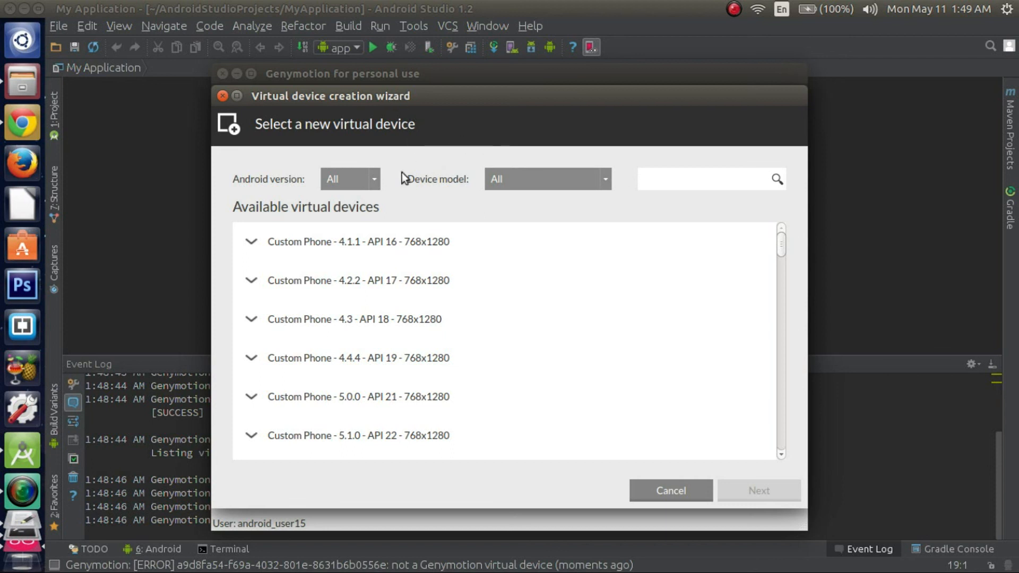
{"action": "mouse_move", "coordinate": [473, 113]}
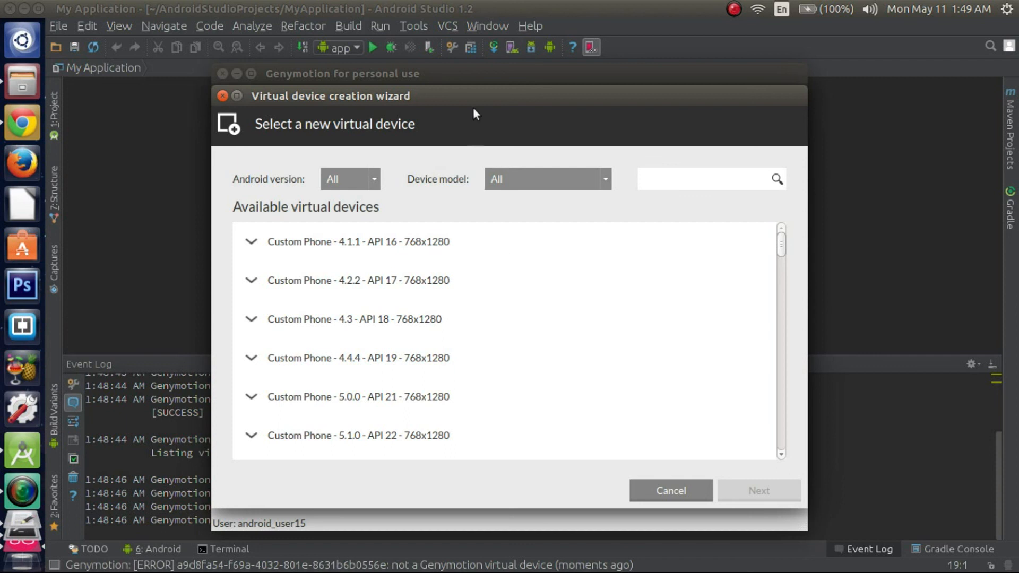
{"action": "mouse_move", "coordinate": [489, 105]}
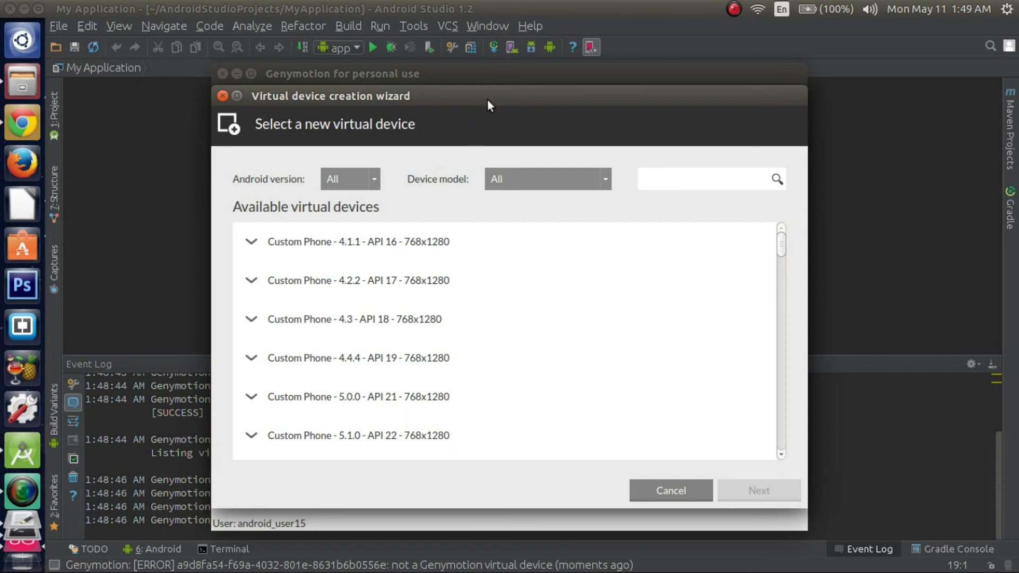
{"action": "mouse_move", "coordinate": [481, 105]}
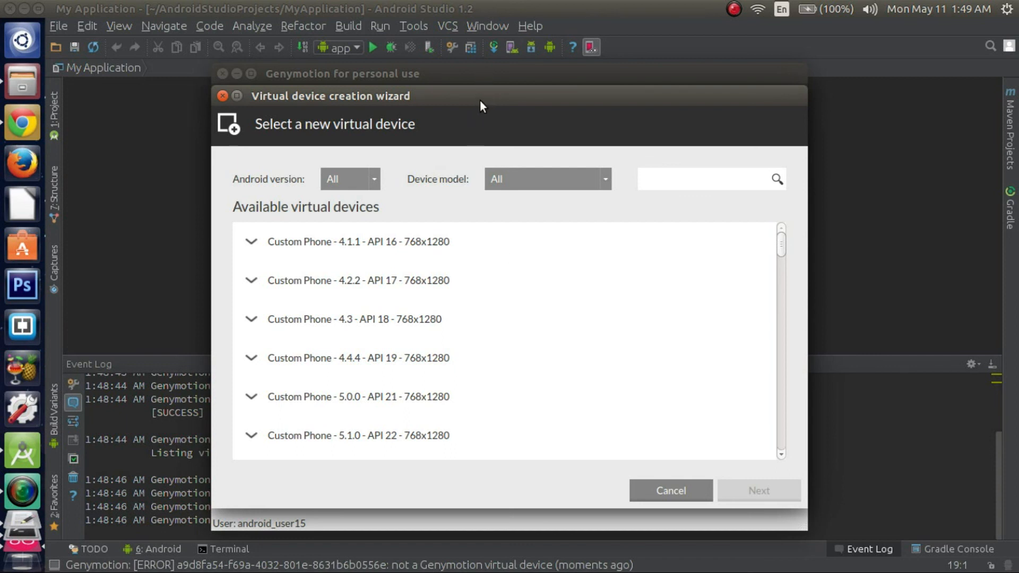
{"action": "mouse_move", "coordinate": [473, 110]}
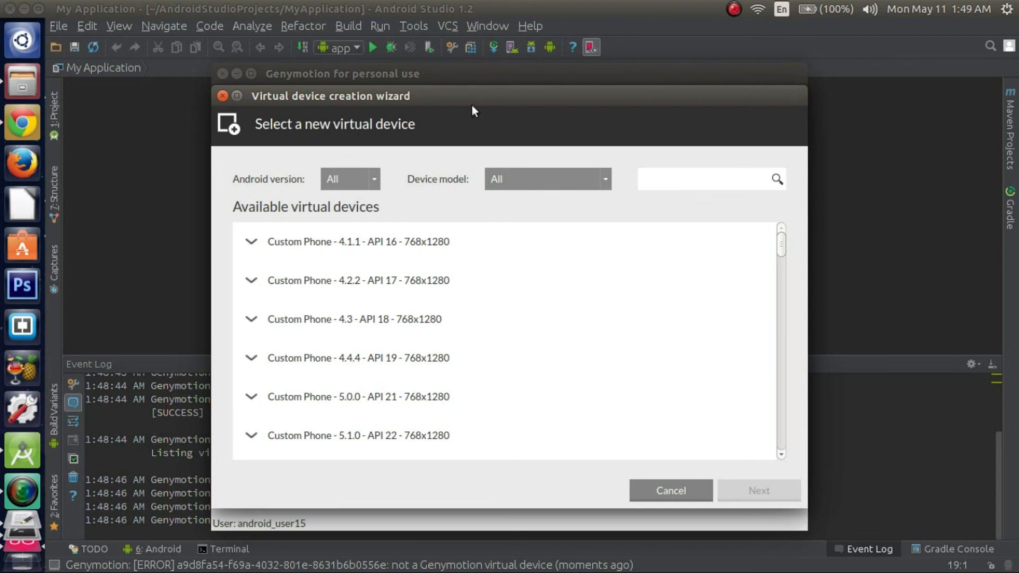
{"action": "mouse_move", "coordinate": [673, 357]}
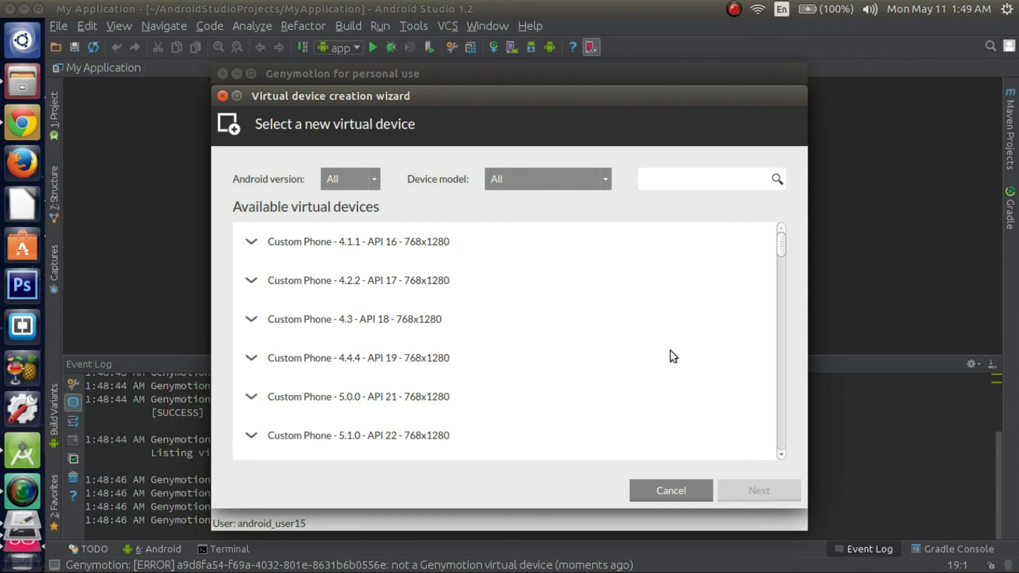